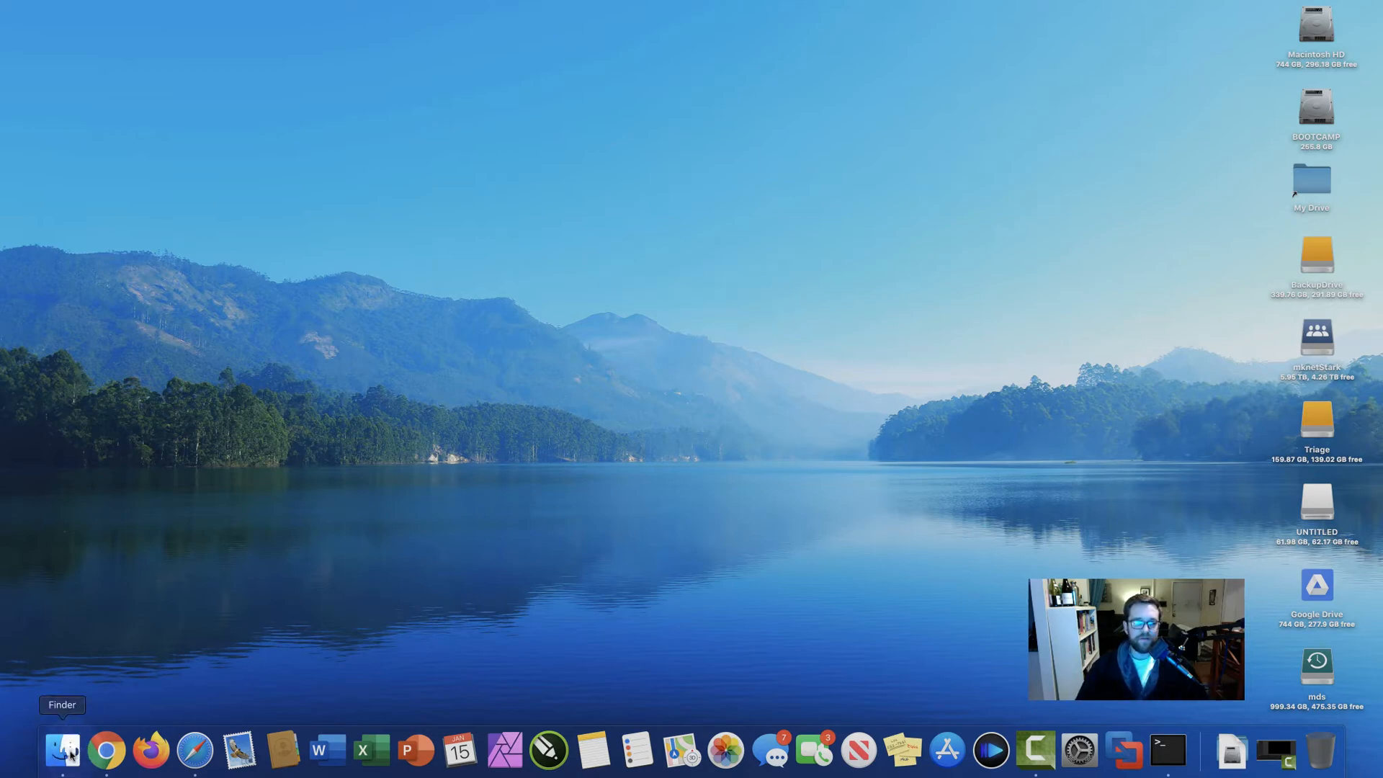
# Bring up a new Finder window on Recents and move it to the left of the screen.
pyautogui.click(62, 749)
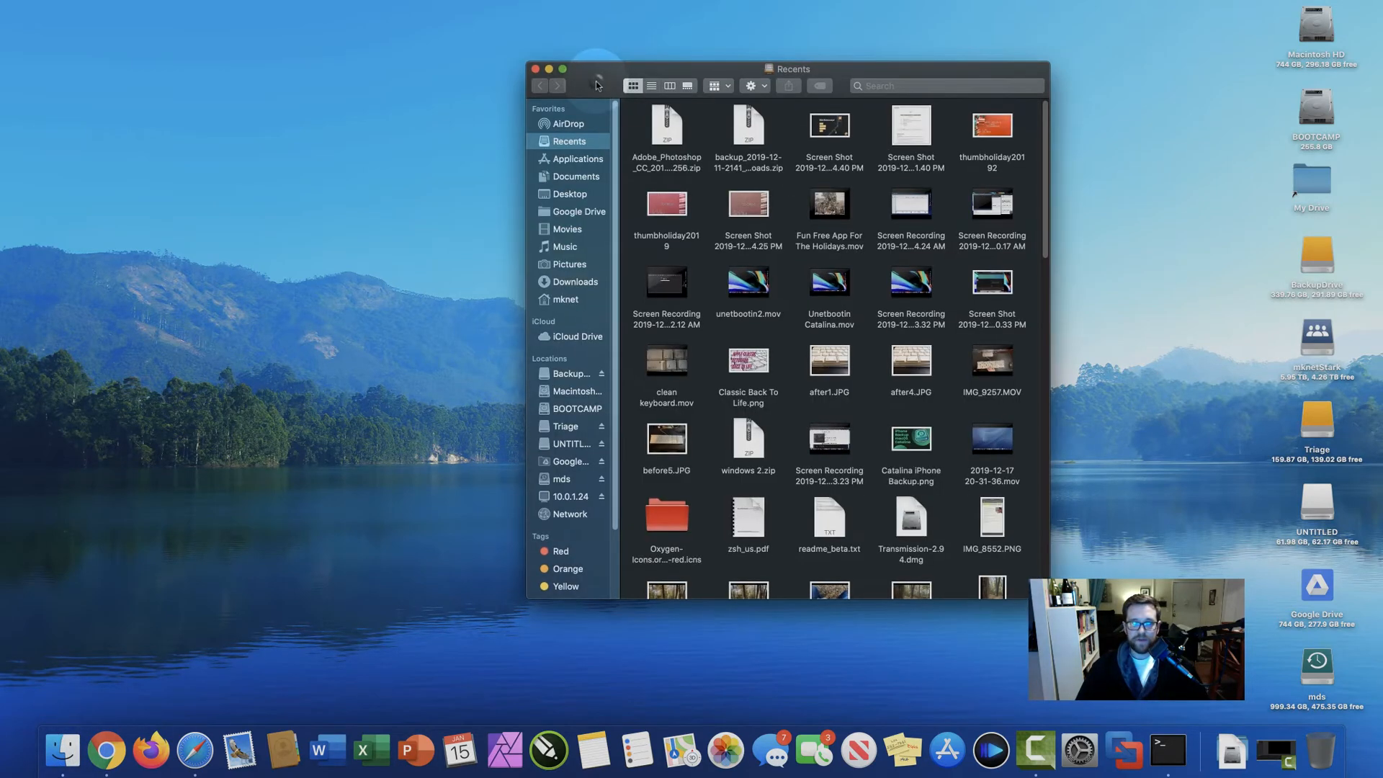
pyautogui.moveTo(790, 69); pyautogui.dragTo(338, 85)
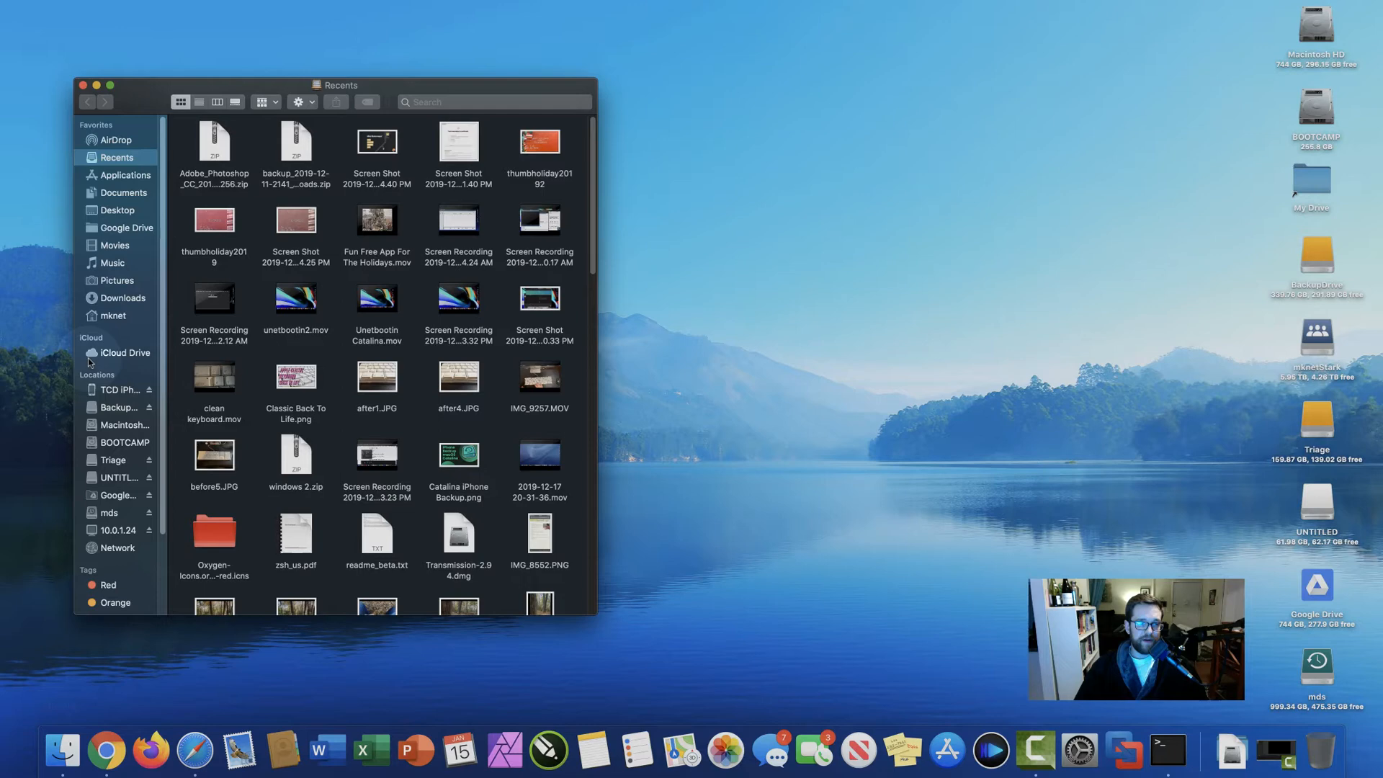
# Show the TCD iPhone page, review its Manage Backups list (backup from 12/17/19), then dismiss it.
pyautogui.click(120, 389)
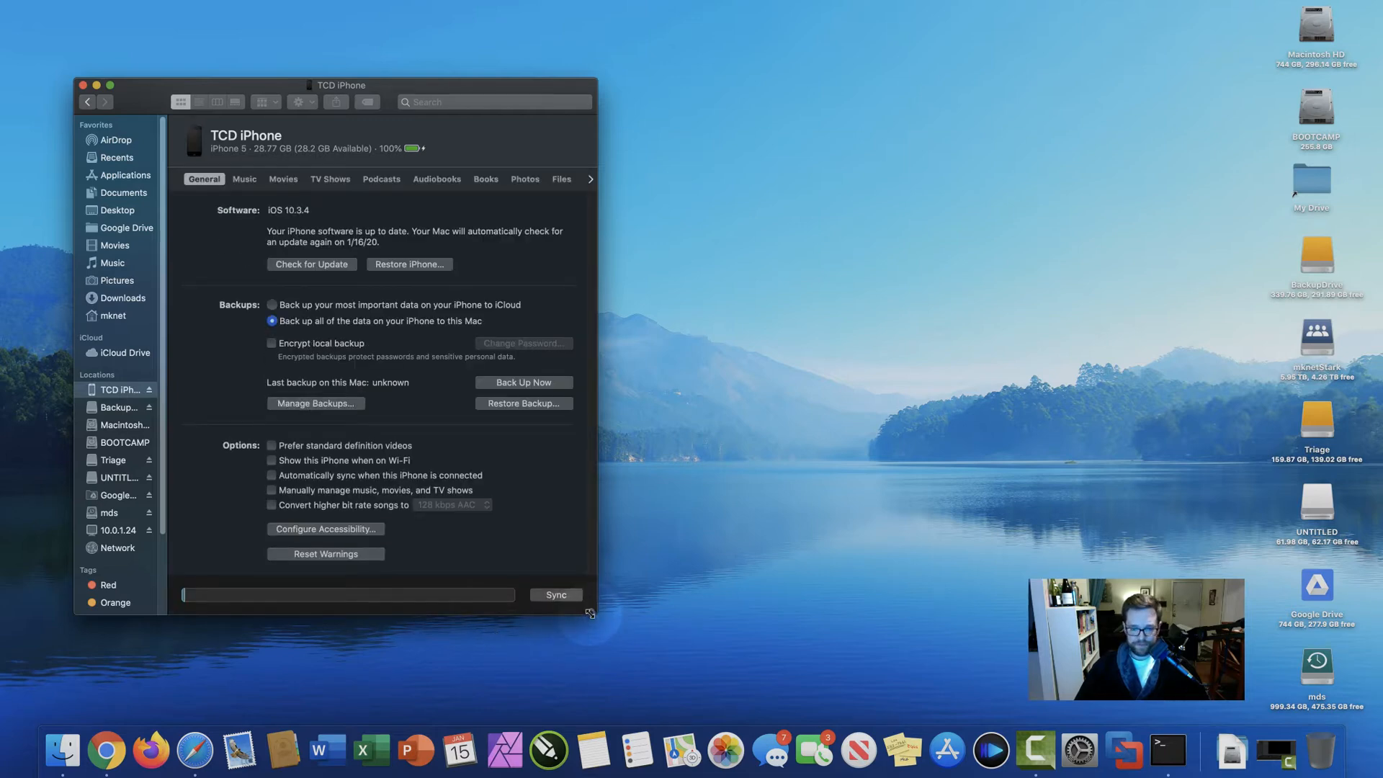
pyautogui.moveTo(588, 614); pyautogui.dragTo(588, 671)
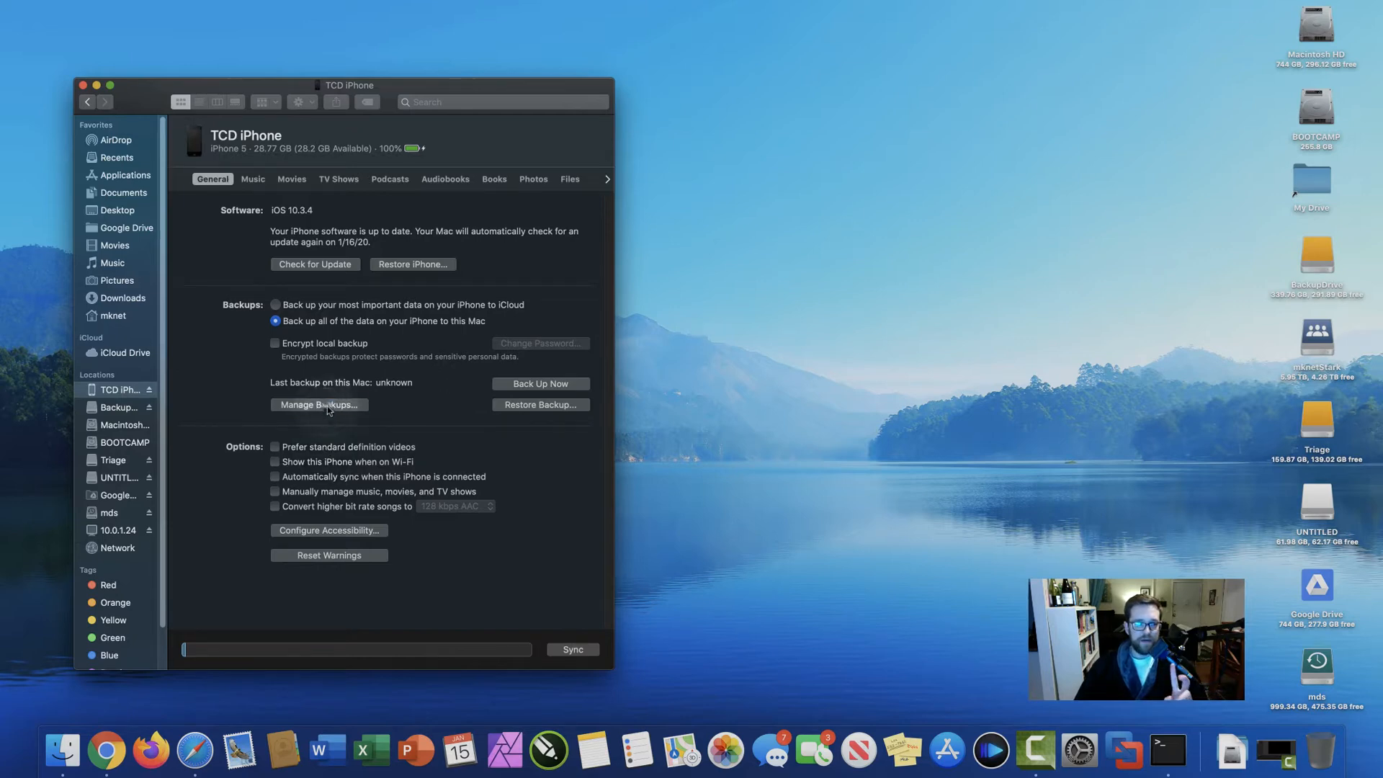
pyautogui.click(318, 404)
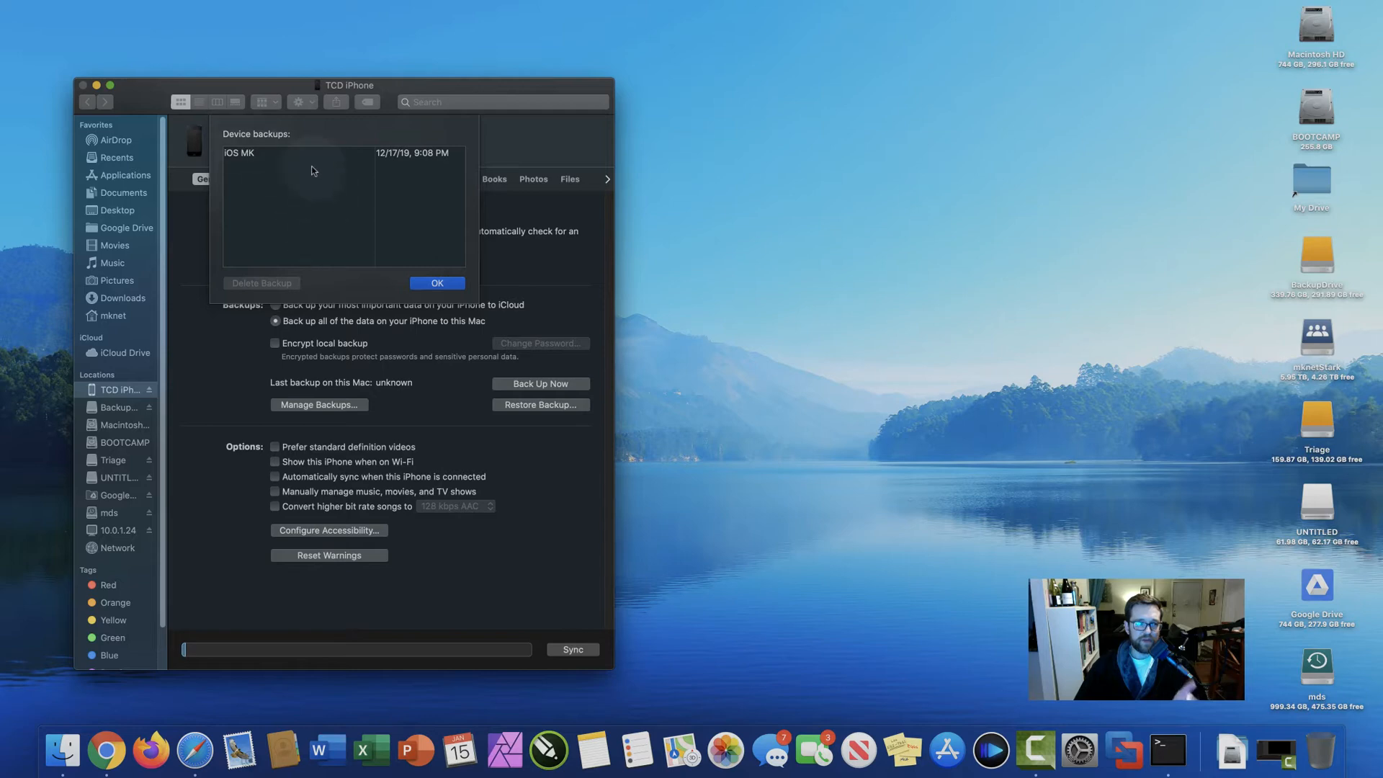
pyautogui.moveTo(345, 180)
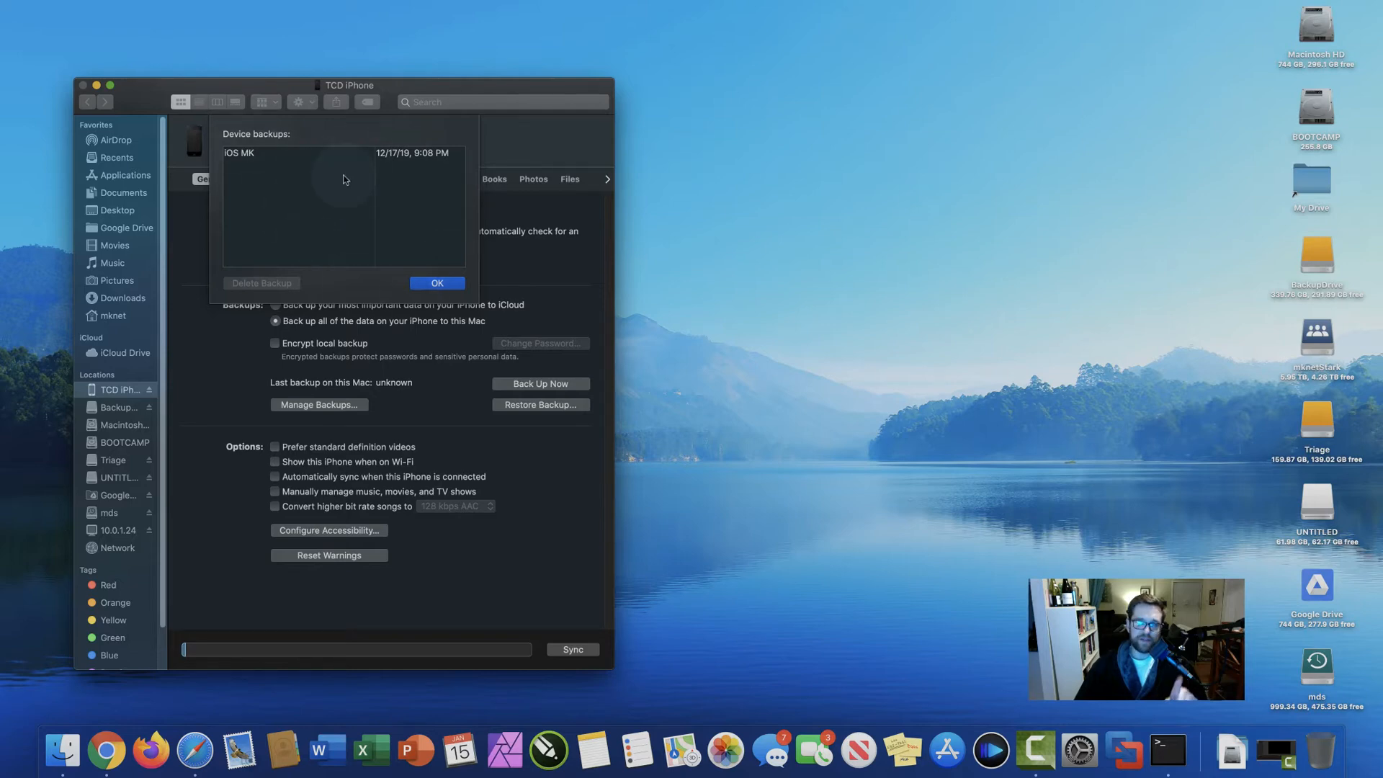
pyautogui.moveTo(277, 228)
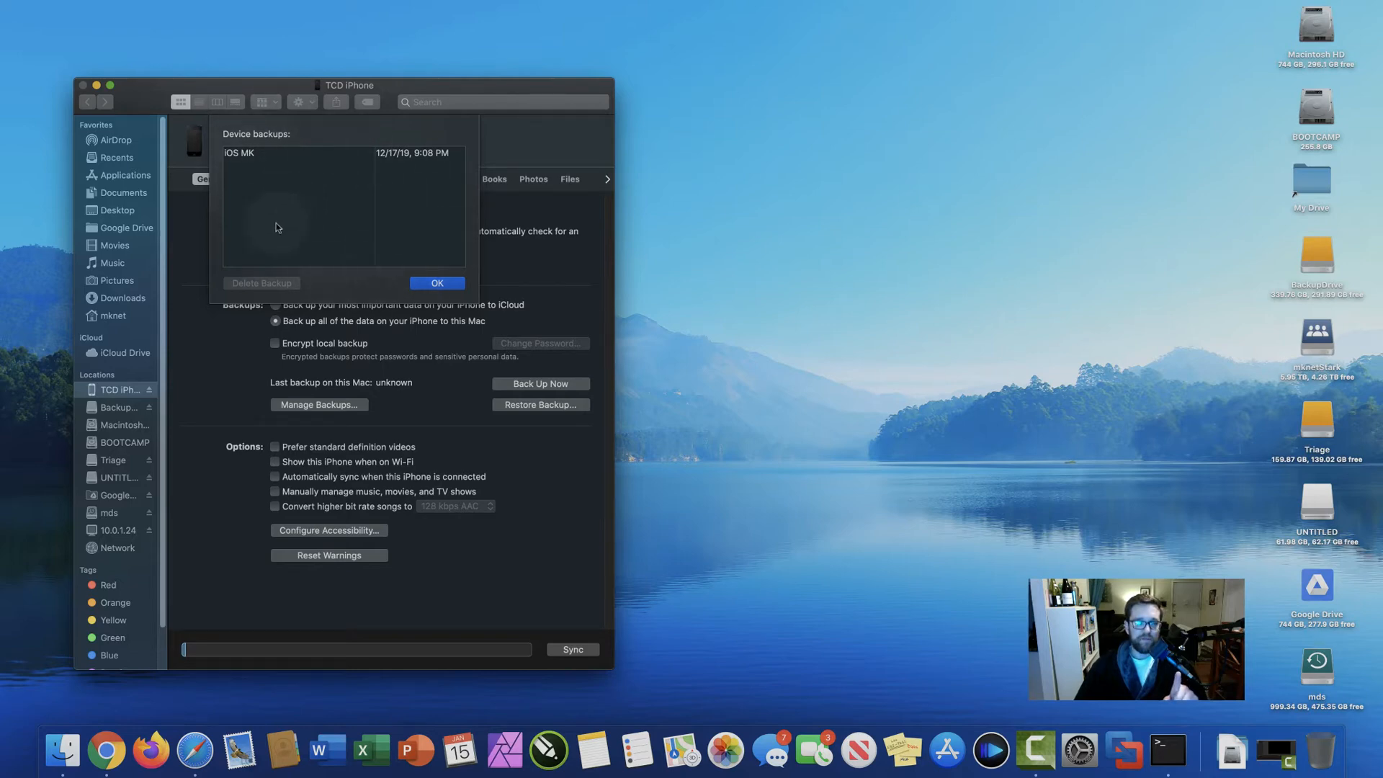
pyautogui.click(436, 284)
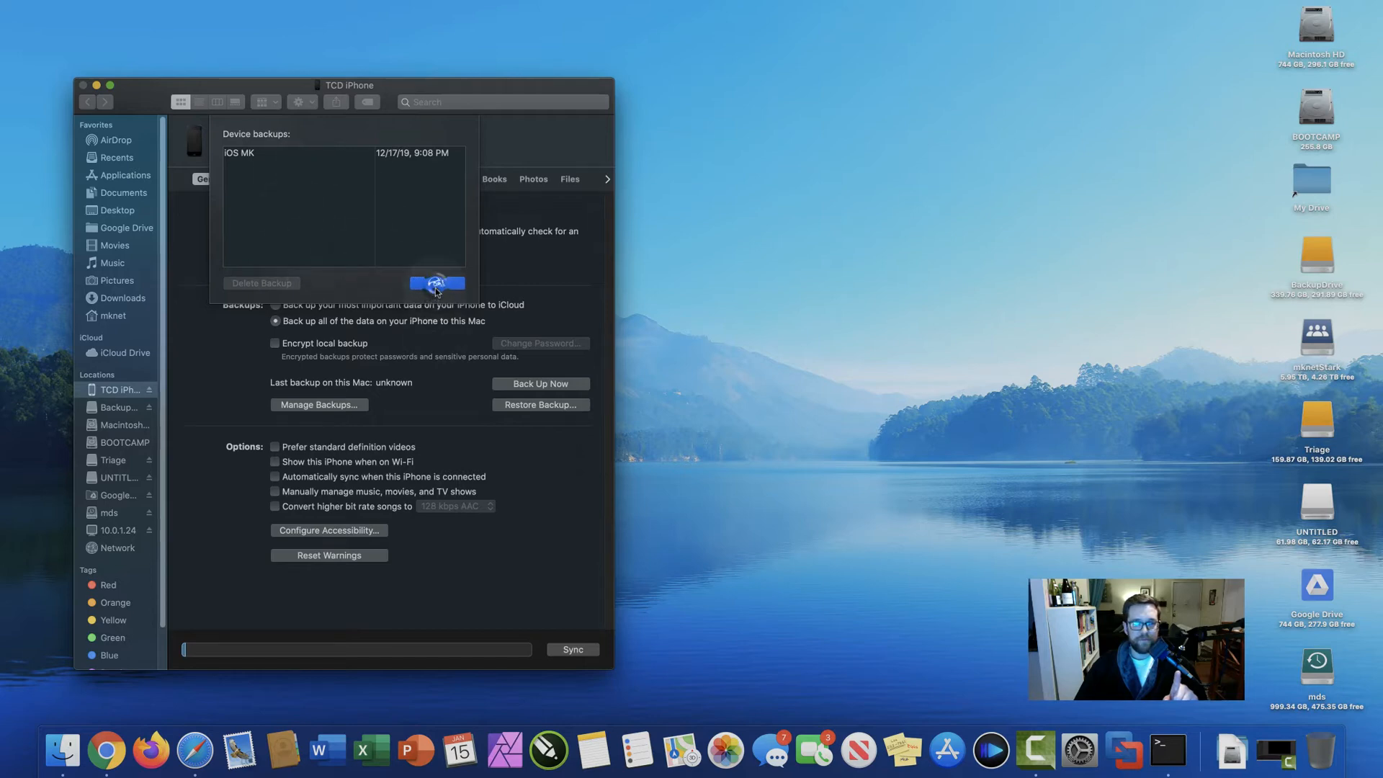
pyautogui.click(435, 282)
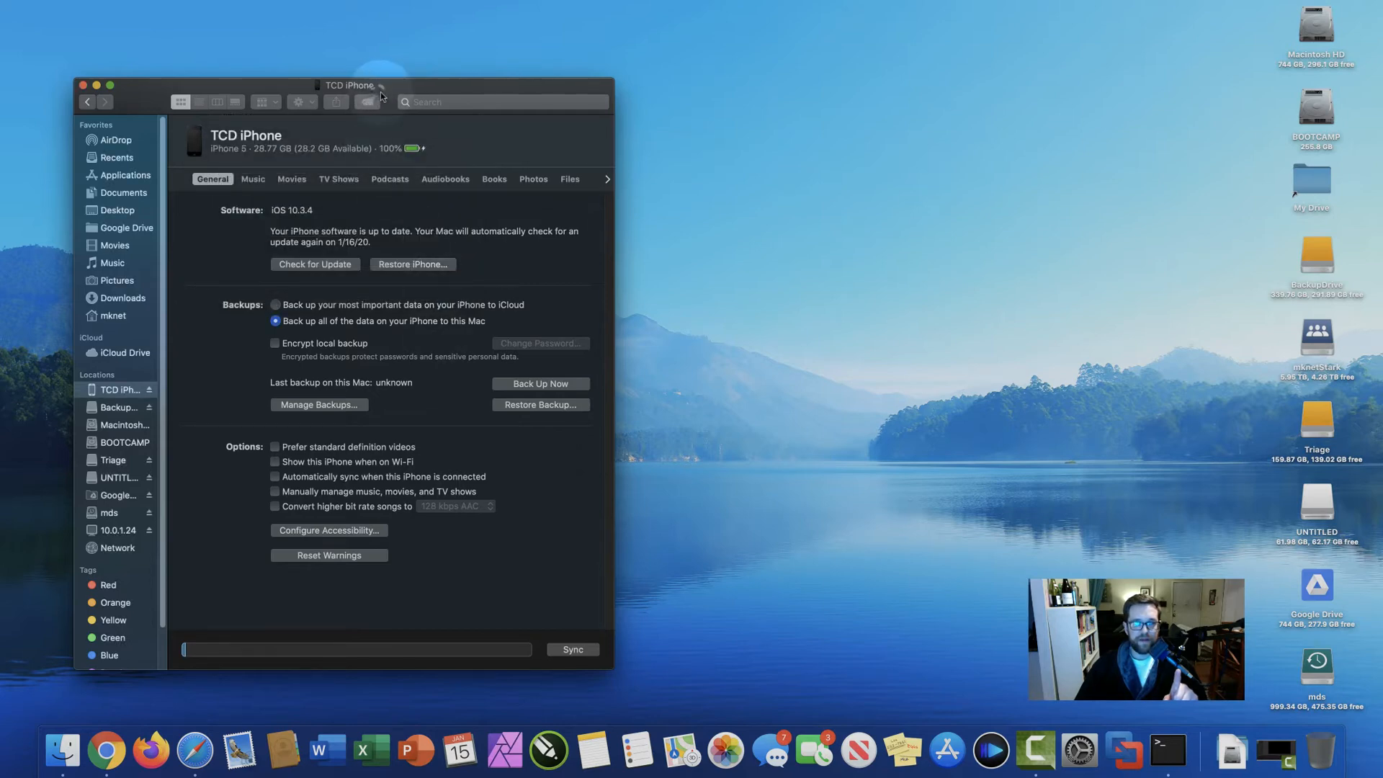
# Open the BackupDrive volume from the desktop in a second window beside the iPhone page.
pyautogui.moveTo(348, 85); pyautogui.dragTo(317, 73)
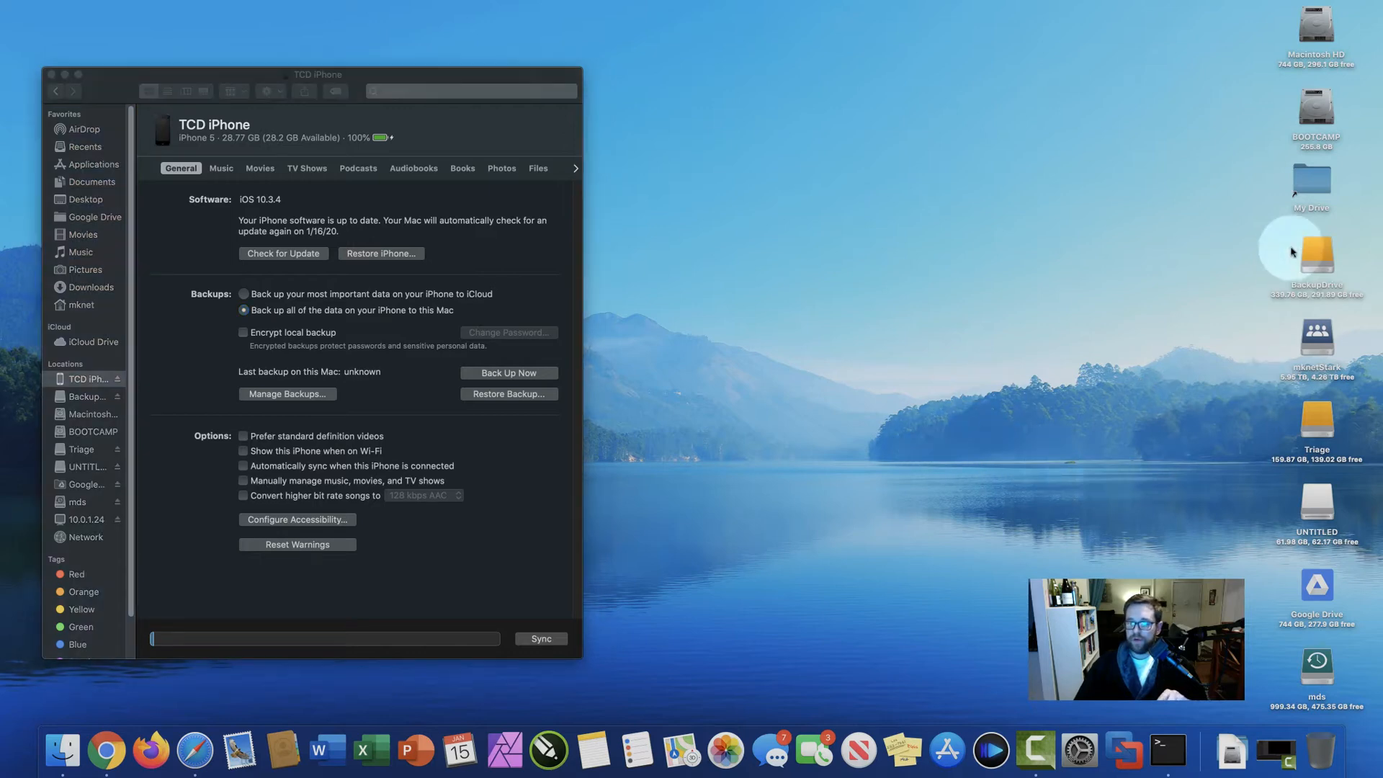
pyautogui.doubleClick(1315, 257)
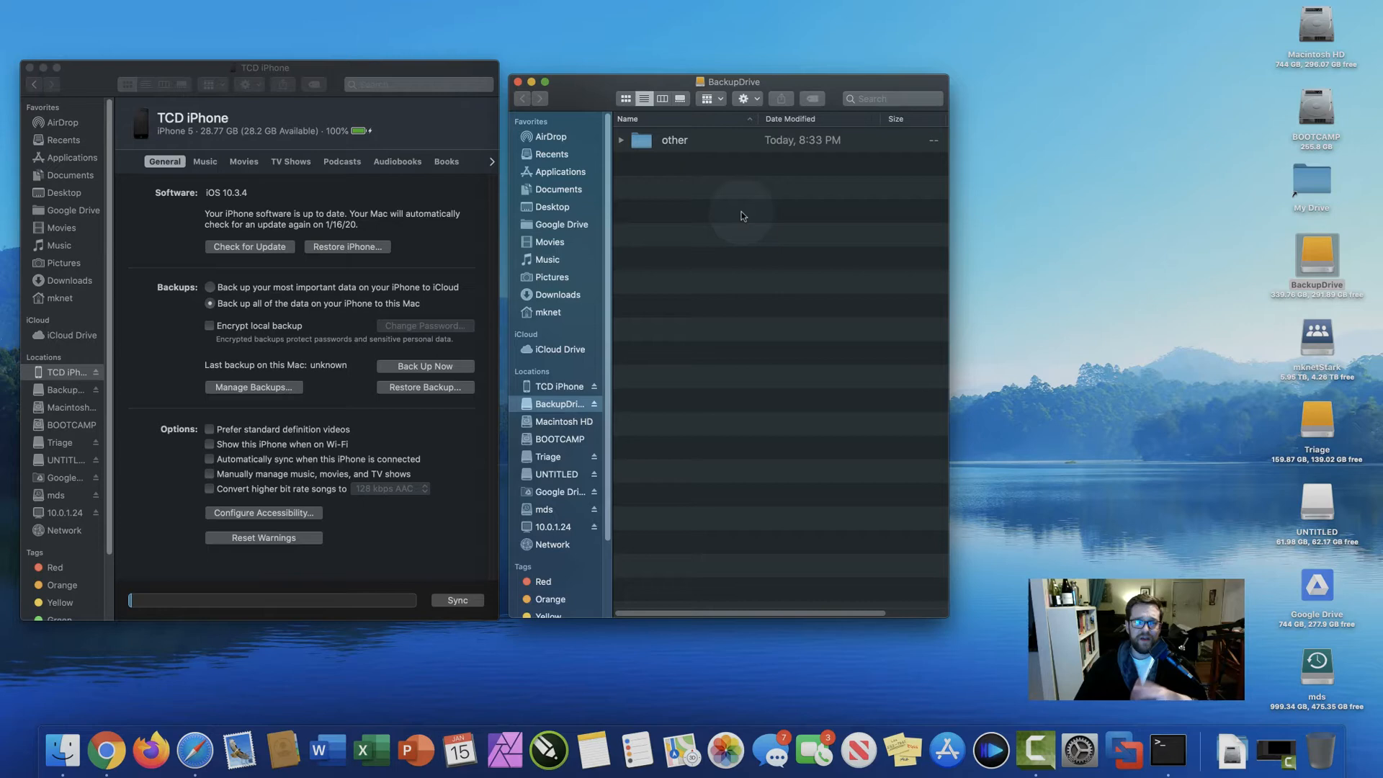
pyautogui.click(1317, 266)
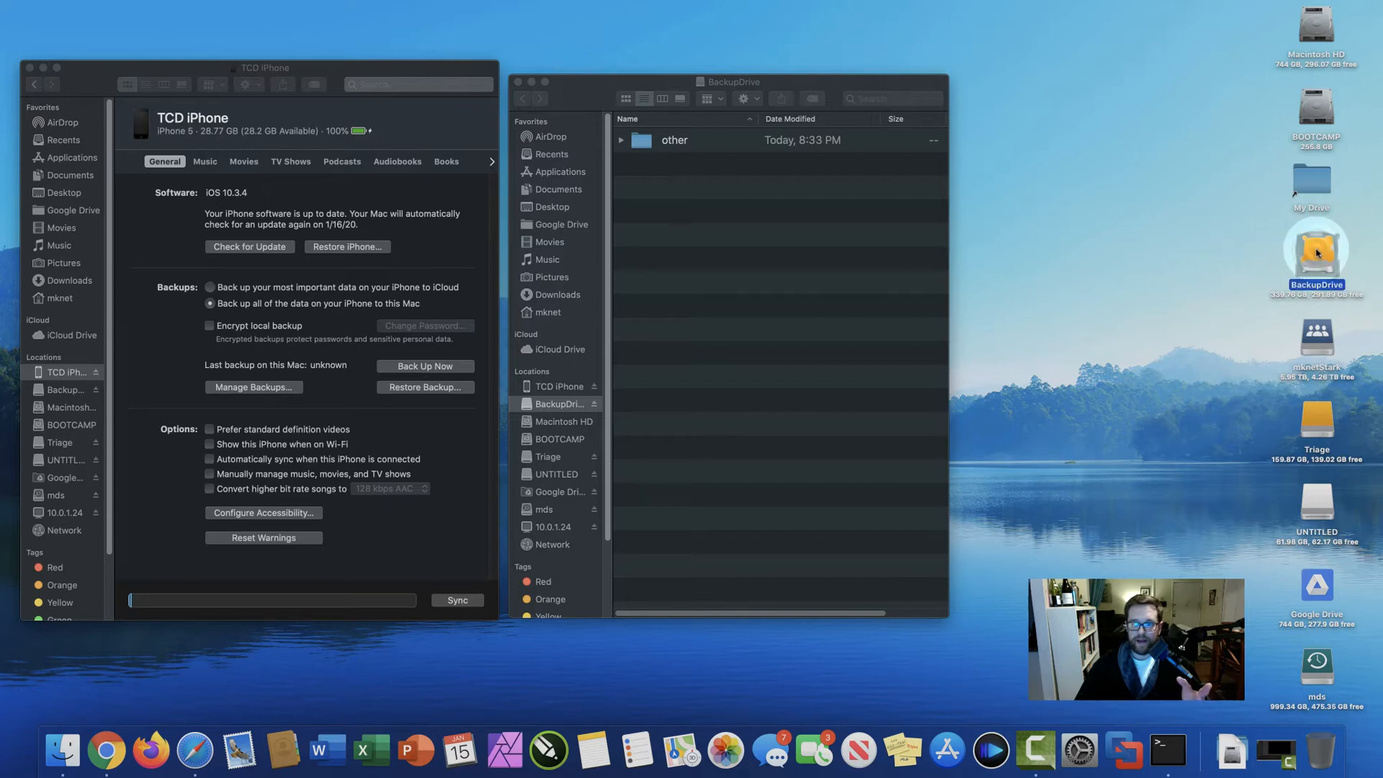
pyautogui.rightClick(1316, 257)
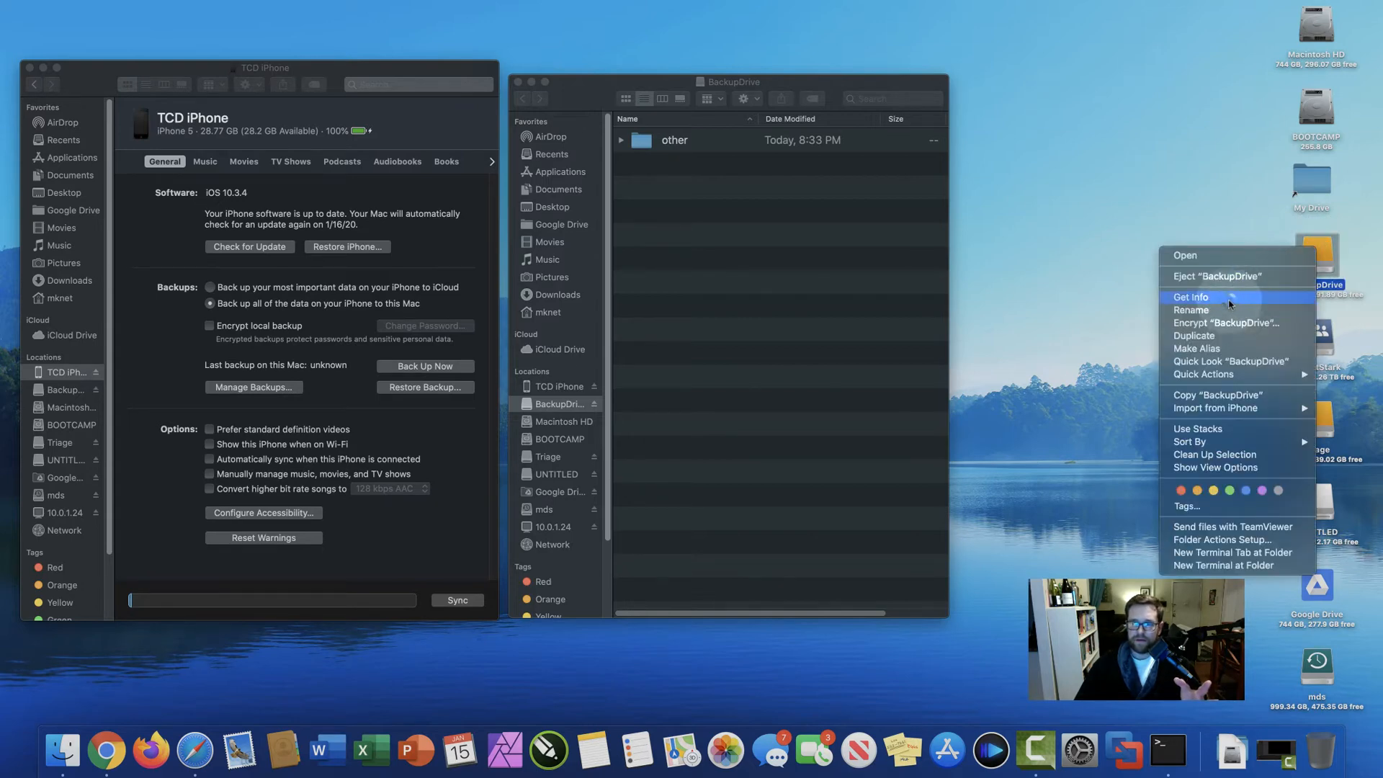
pyautogui.click(1193, 297)
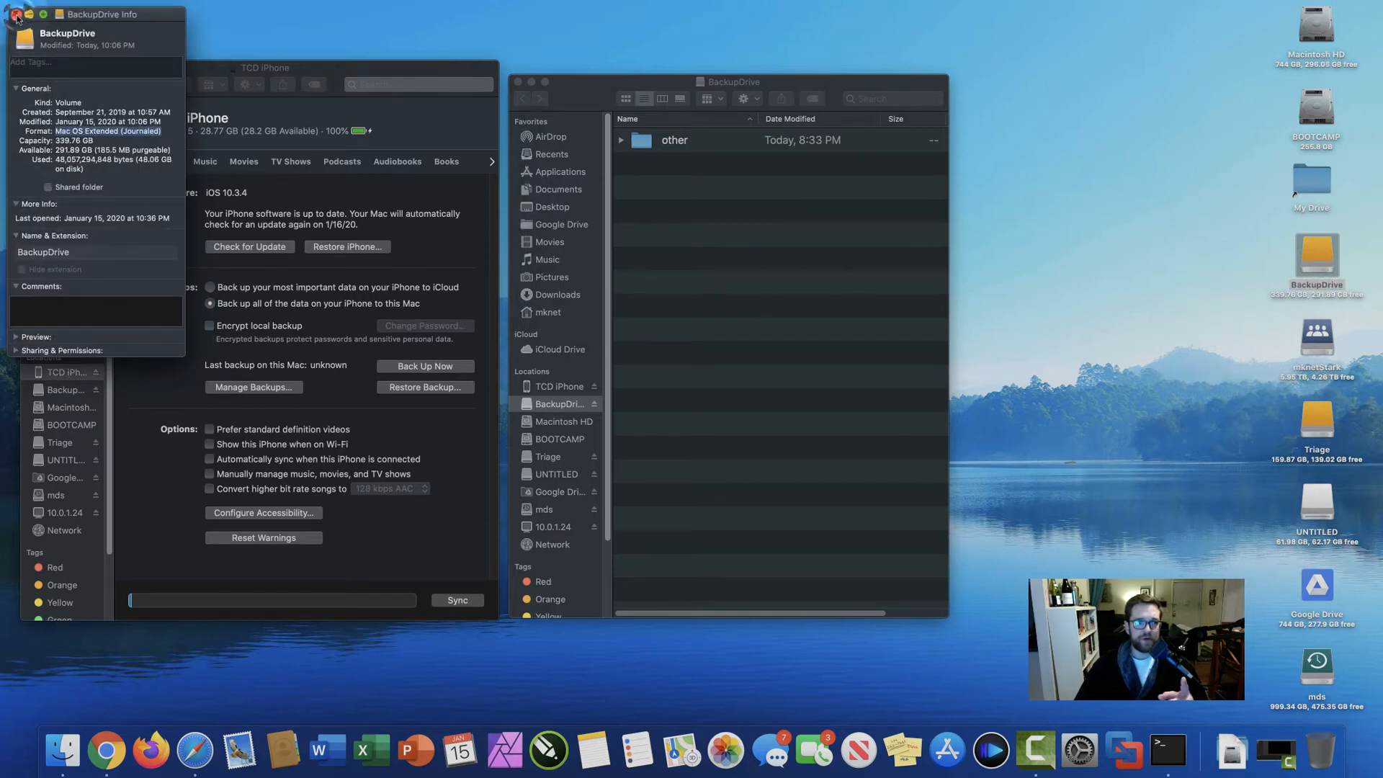
pyautogui.click(16, 14)
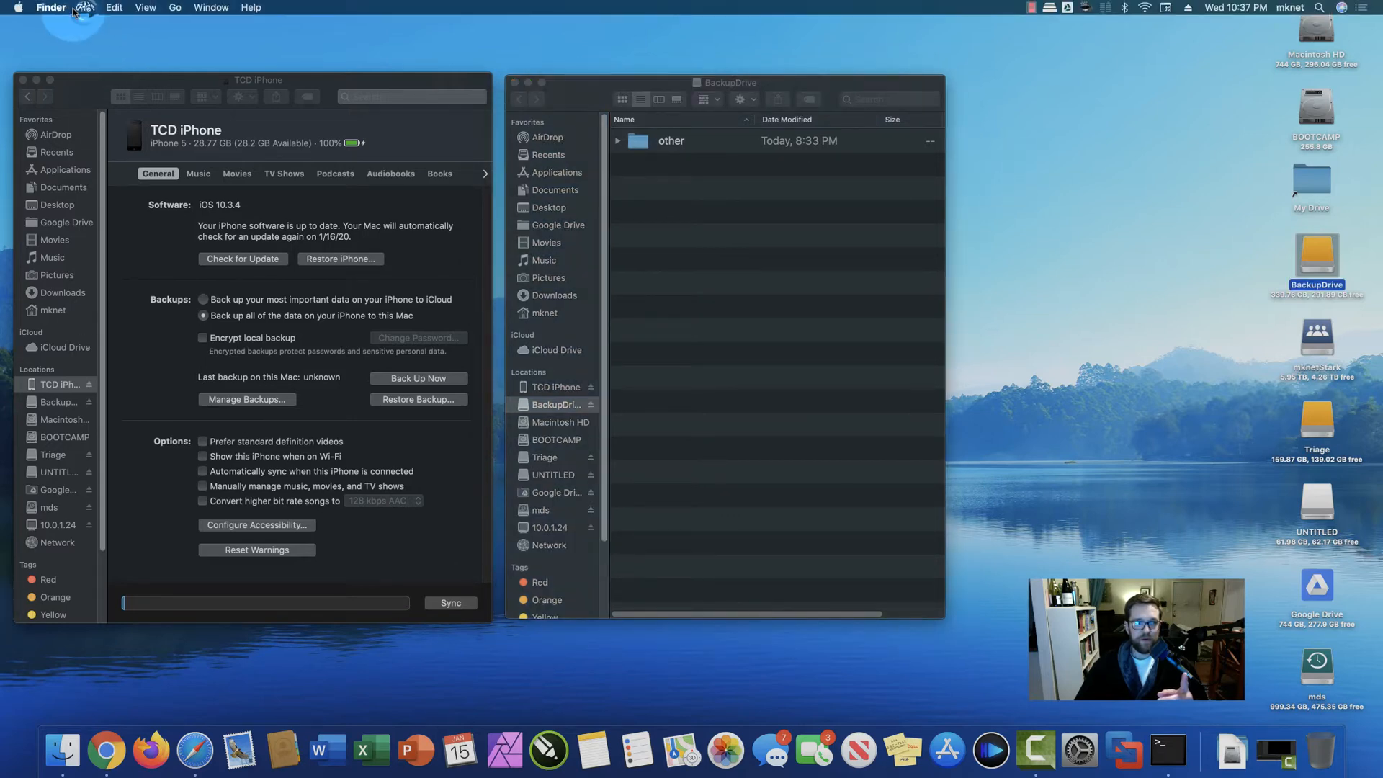
# Go to the user Library and into Application Support, scrolling down its app folders.
pyautogui.click(85, 7)
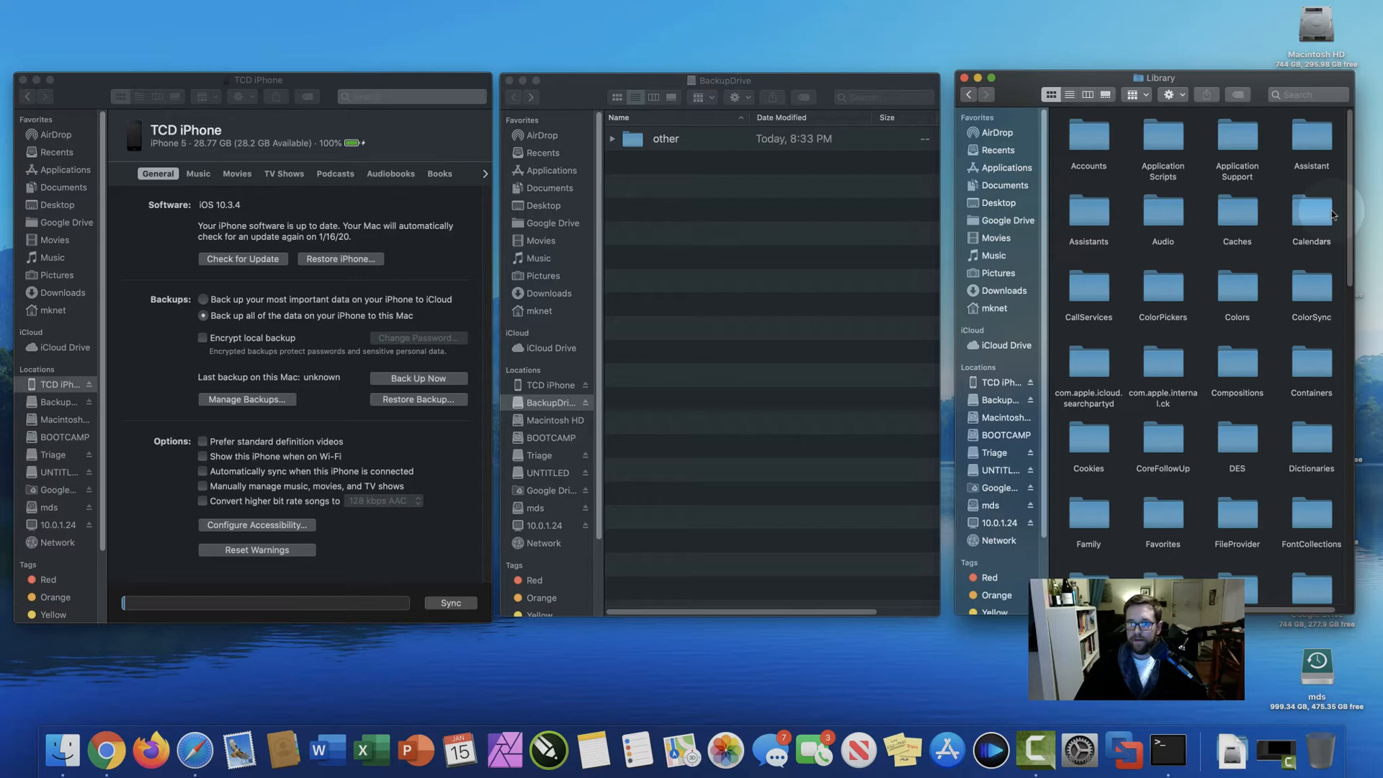
pyautogui.click(1237, 144)
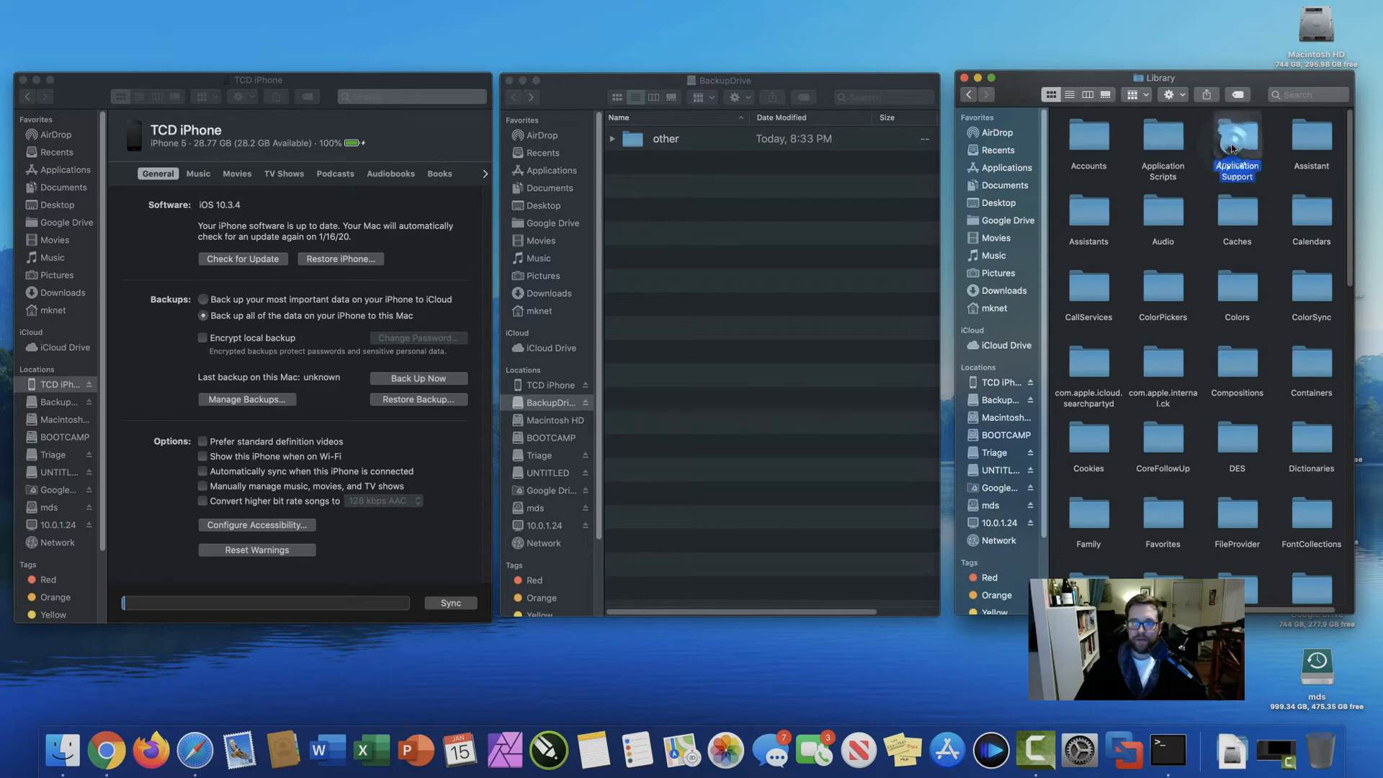
pyautogui.doubleClick(1237, 142)
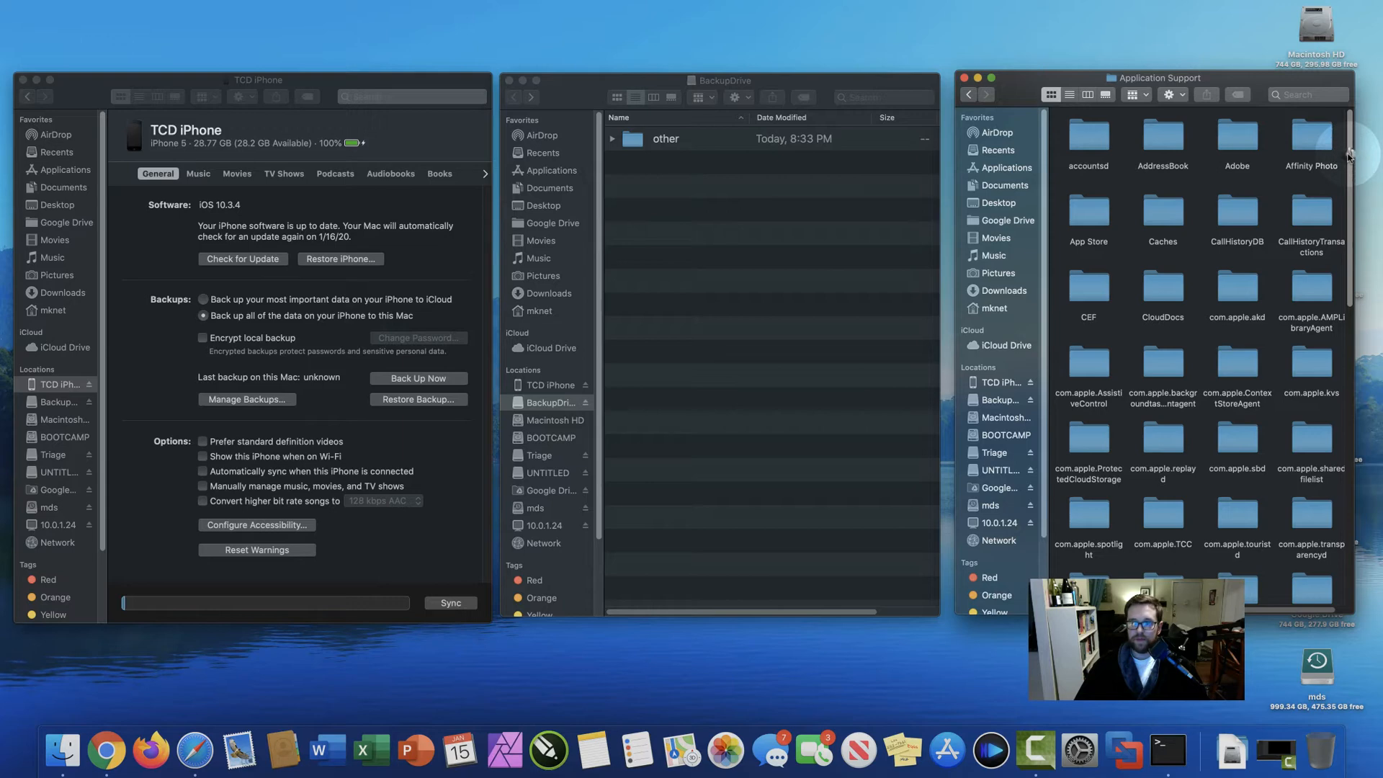
pyautogui.scroll(-3)
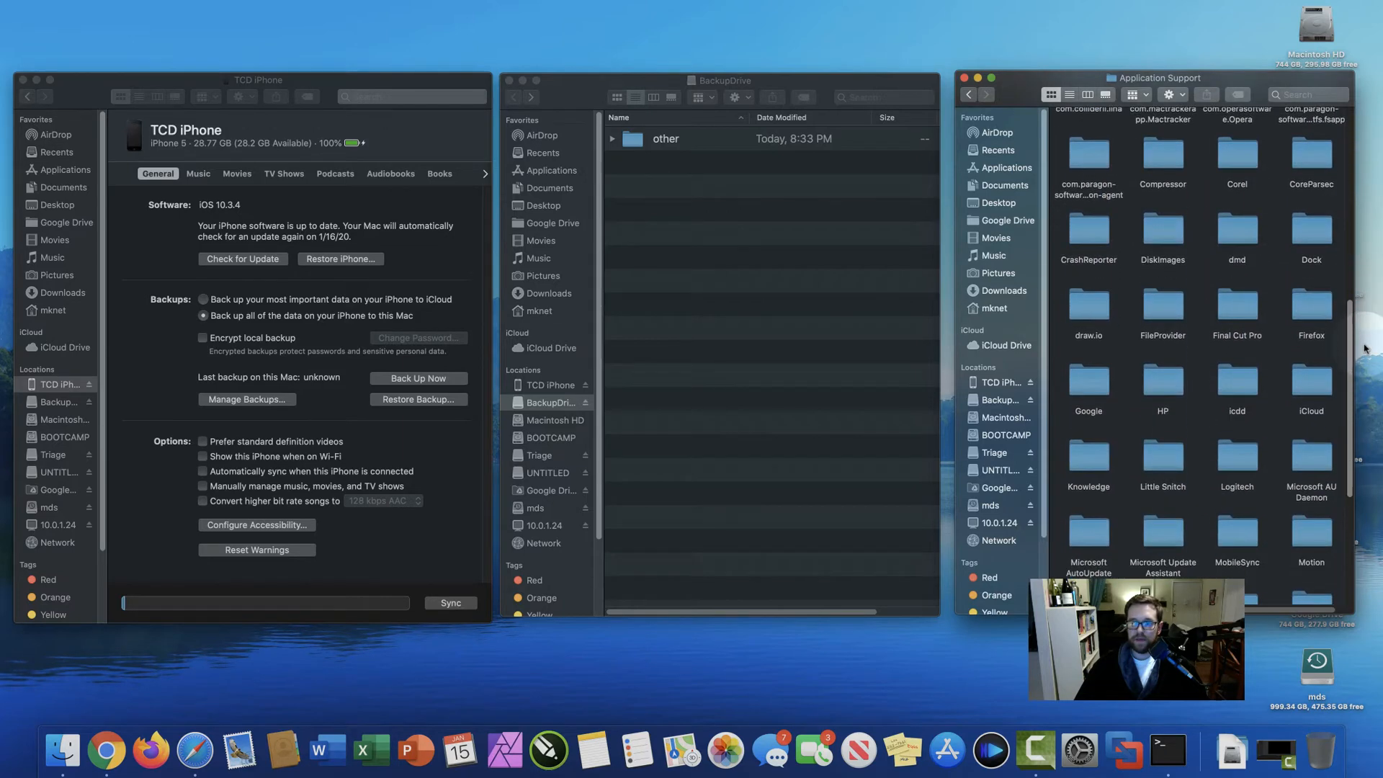
pyautogui.scroll(-3)
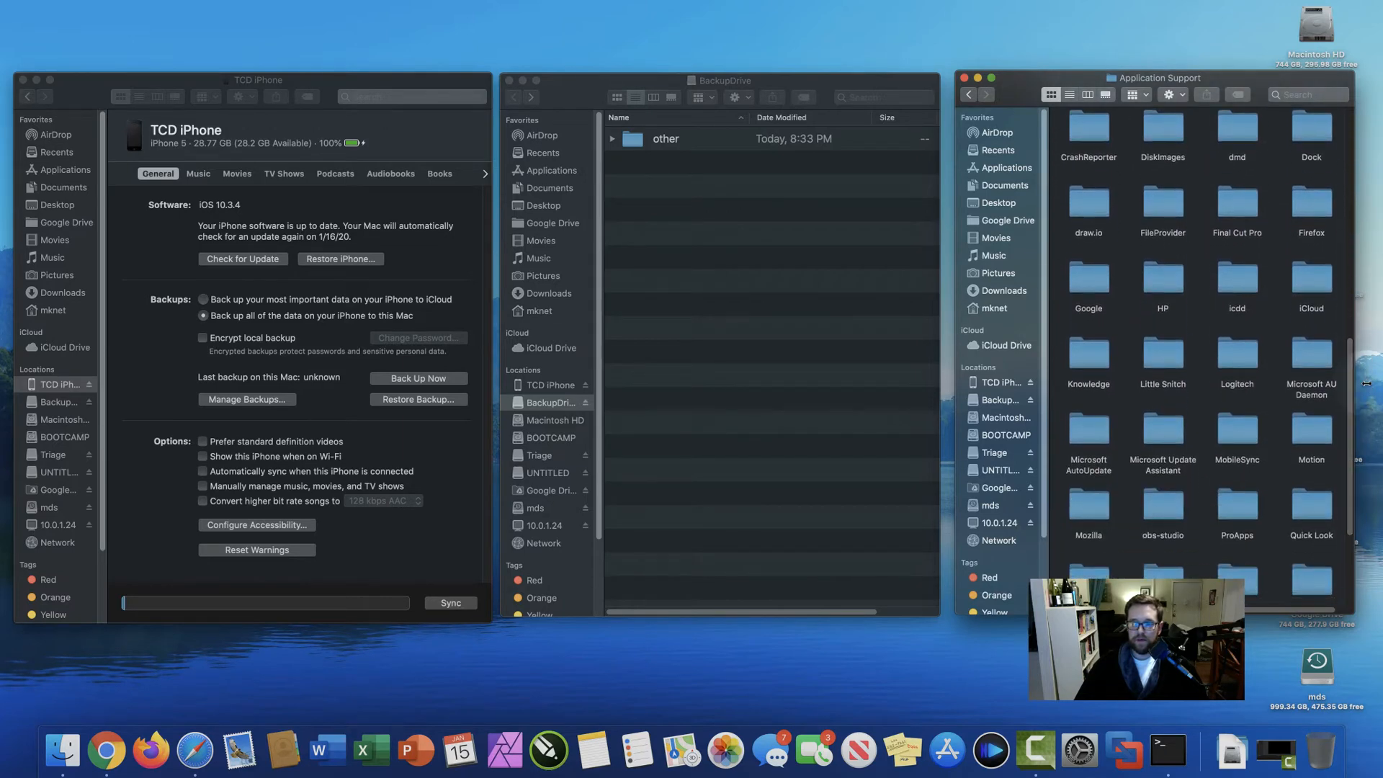
# Open the MobileSync folder, revealing the Backup folder inside it.
pyautogui.click(1307, 352)
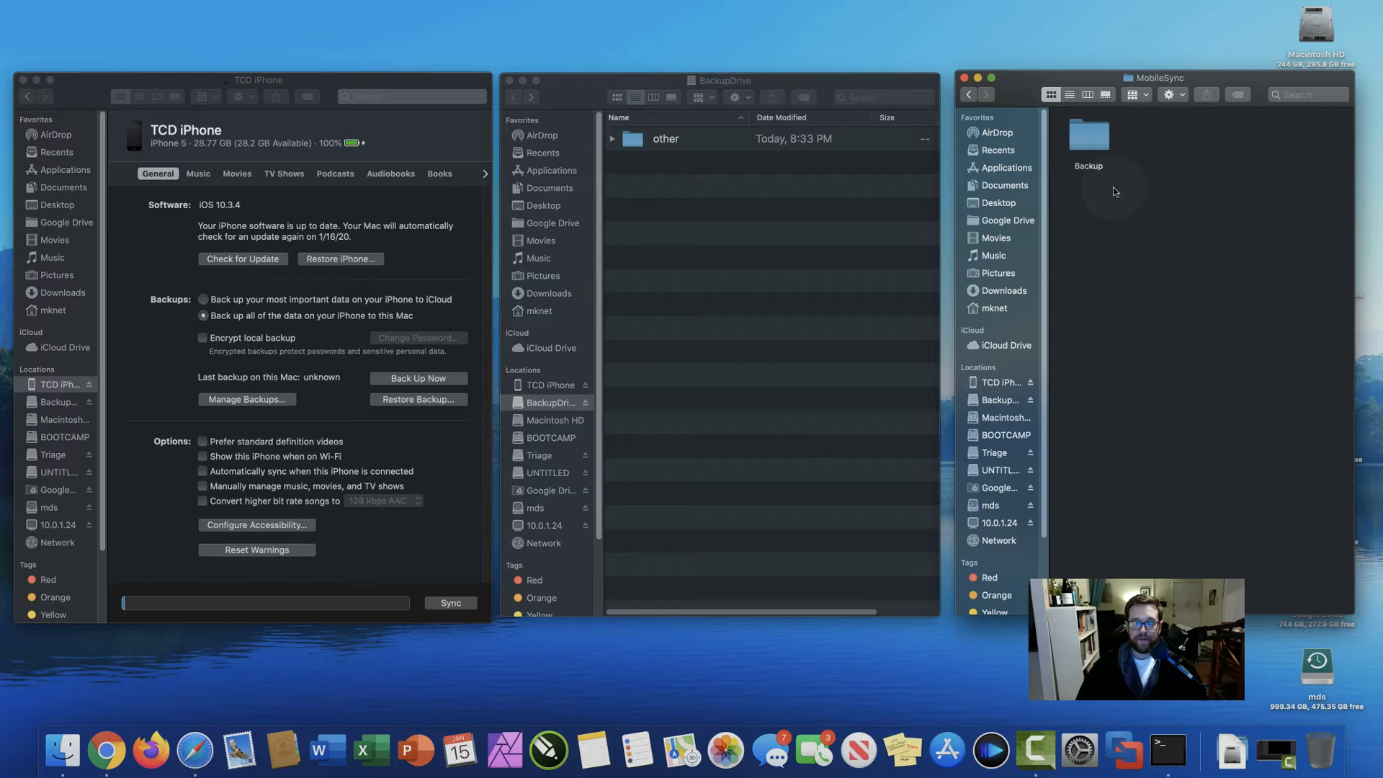
pyautogui.moveTo(1047, 162)
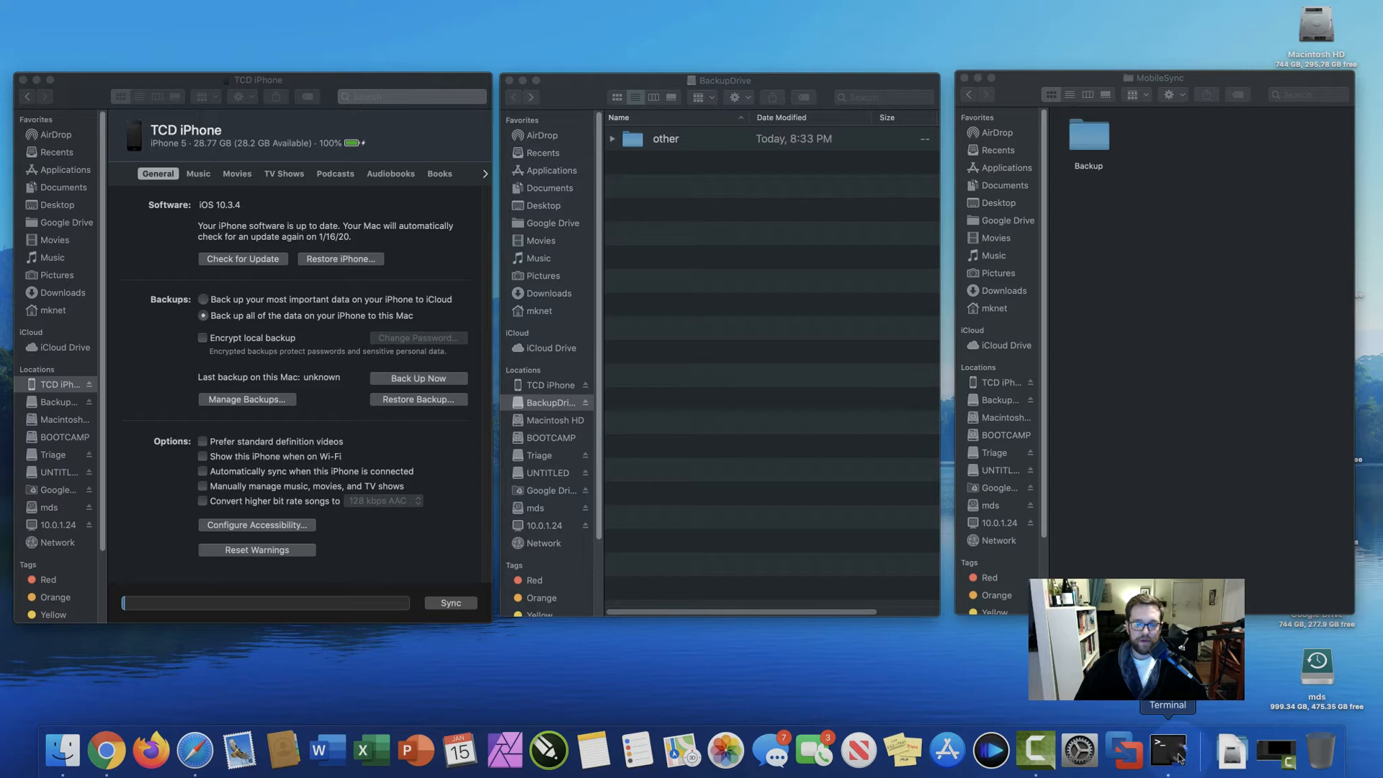
# Launch Terminal and clear its startup messages to a fresh bash prompt.
pyautogui.click(1167, 752)
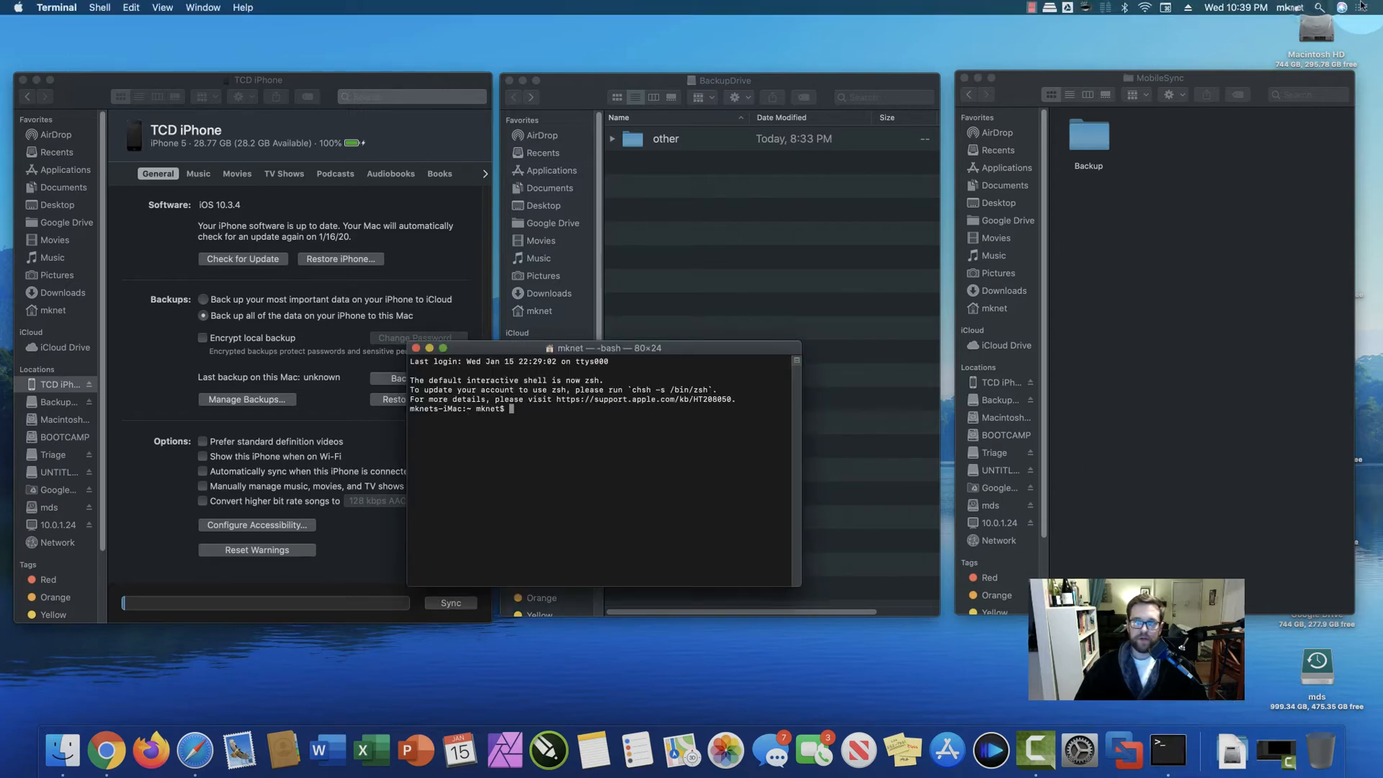
pyautogui.press('cmd+space')
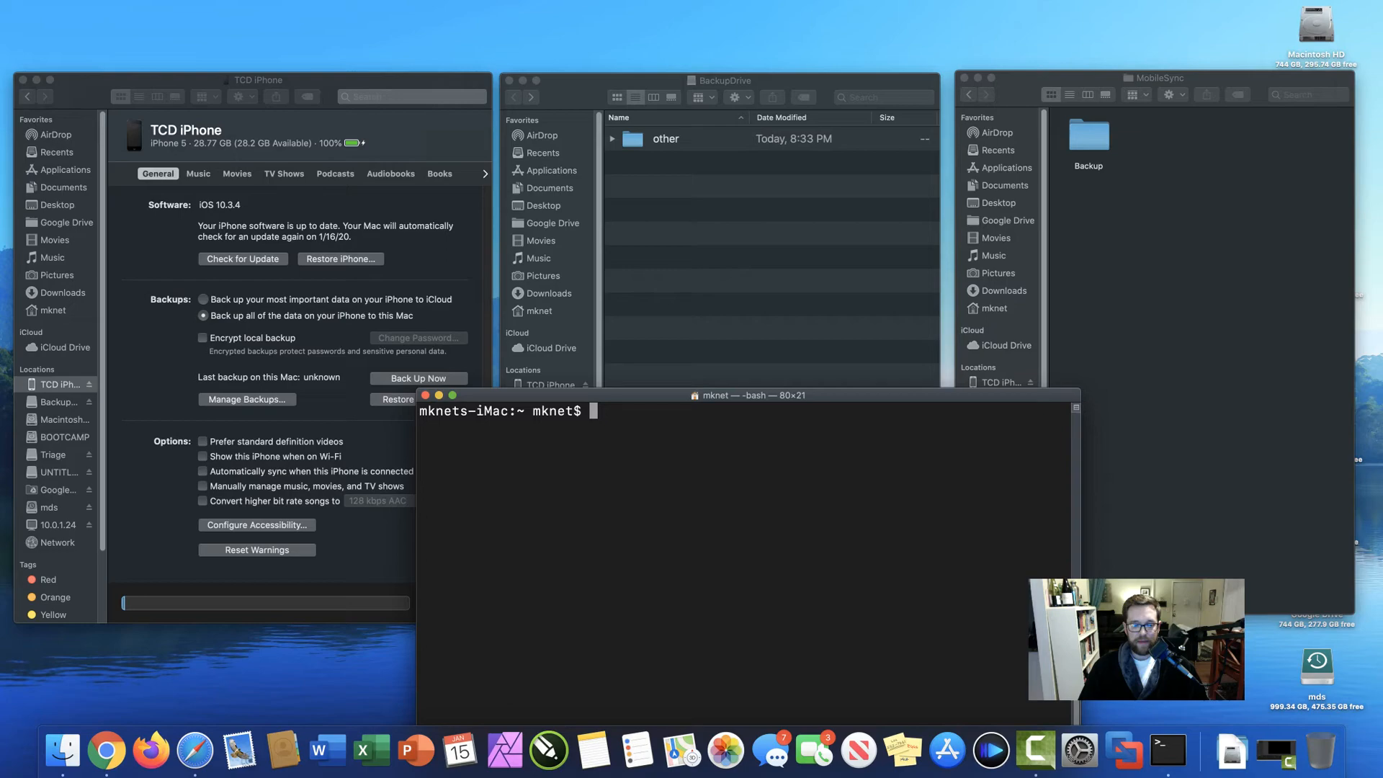
# Change directory with cd ~/Library/Application\ Support/MobileSync.
pyautogui.write('cd')
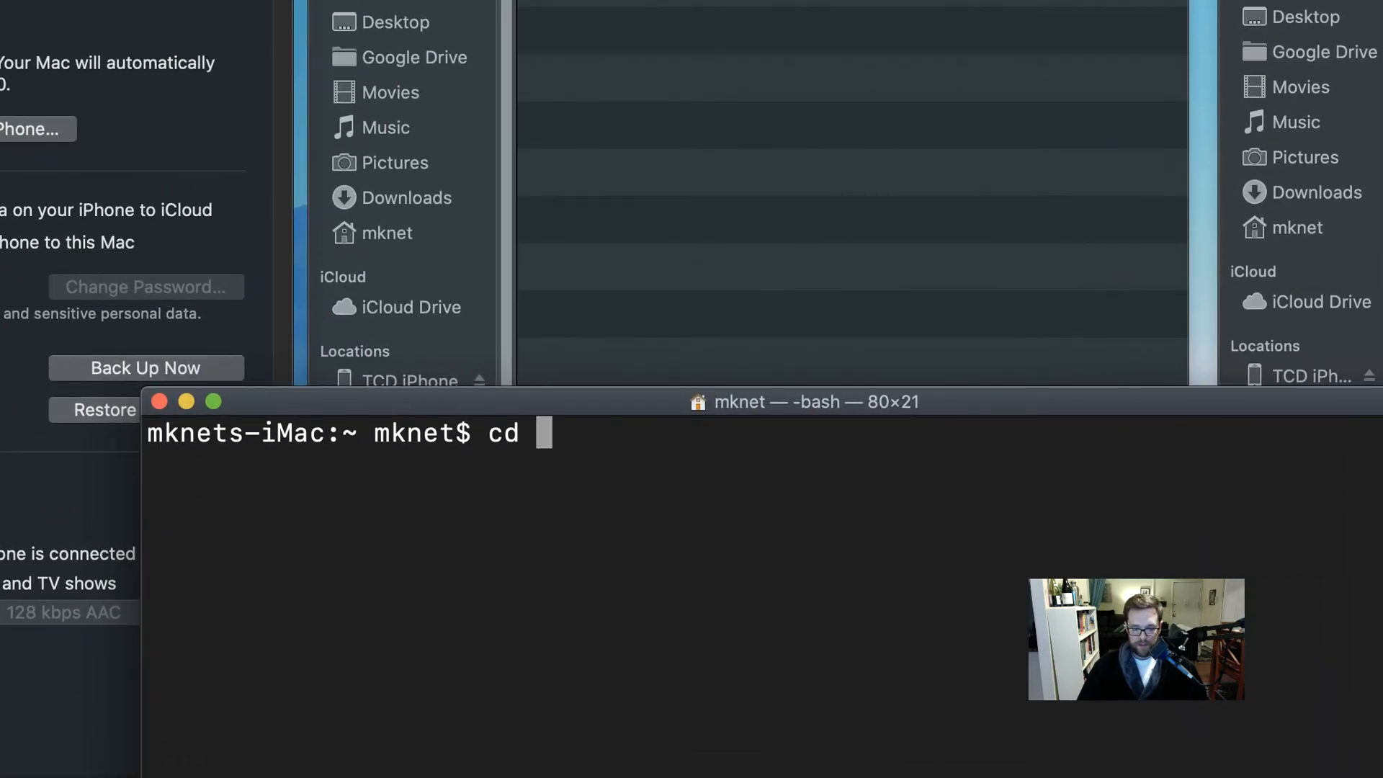
pyautogui.write('~')
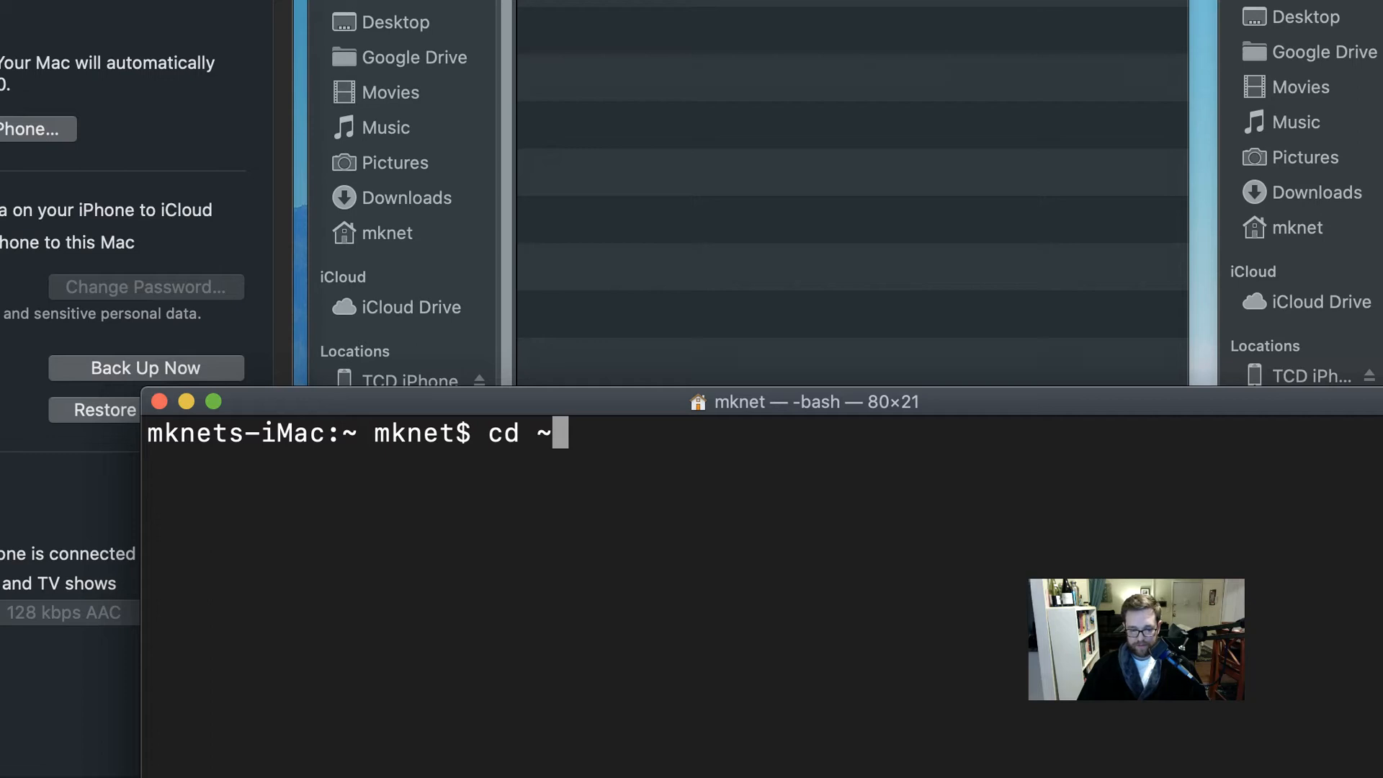
pyautogui.write('/Librar')
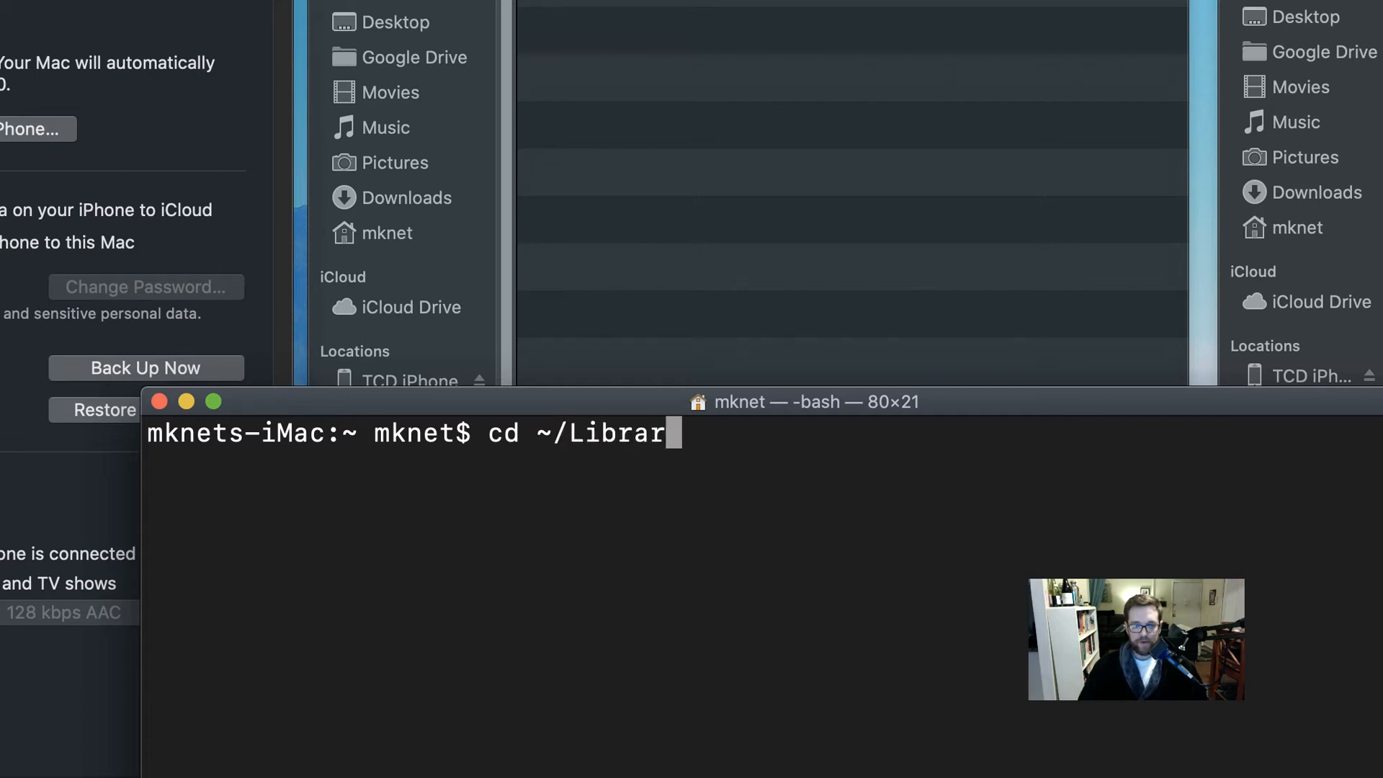
pyautogui.write('y/Ap')
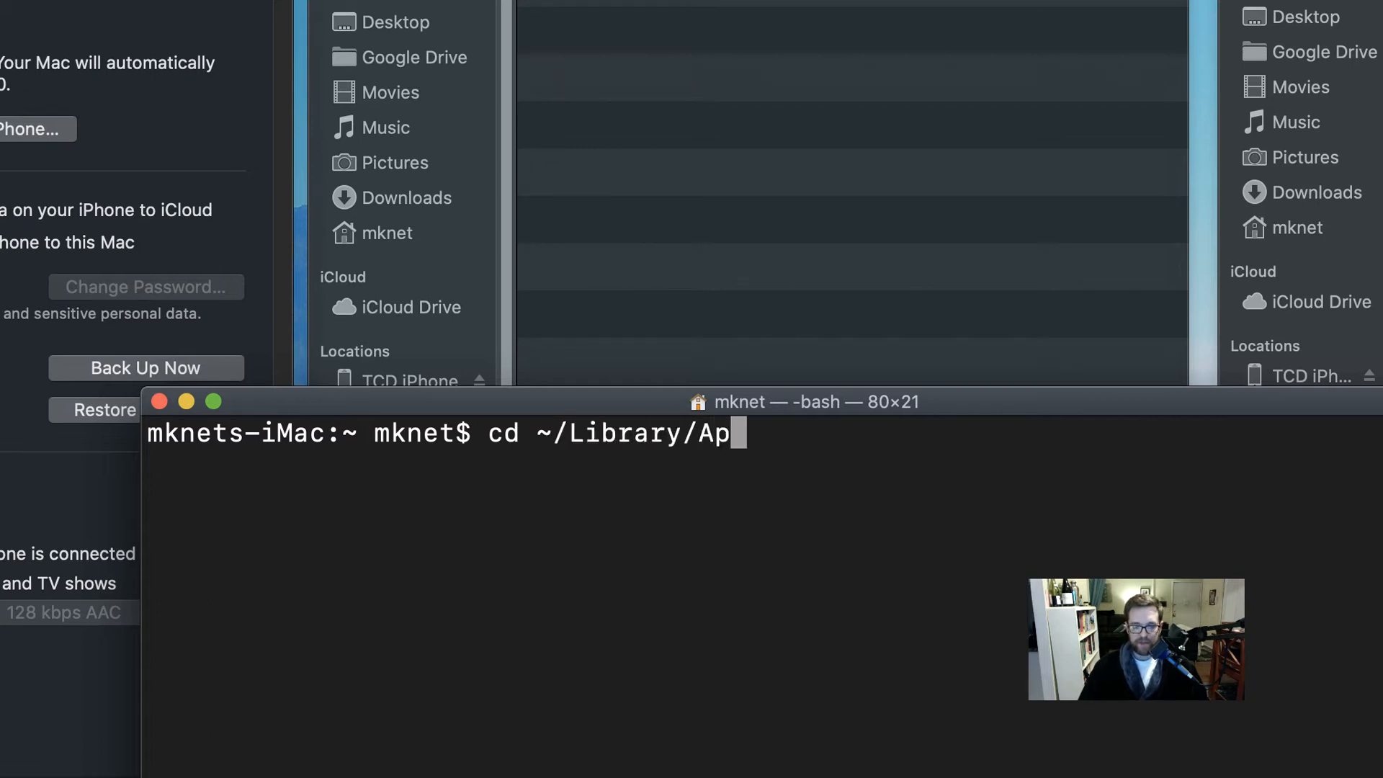
pyautogui.write('plication')
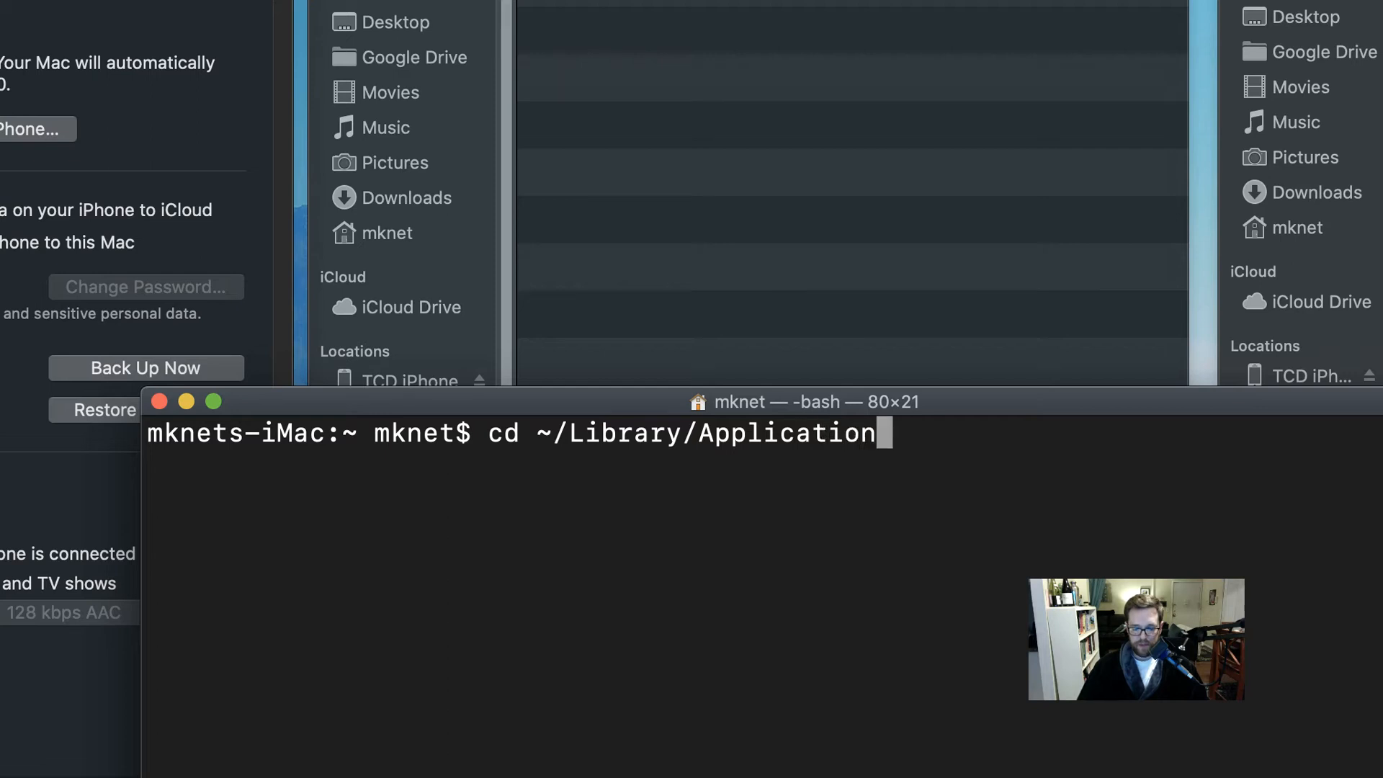
pyautogui.write('\\')
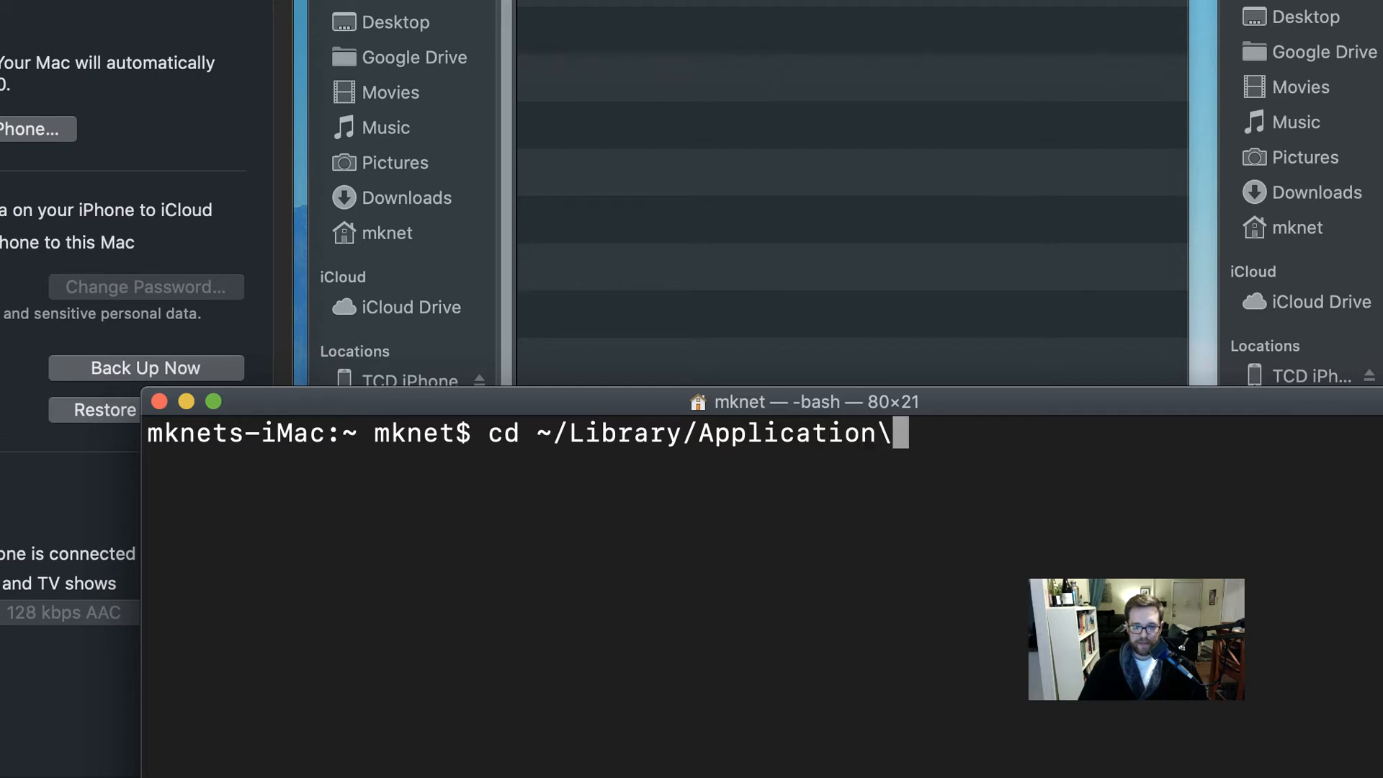
pyautogui.write('Support')
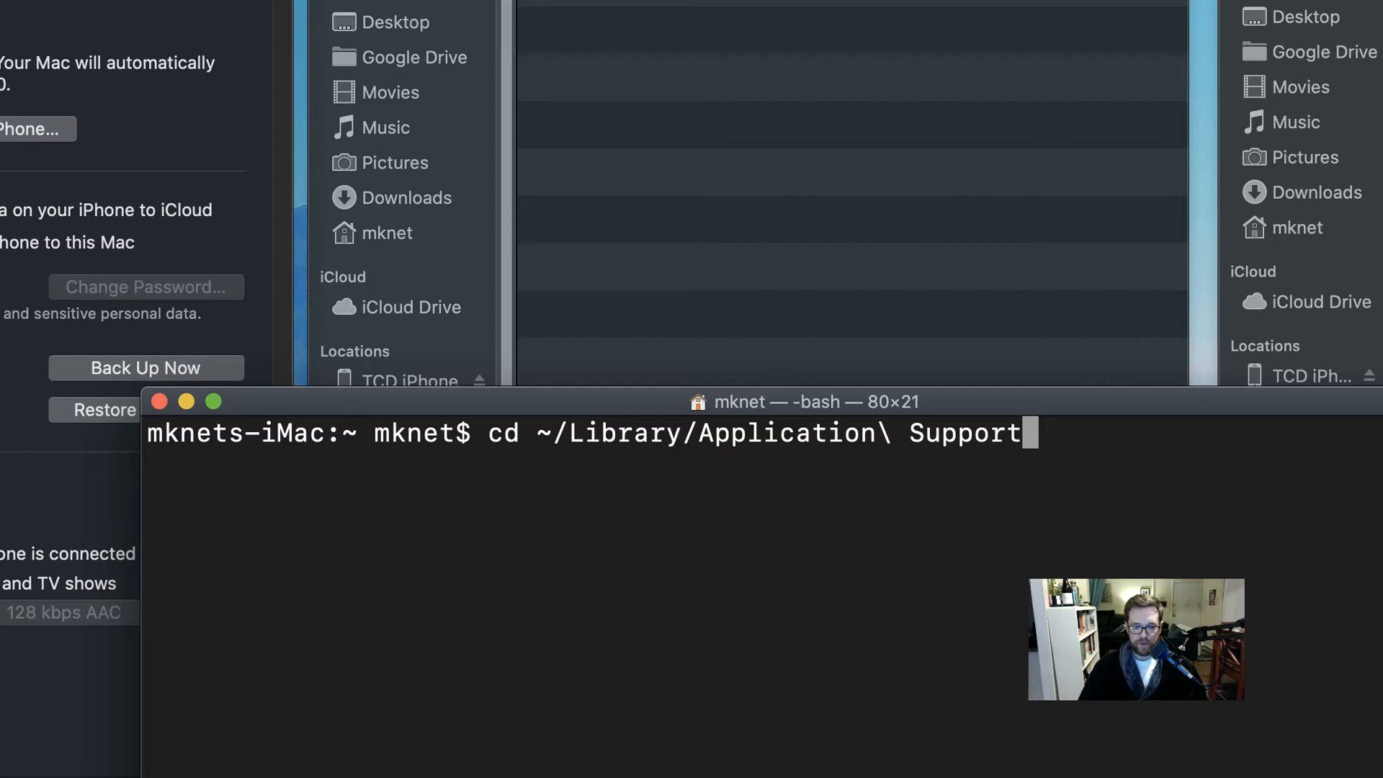
pyautogui.write('/M')
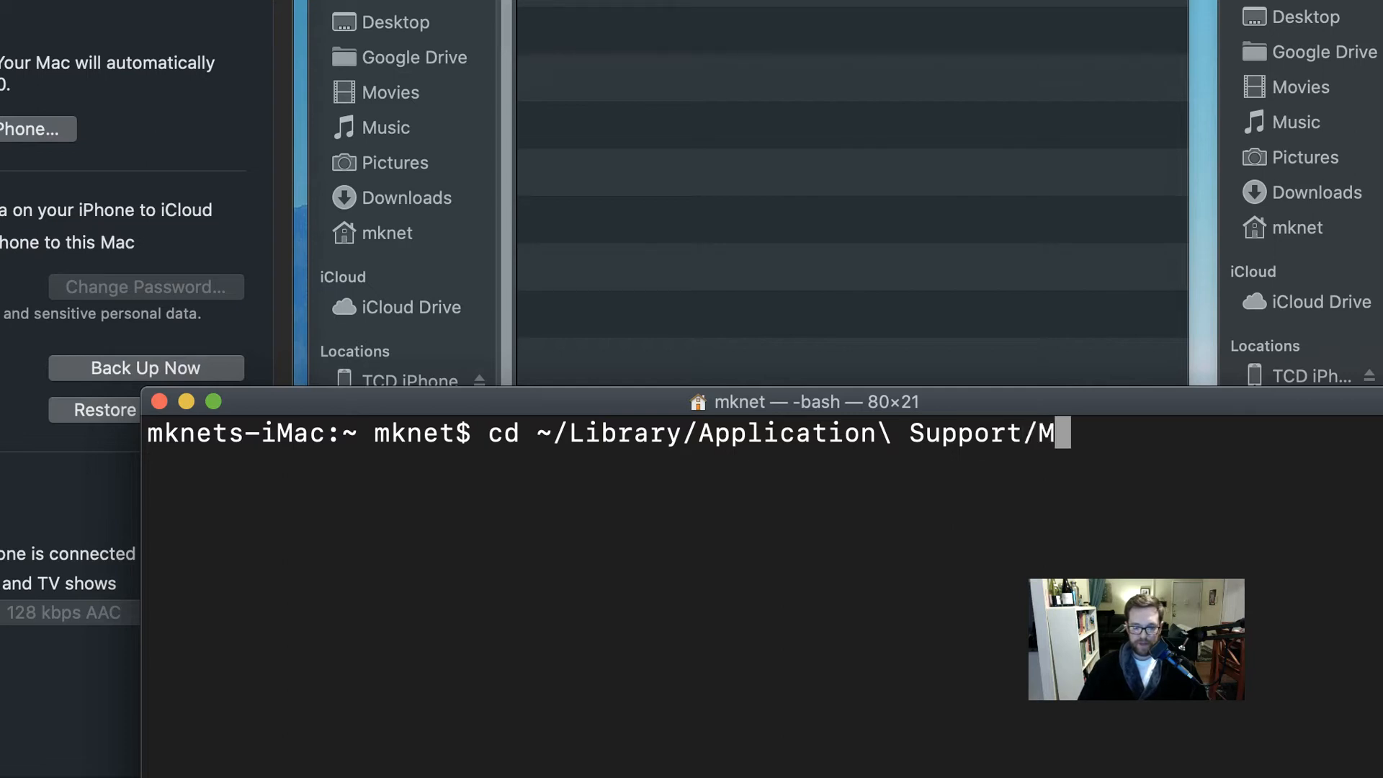
pyautogui.write('obiles')
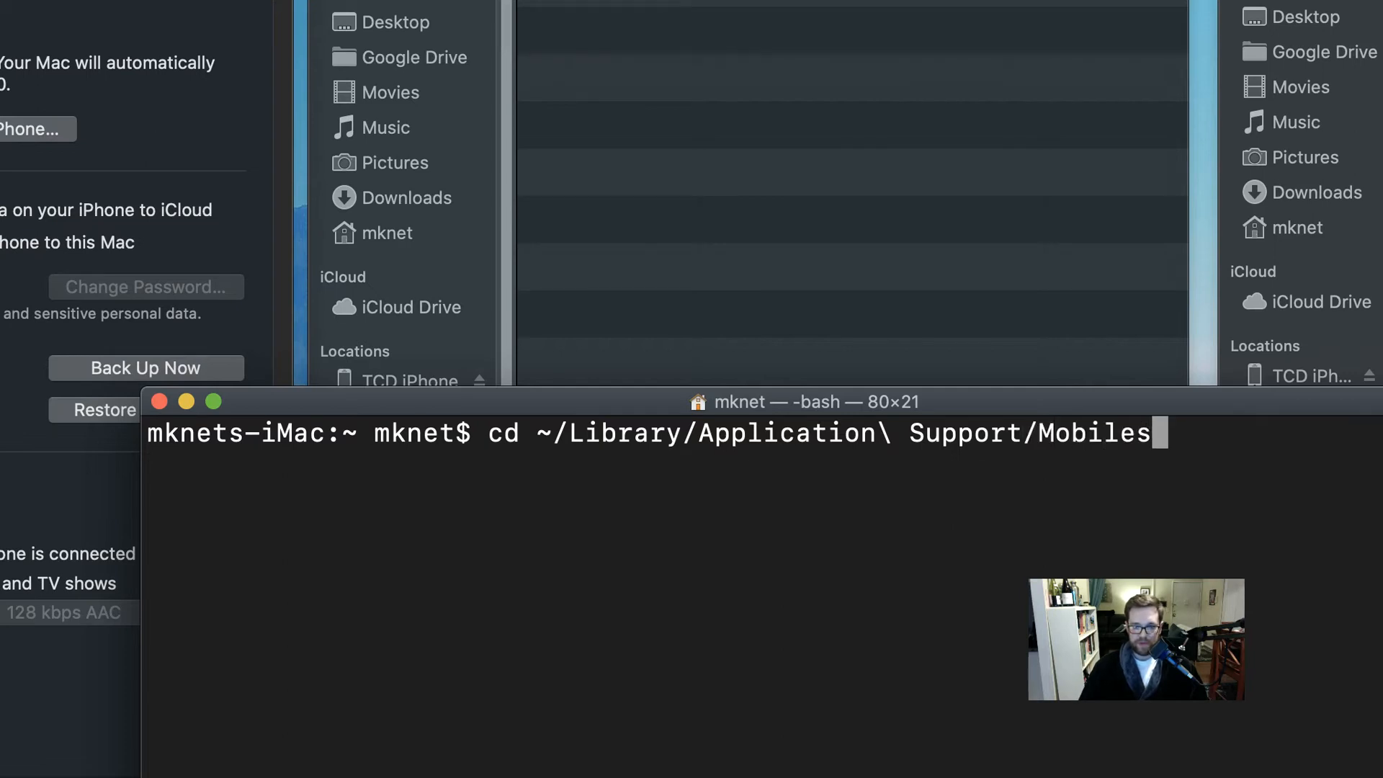
pyautogui.write('Sync')
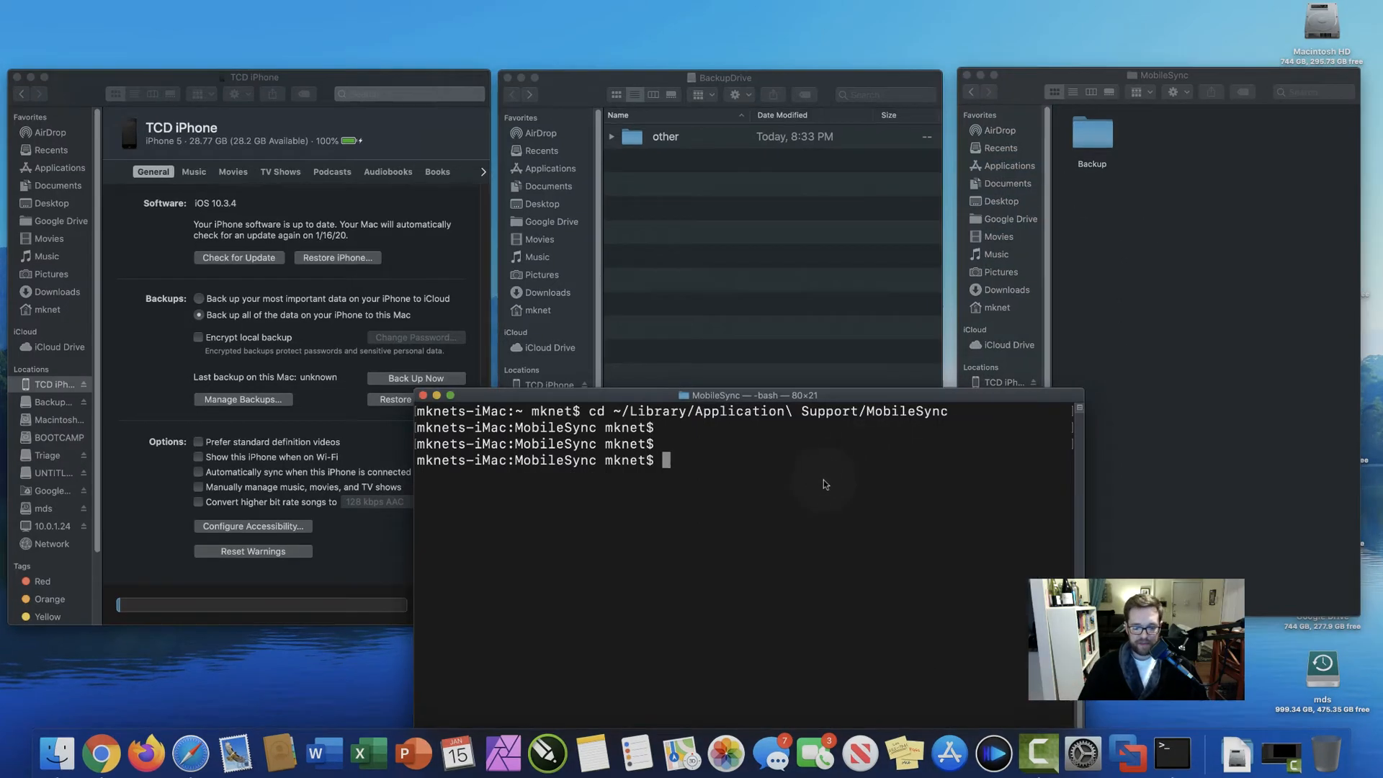
# Rename the local Backup folder with mv Backup old-itunes-backup.
pyautogui.write('mv')
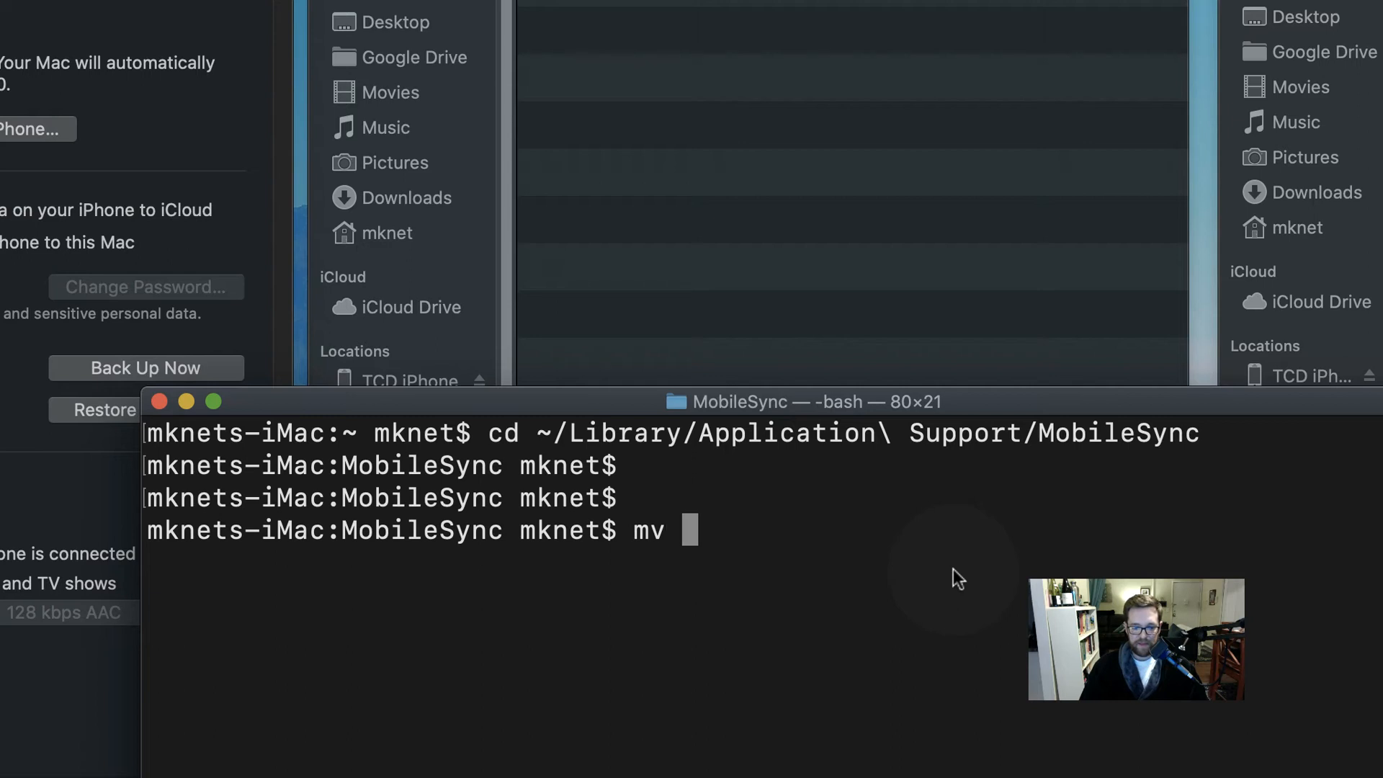
pyautogui.write('Backup')
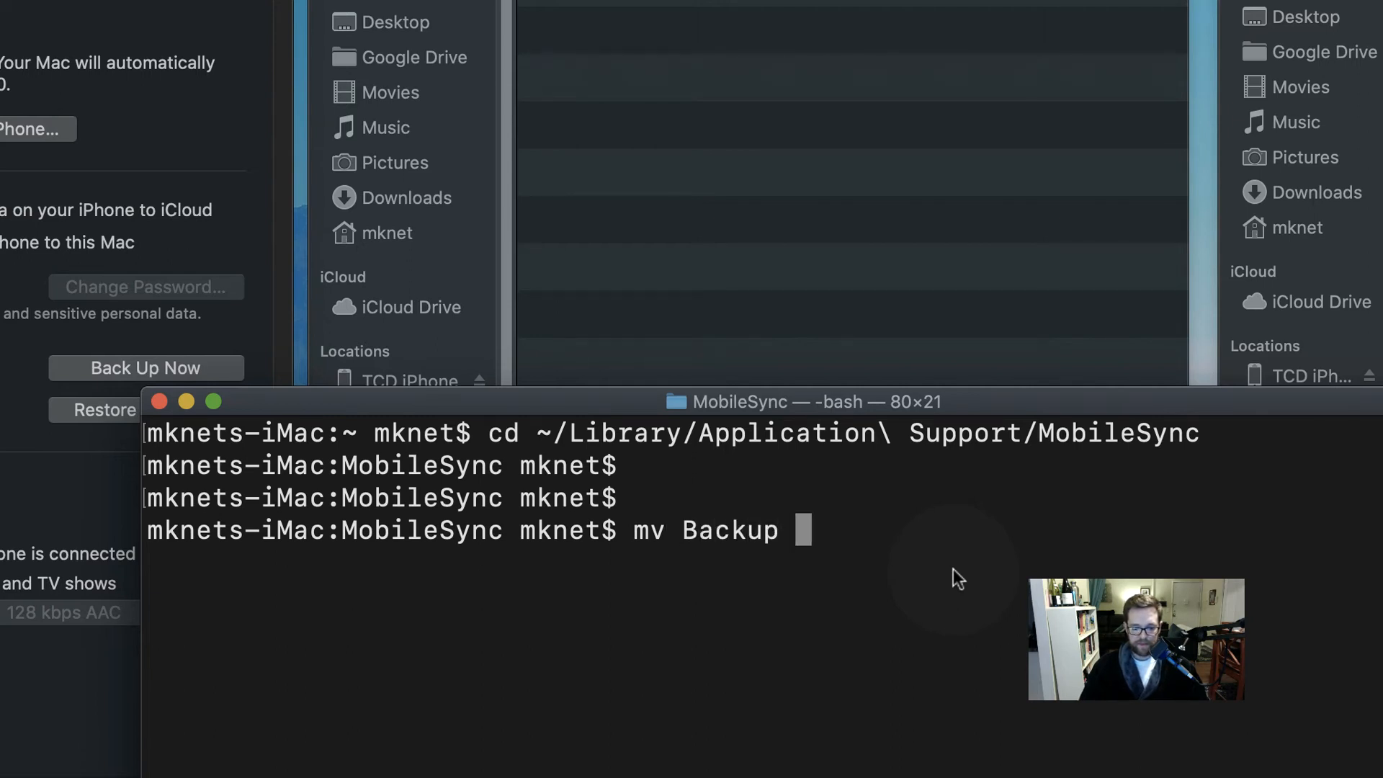
pyautogui.write('old-')
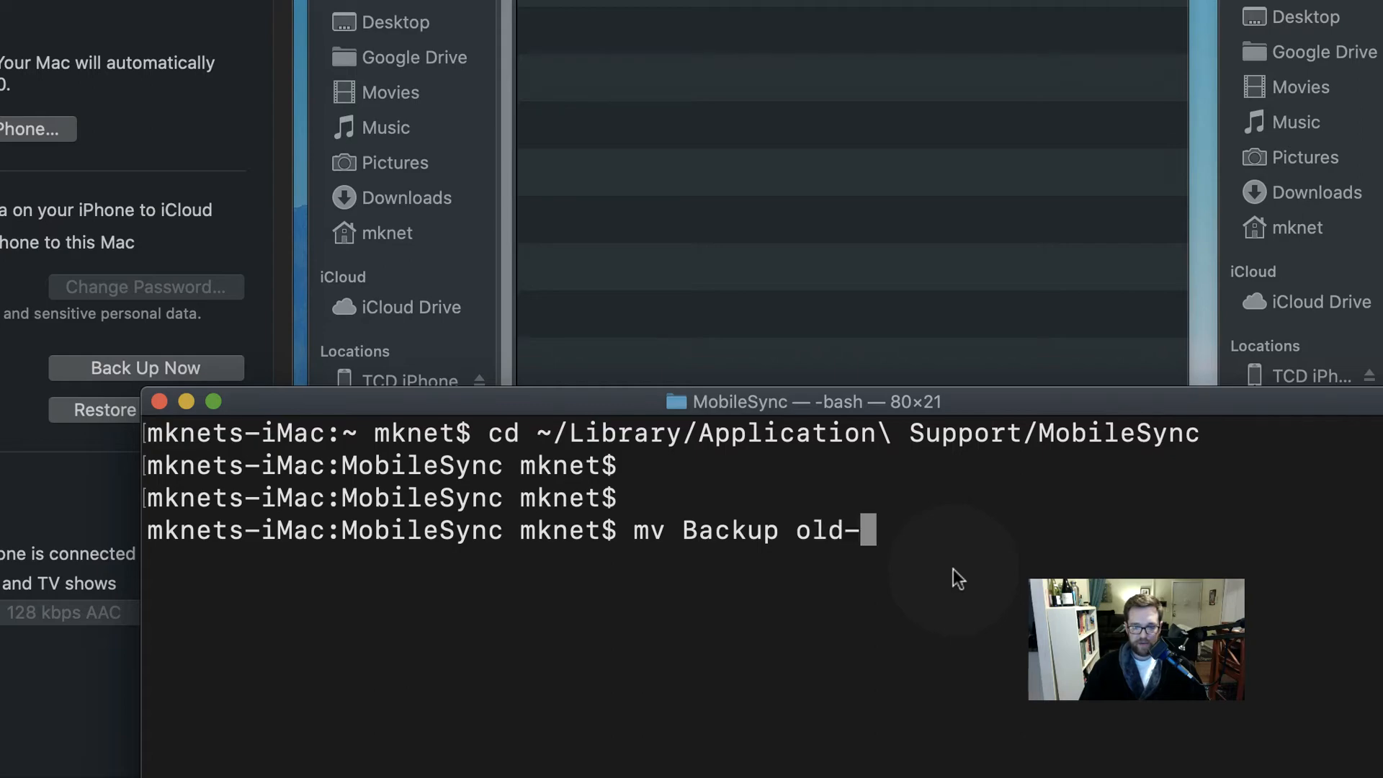
pyautogui.write('itunes')
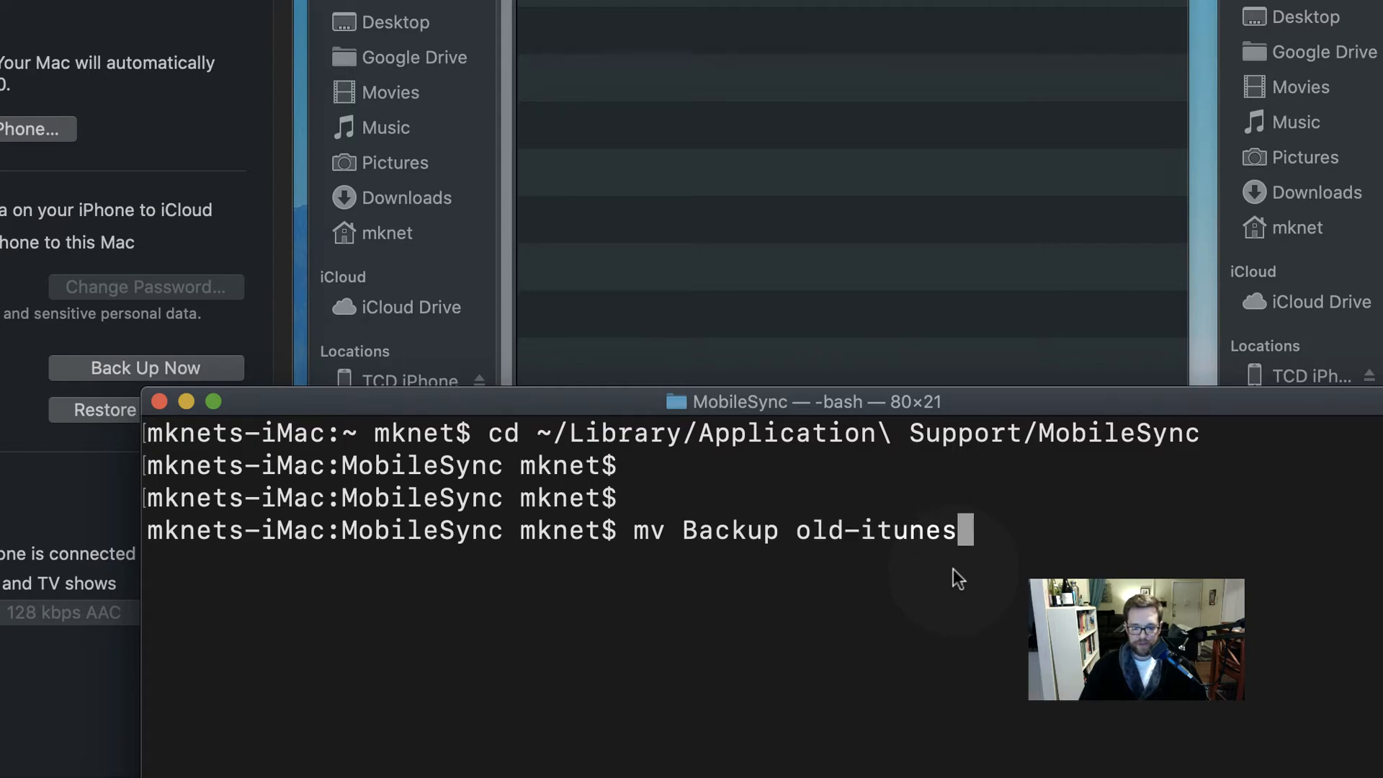
pyautogui.write('-backup')
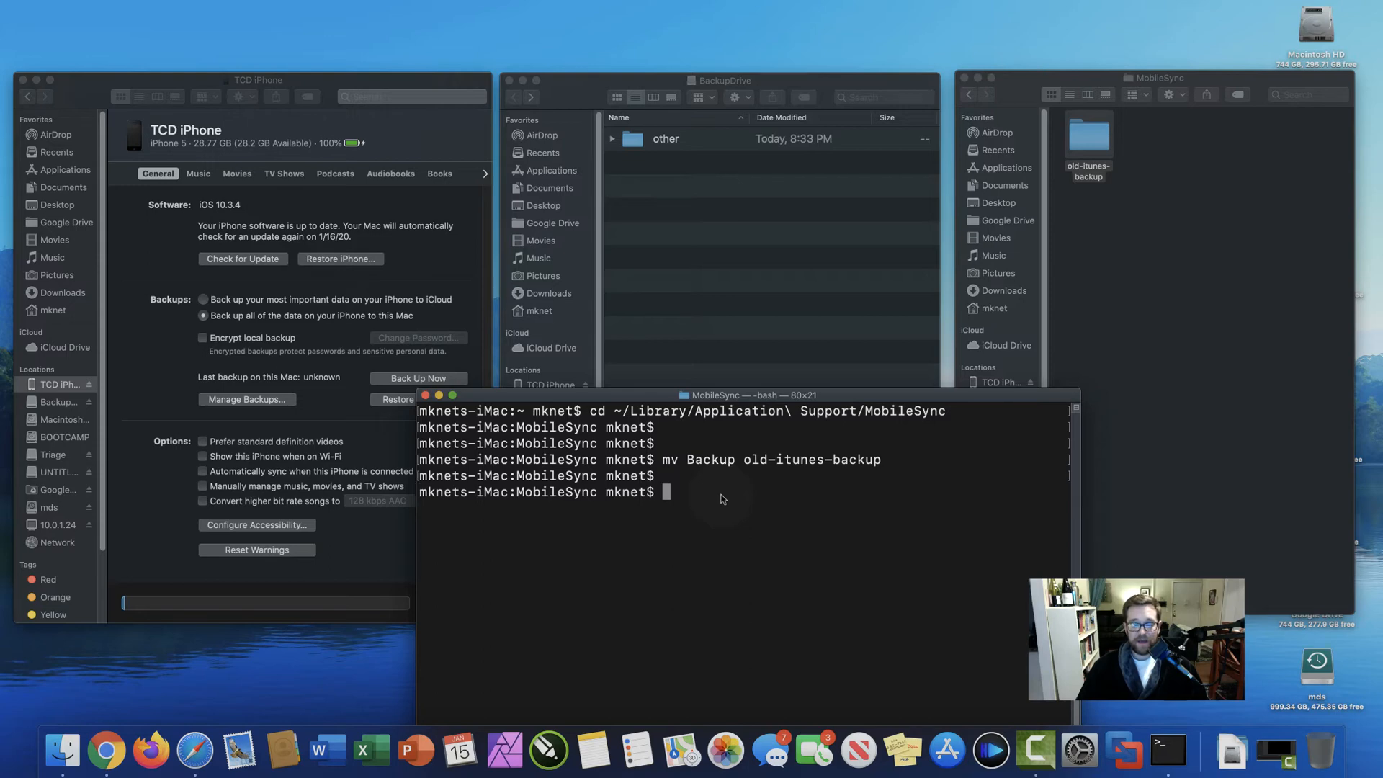
# Create the iosbackup folder with mkdir /Volumes/BackupDrive/iosbackup.
pyautogui.click(722, 81)
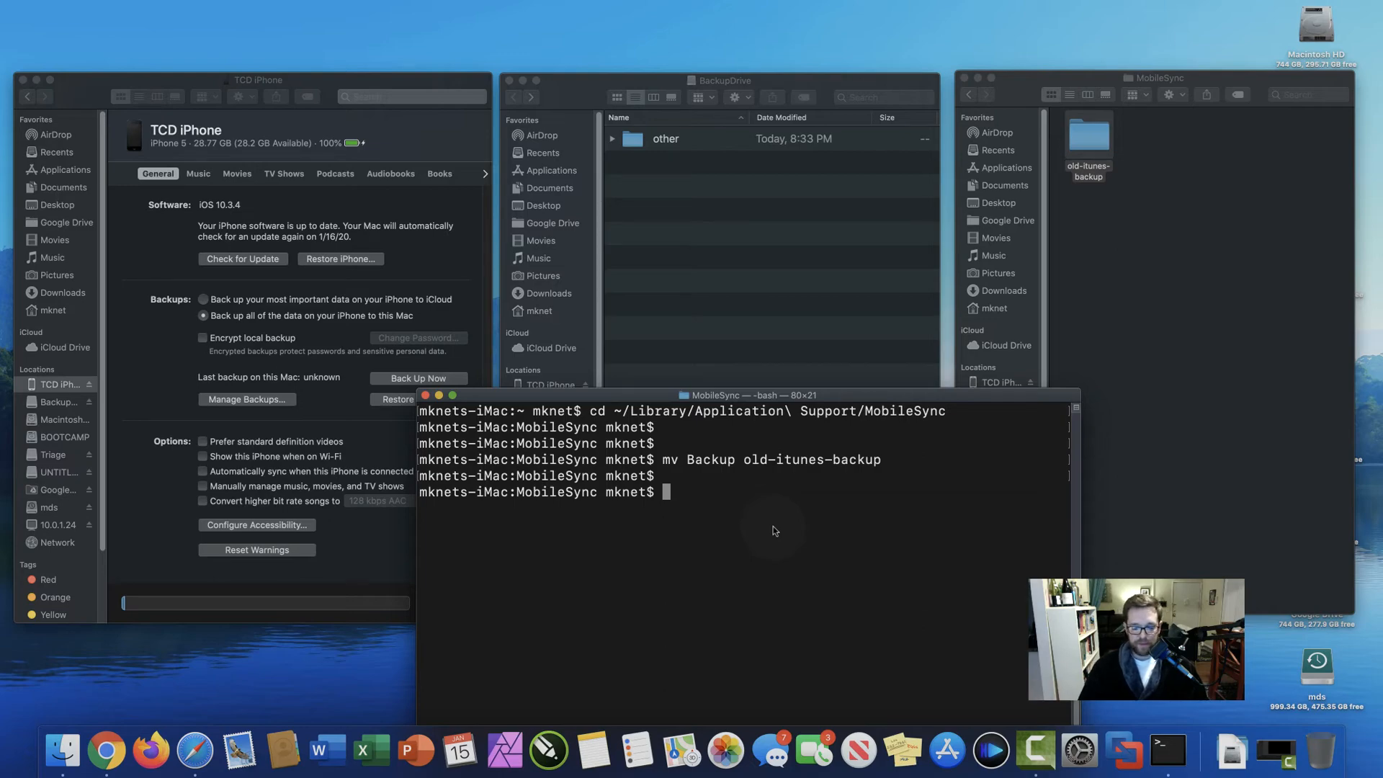
pyautogui.write('mkdir')
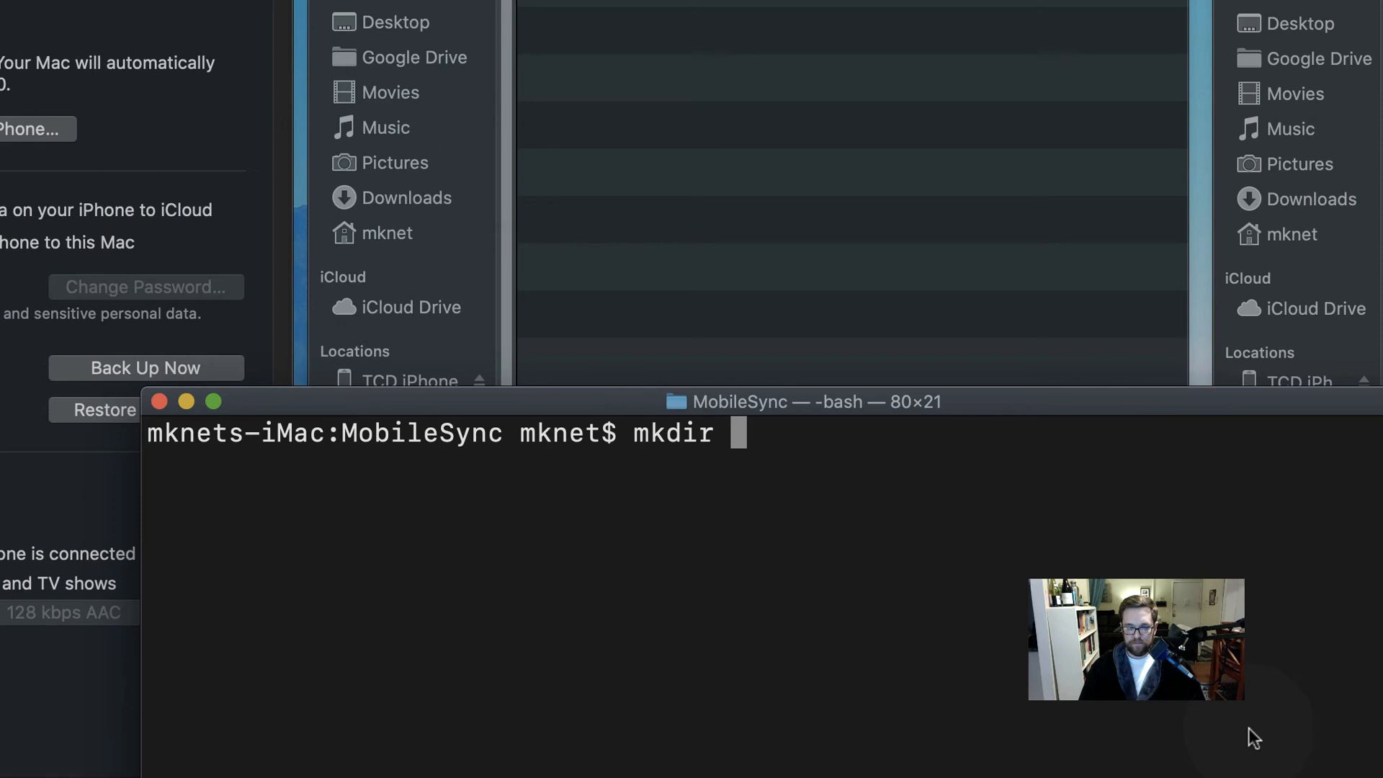
pyautogui.write('/')
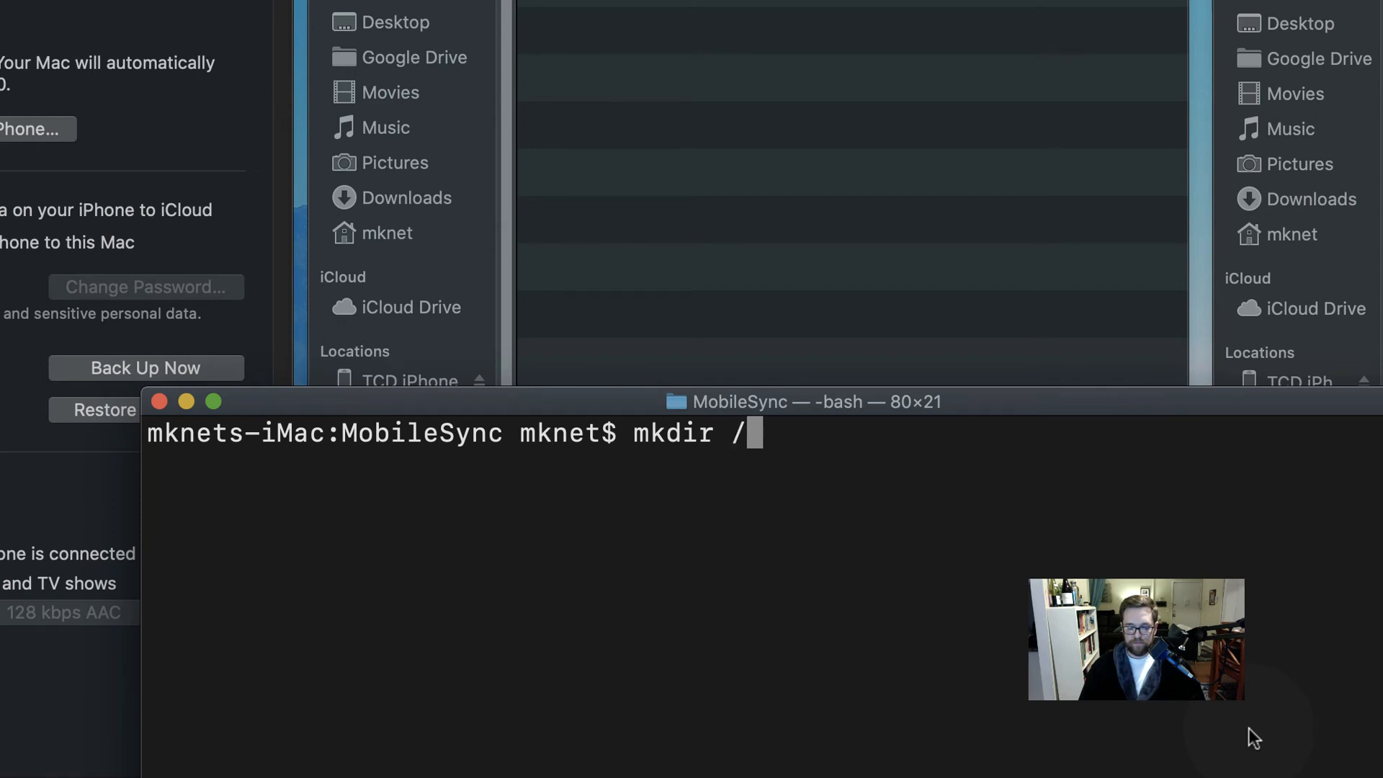
pyautogui.write('Volumes')
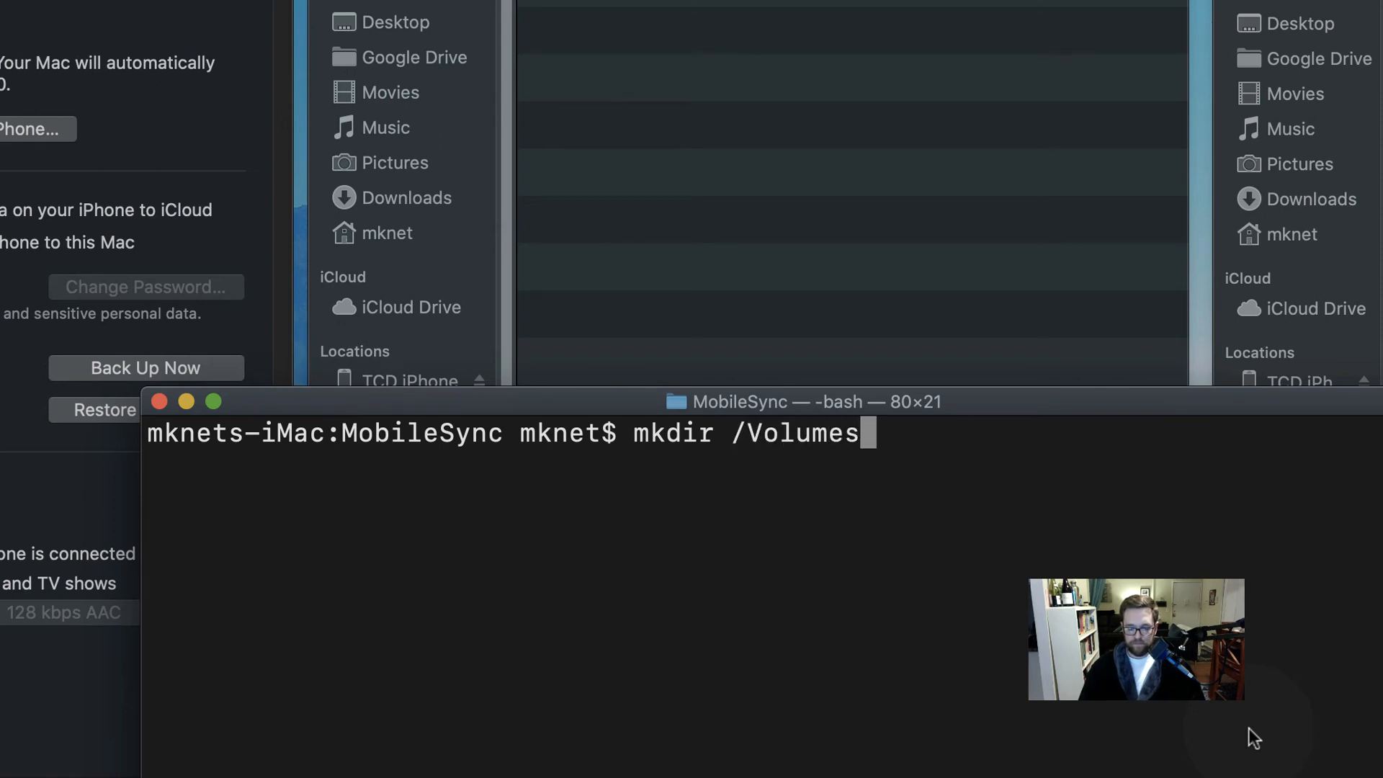
pyautogui.write('/BackupDr')
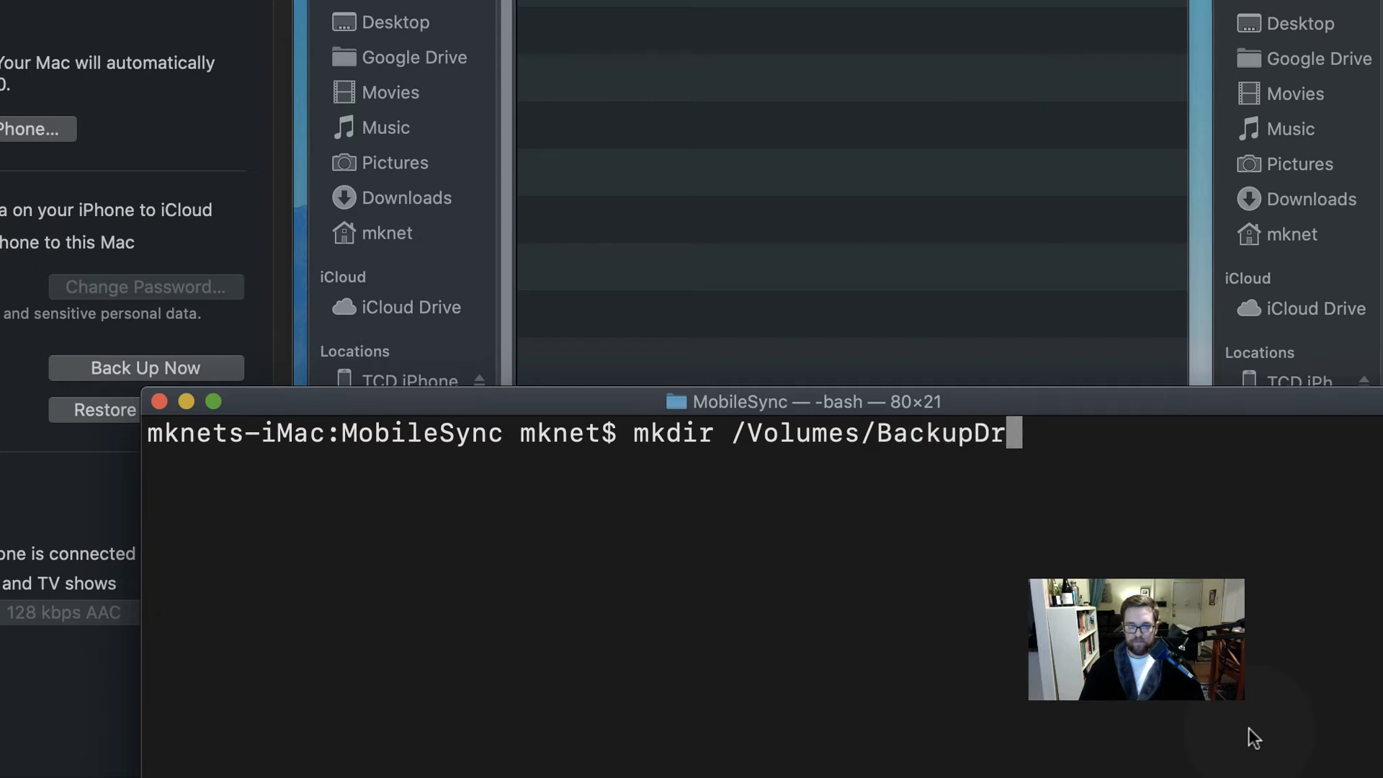
pyautogui.write('ive')
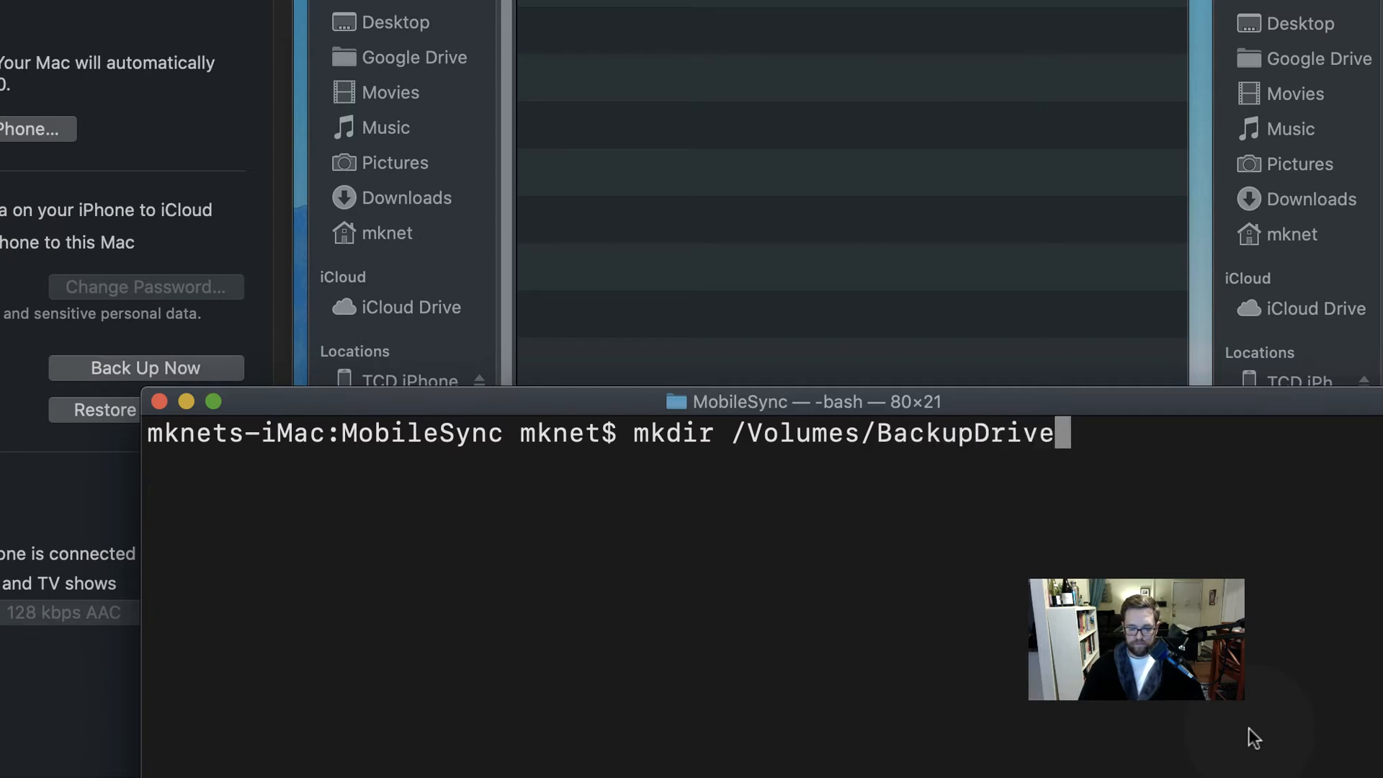
pyautogui.write('/ios')
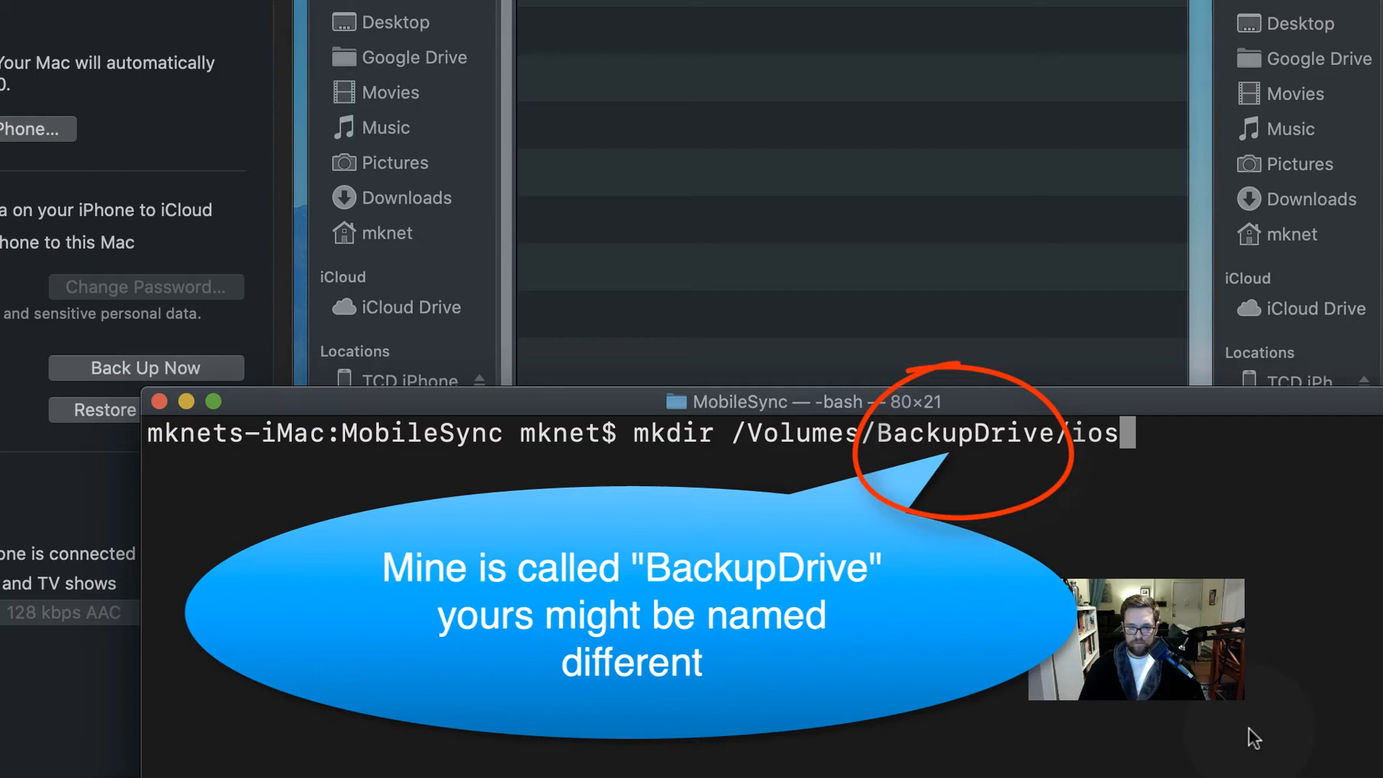
pyautogui.write('backup')
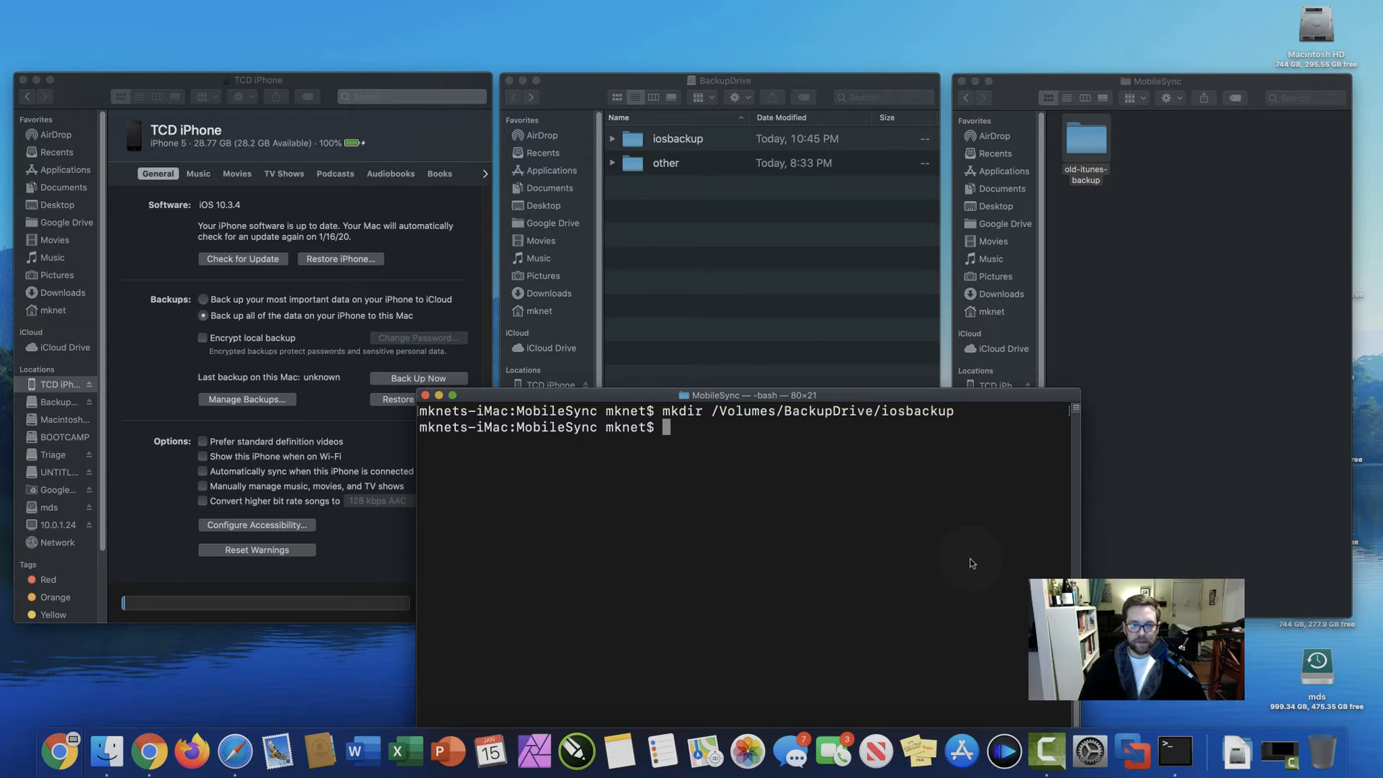
# Create a Backup folder inside it with mkdir /Volumes/BackupDrive/iosbackup/Backup.
pyautogui.write('mkdir /Volumes/BackupDrive/iosbackup')
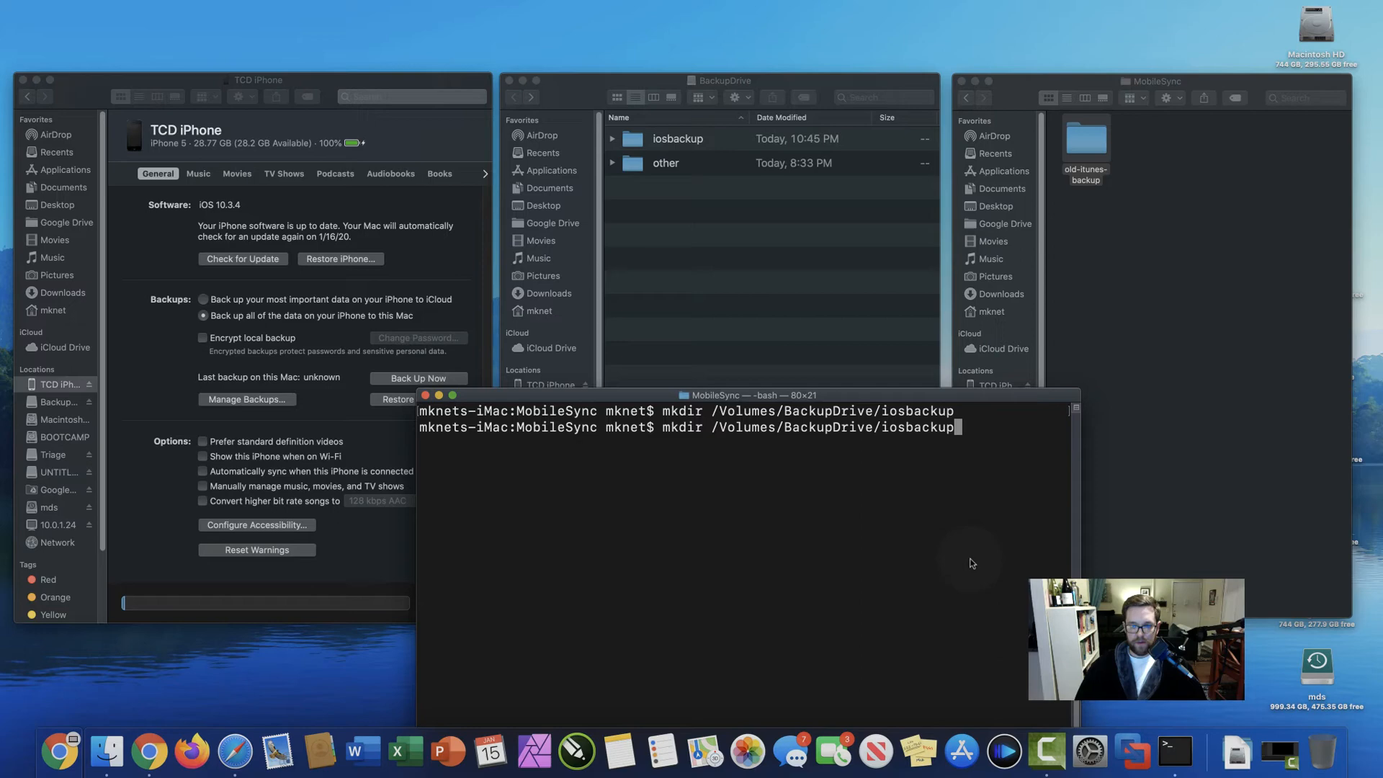
pyautogui.write('/')
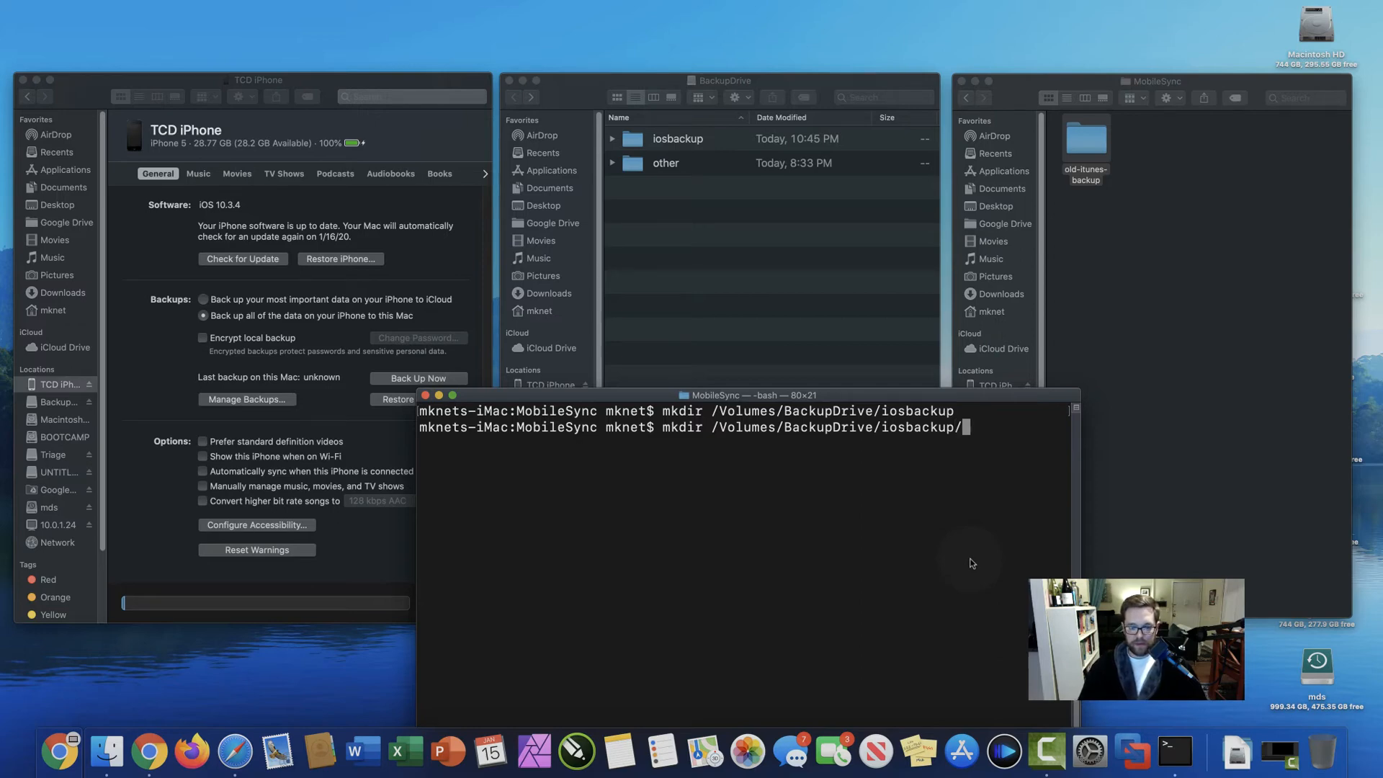
pyautogui.write('Backup')
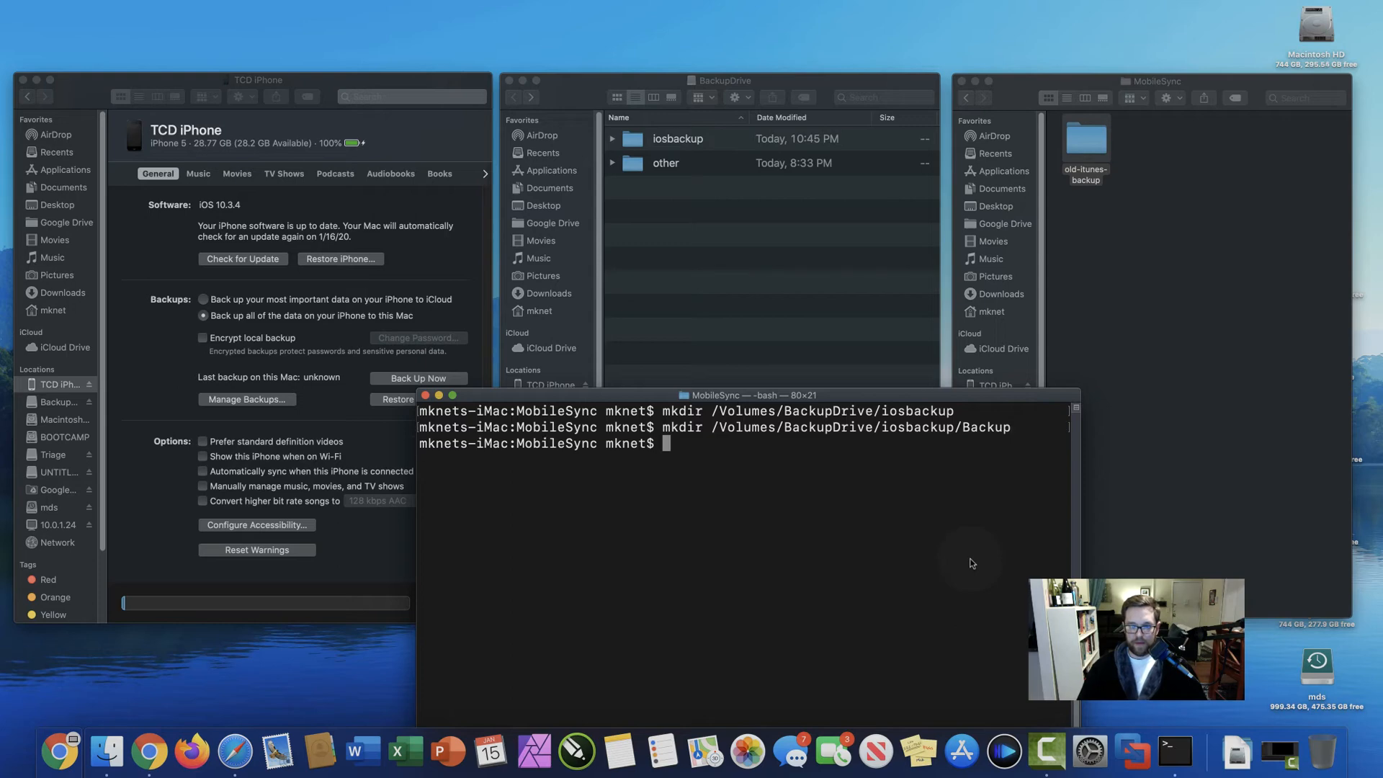
pyautogui.moveTo(668, 292)
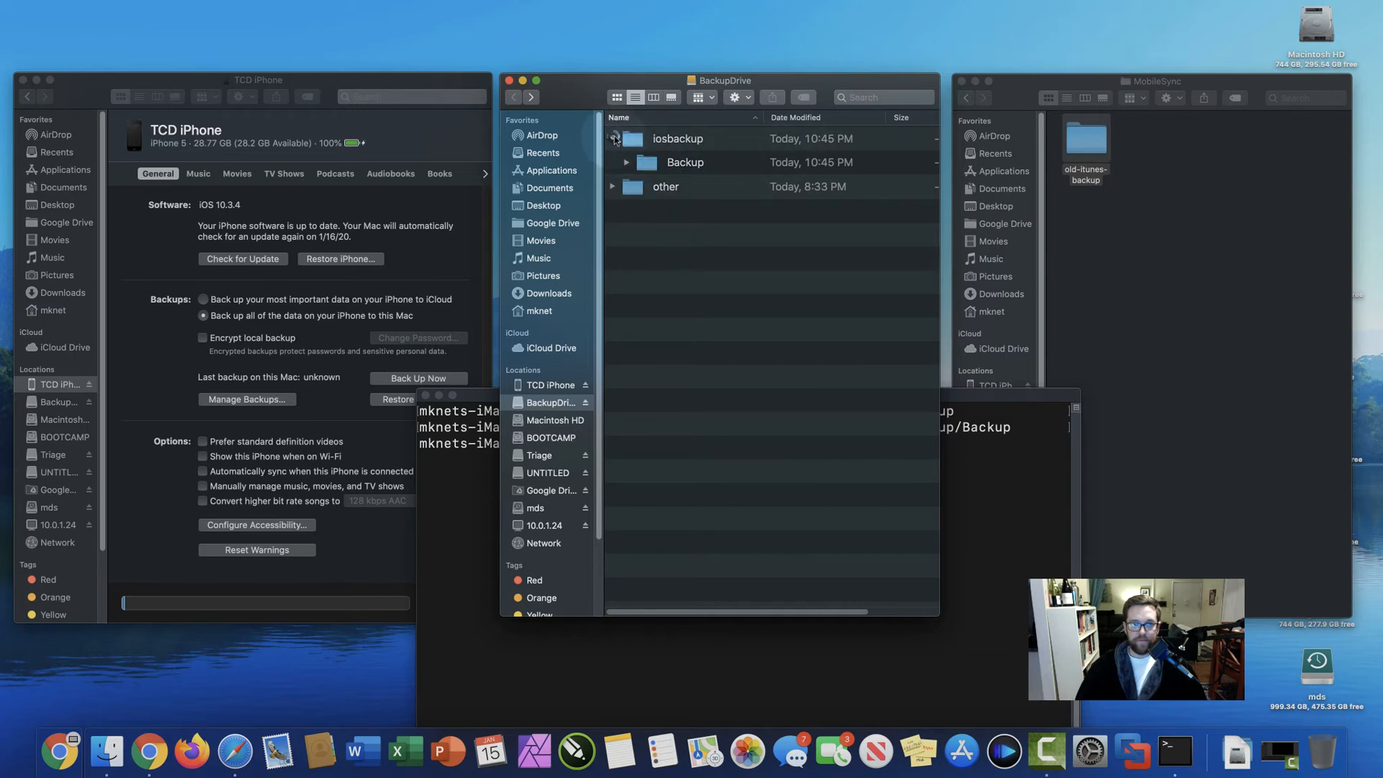
# Collapse the iosbackup folder in the BackupDrive listing and return to the Terminal window.
pyautogui.press('Return')
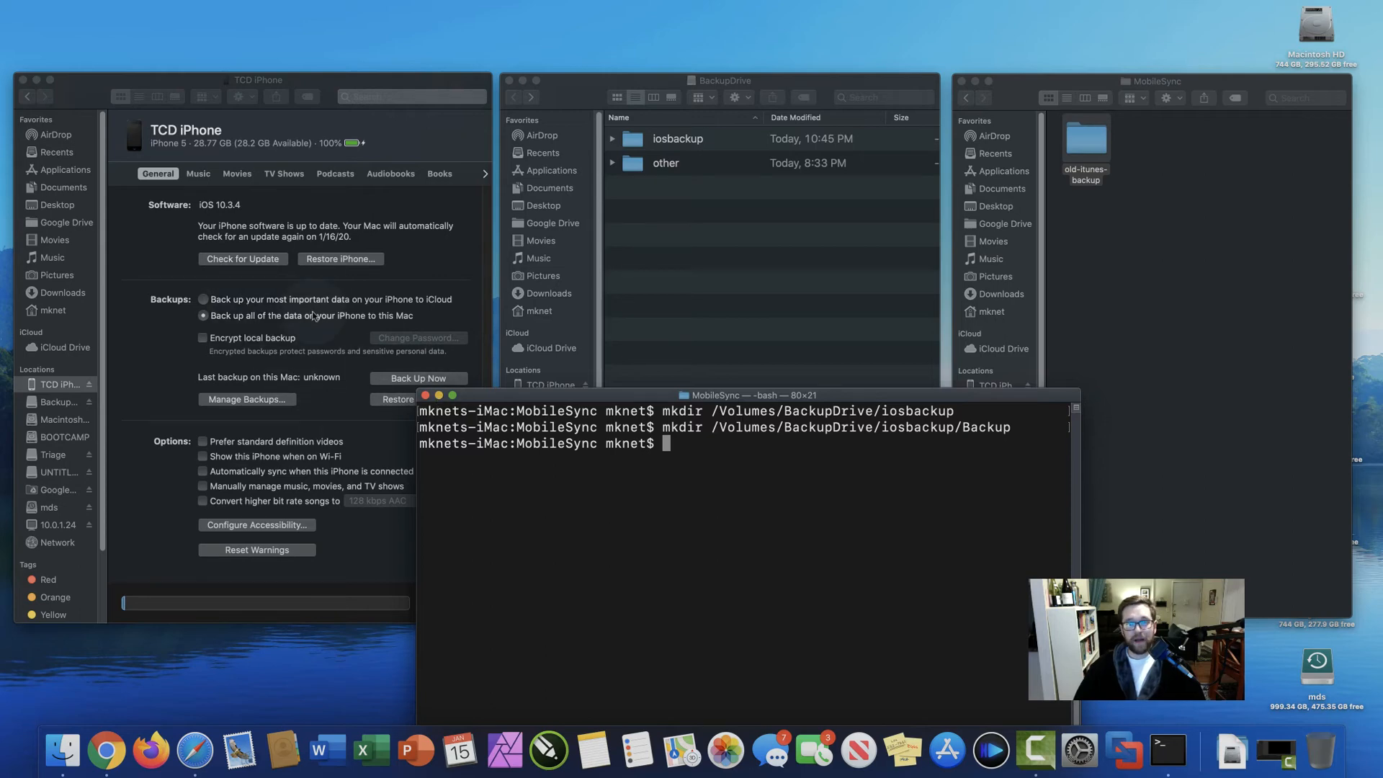
pyautogui.click(724, 81)
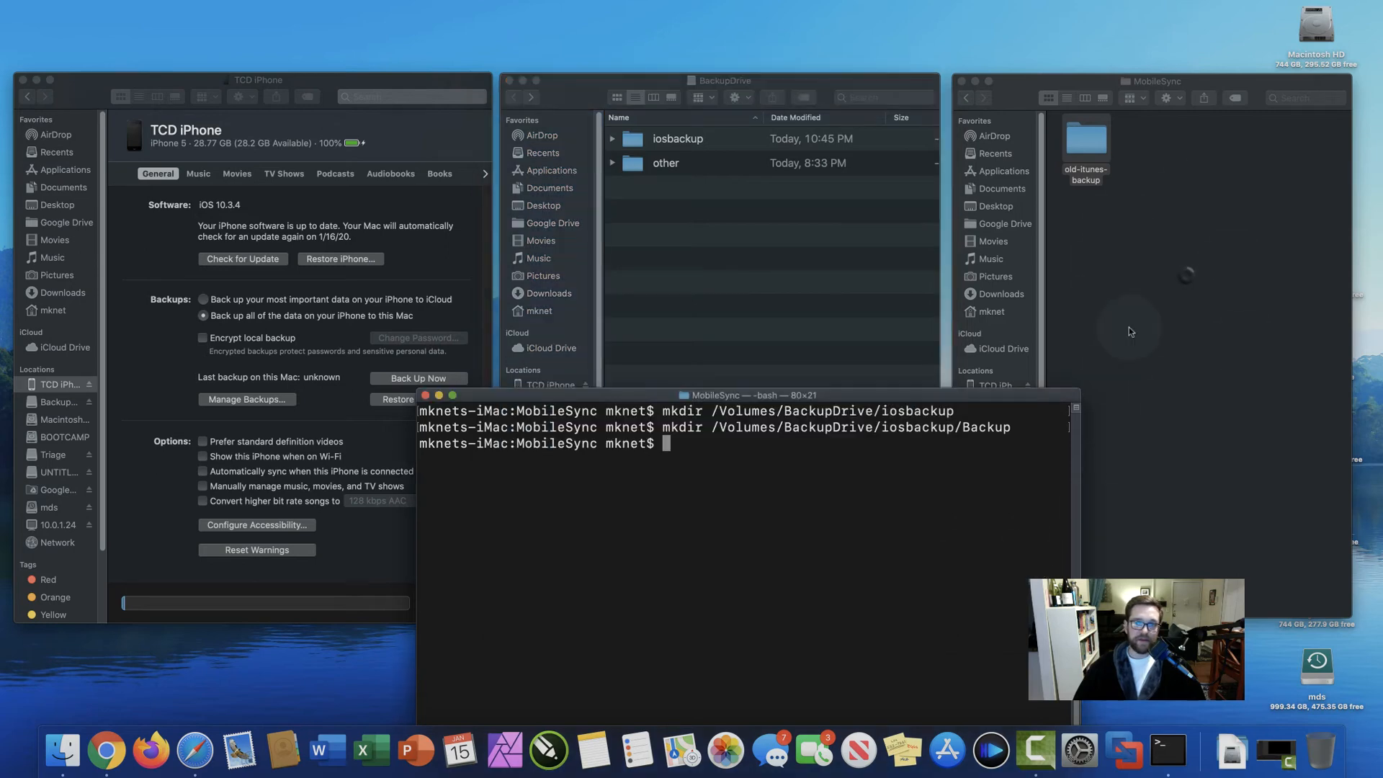
pyautogui.moveTo(745, 659)
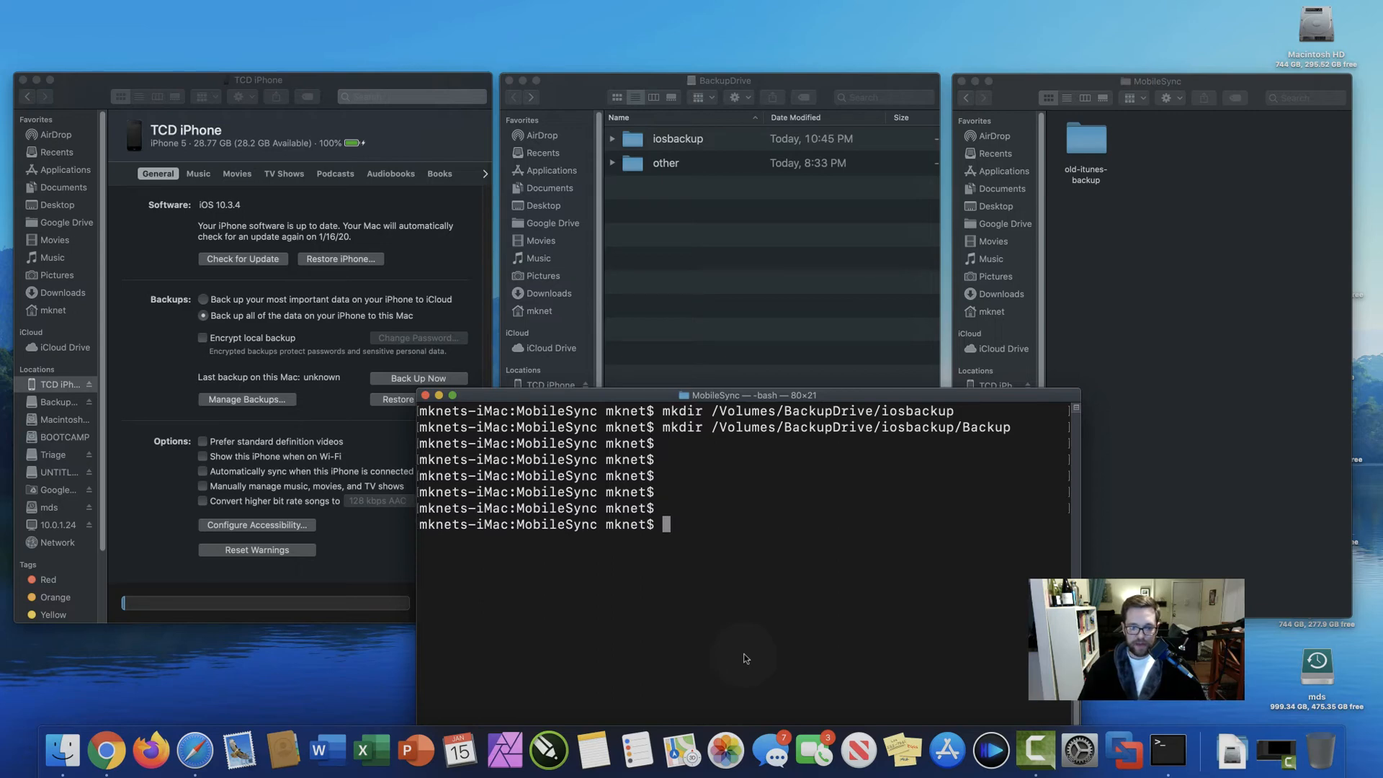
# Start an ln -s command with /Volumes/BackupDrive/iosbackup/Backup as the link source.
pyautogui.write('ln')
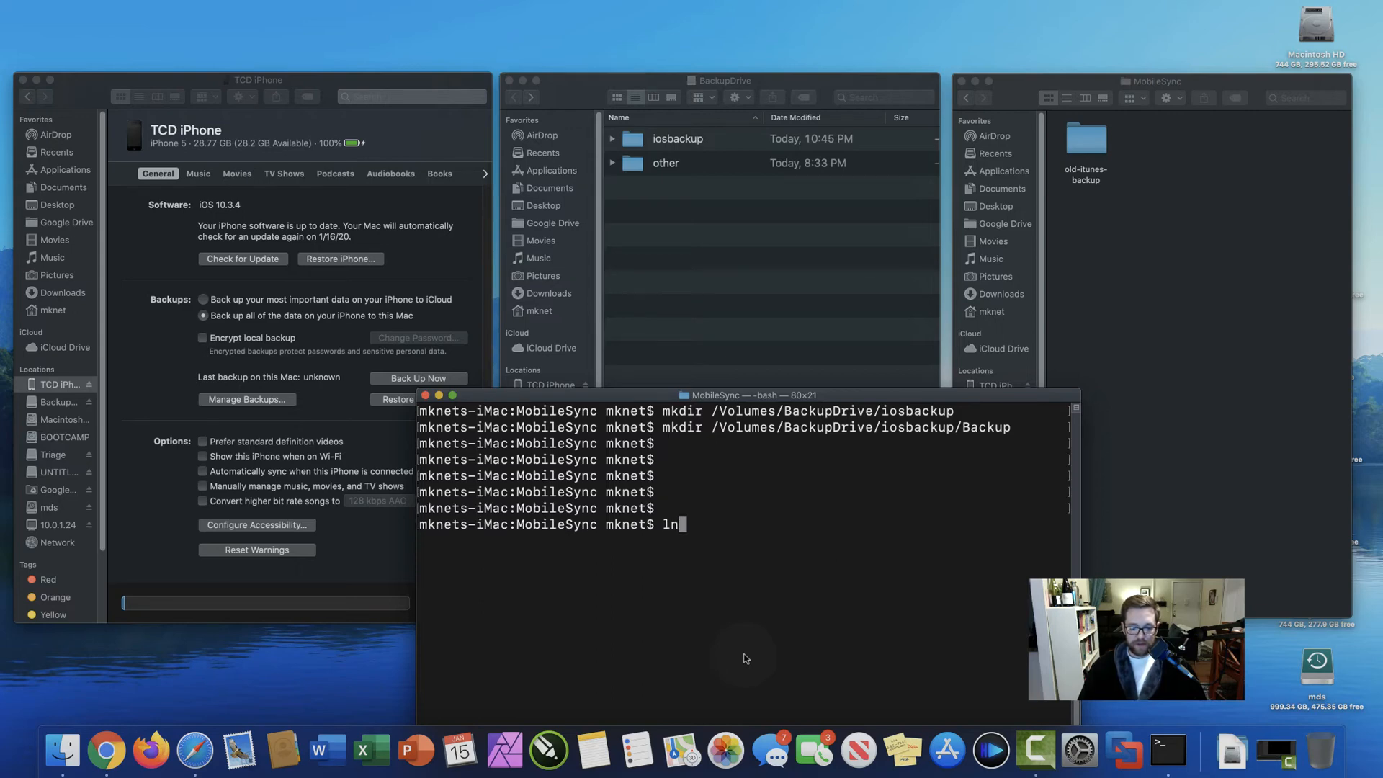
pyautogui.write('-')
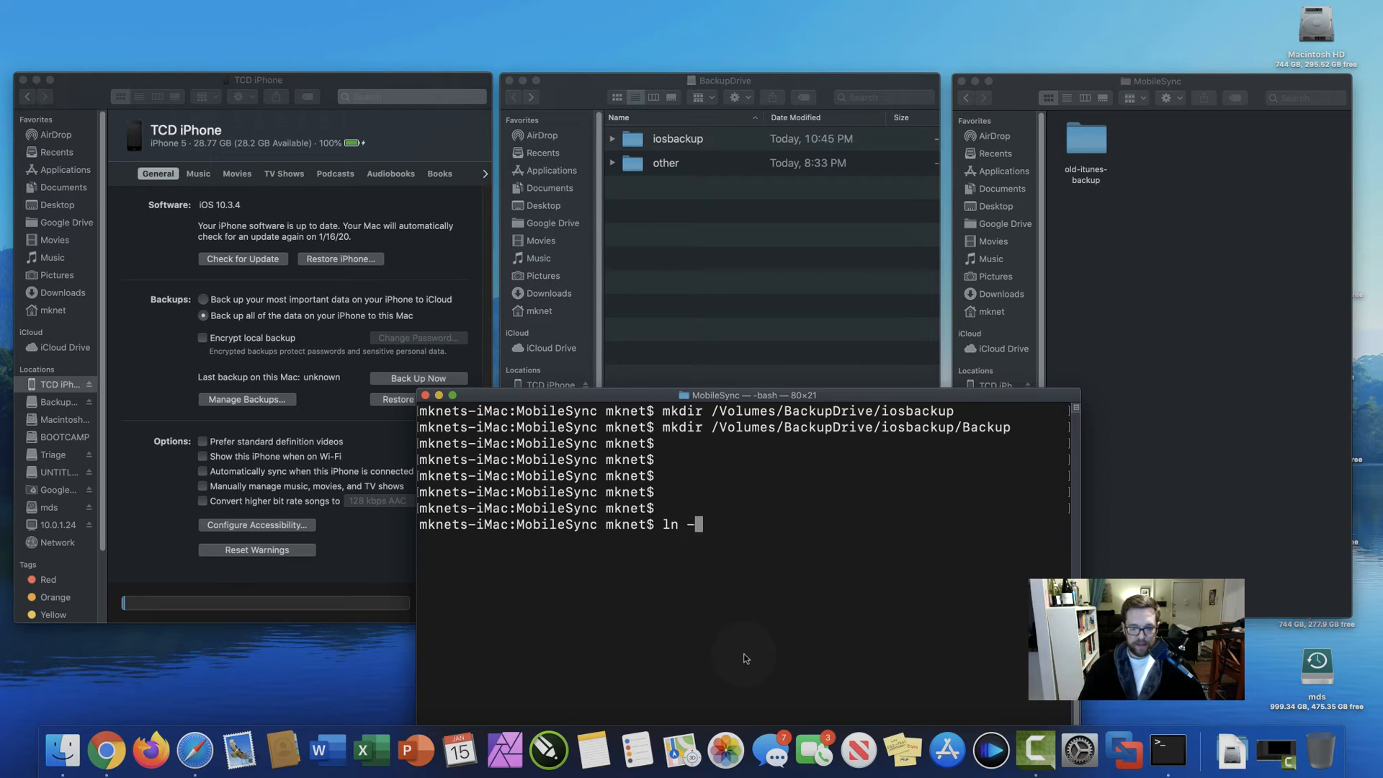
pyautogui.write('s')
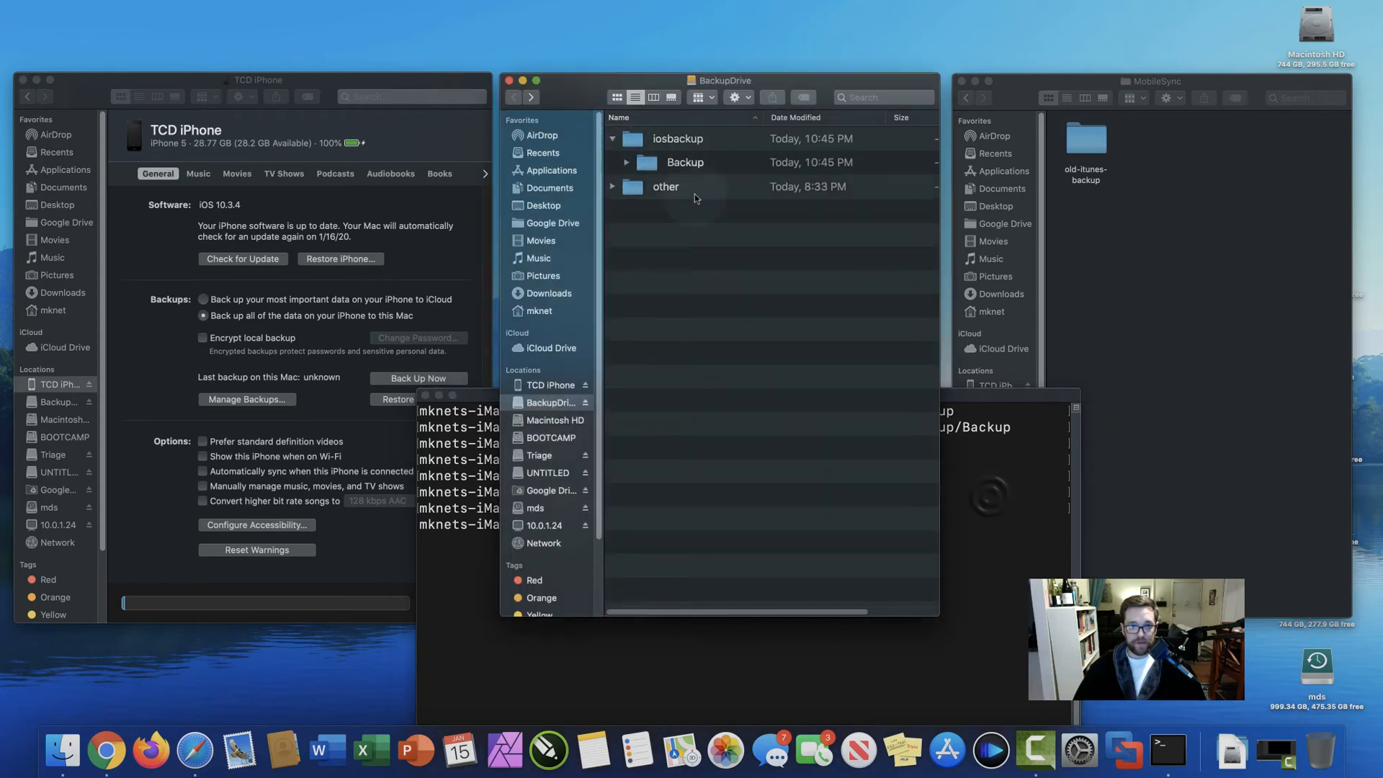
pyautogui.write('ln -s')
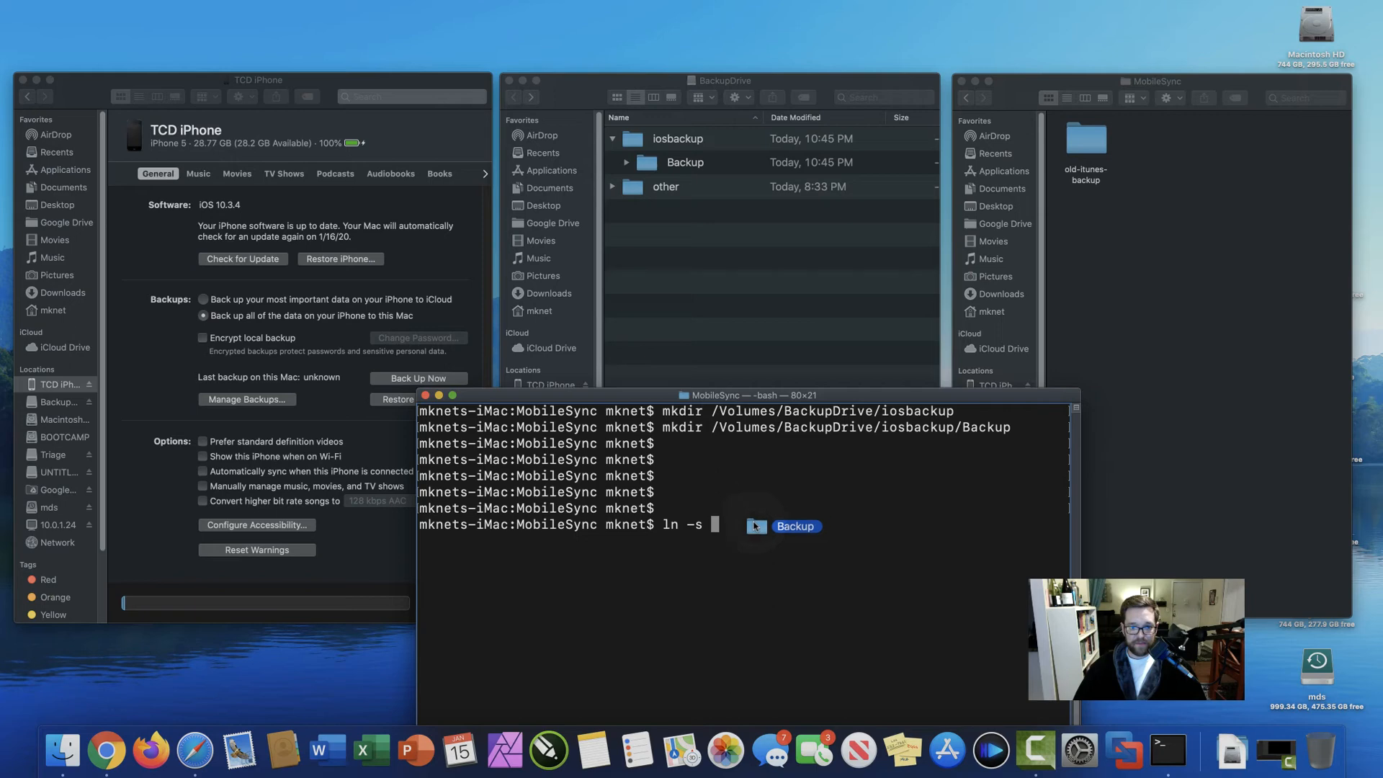
pyautogui.write('/Volumes/BackupDrive/iosbackup/Backup')
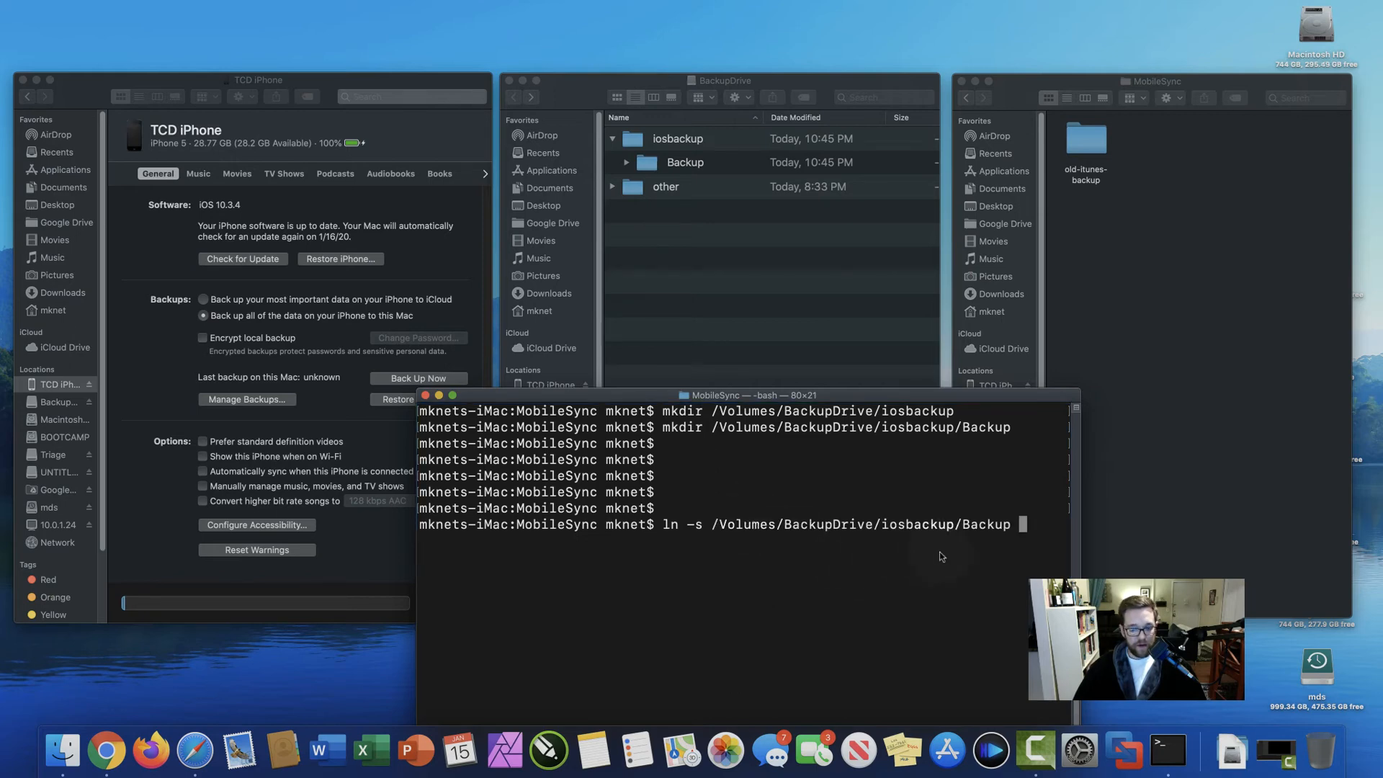
pyautogui.moveTo(1047, 348)
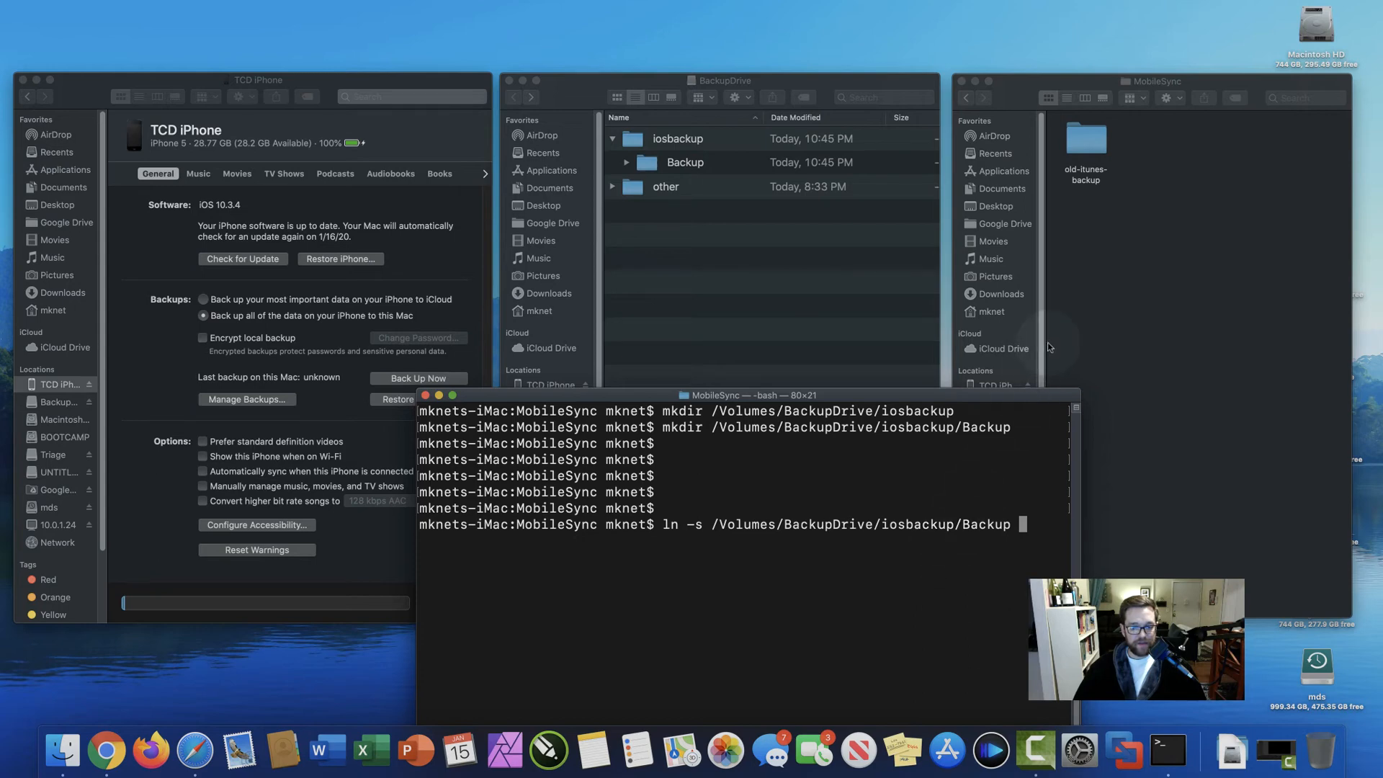
pyautogui.moveTo(1072, 316)
pyautogui.write(' /Users/mknet/Library/Application\\ Support/MobileSync/')
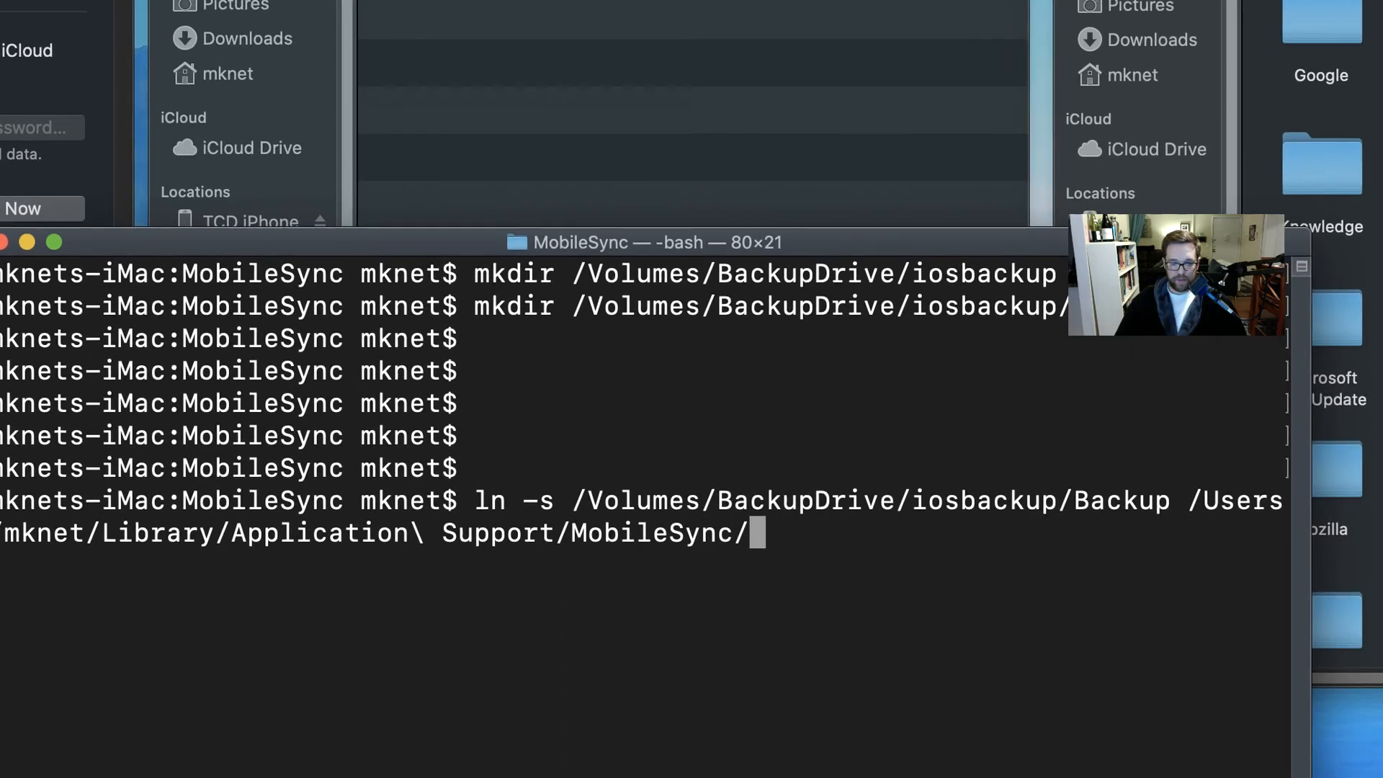
# Complete the destination as MobileSync/Backup and run the ln -s command.
pyautogui.write('B')
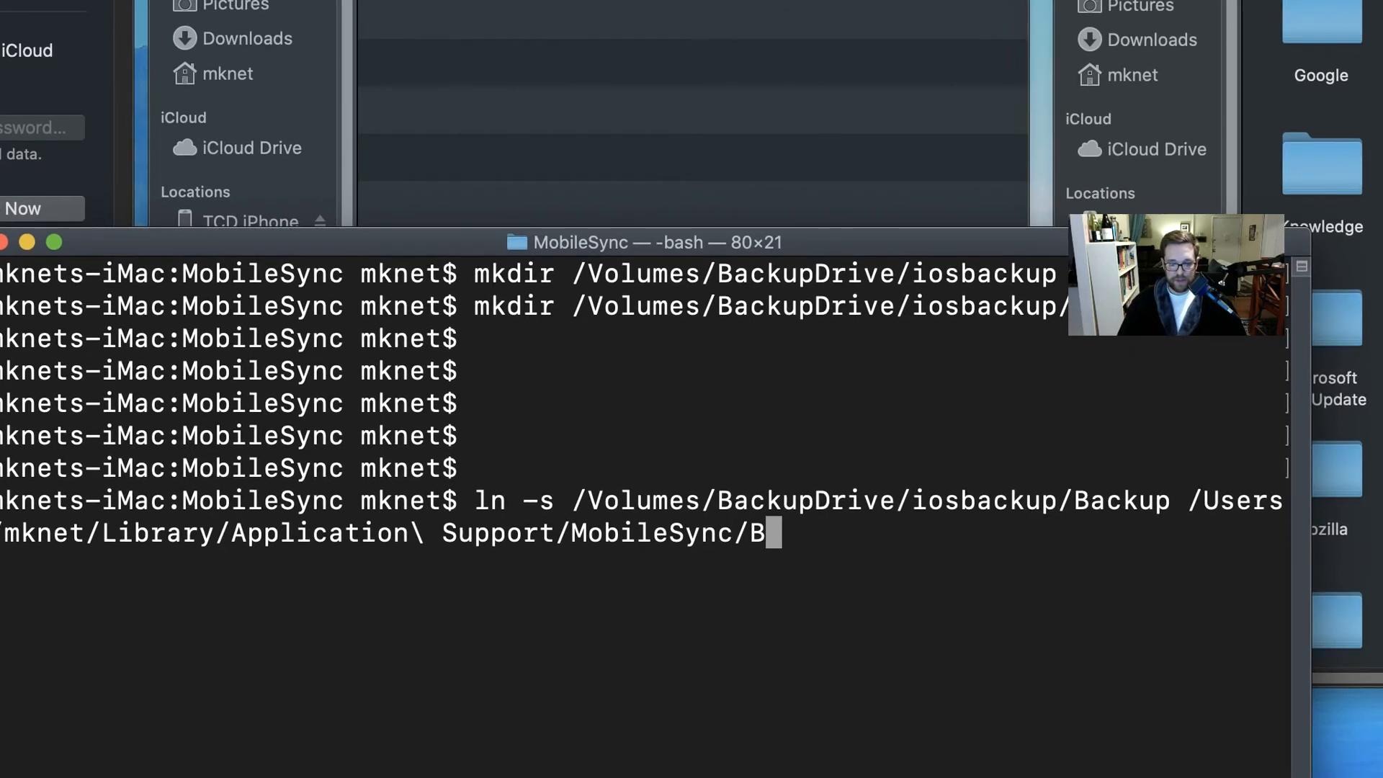
pyautogui.write('ackup')
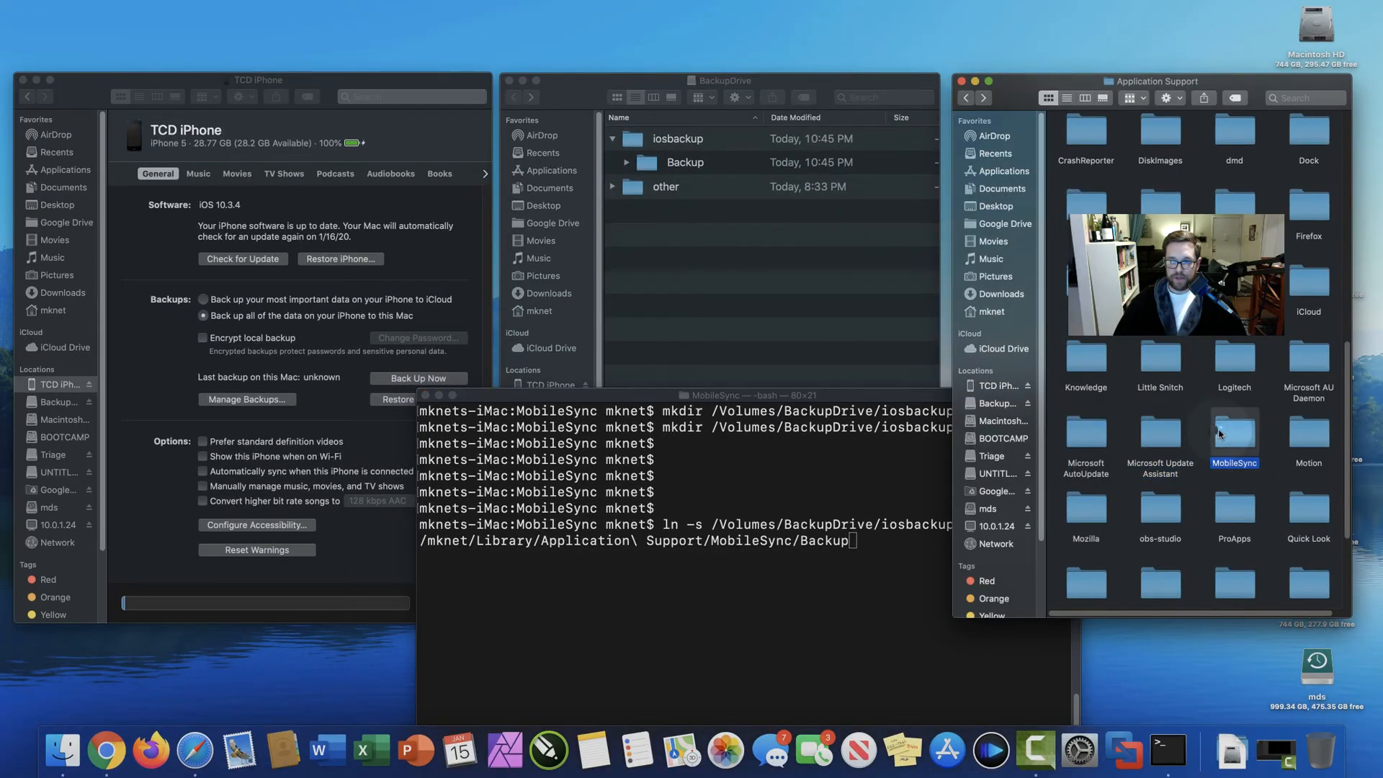
pyautogui.doubleClick(1235, 434)
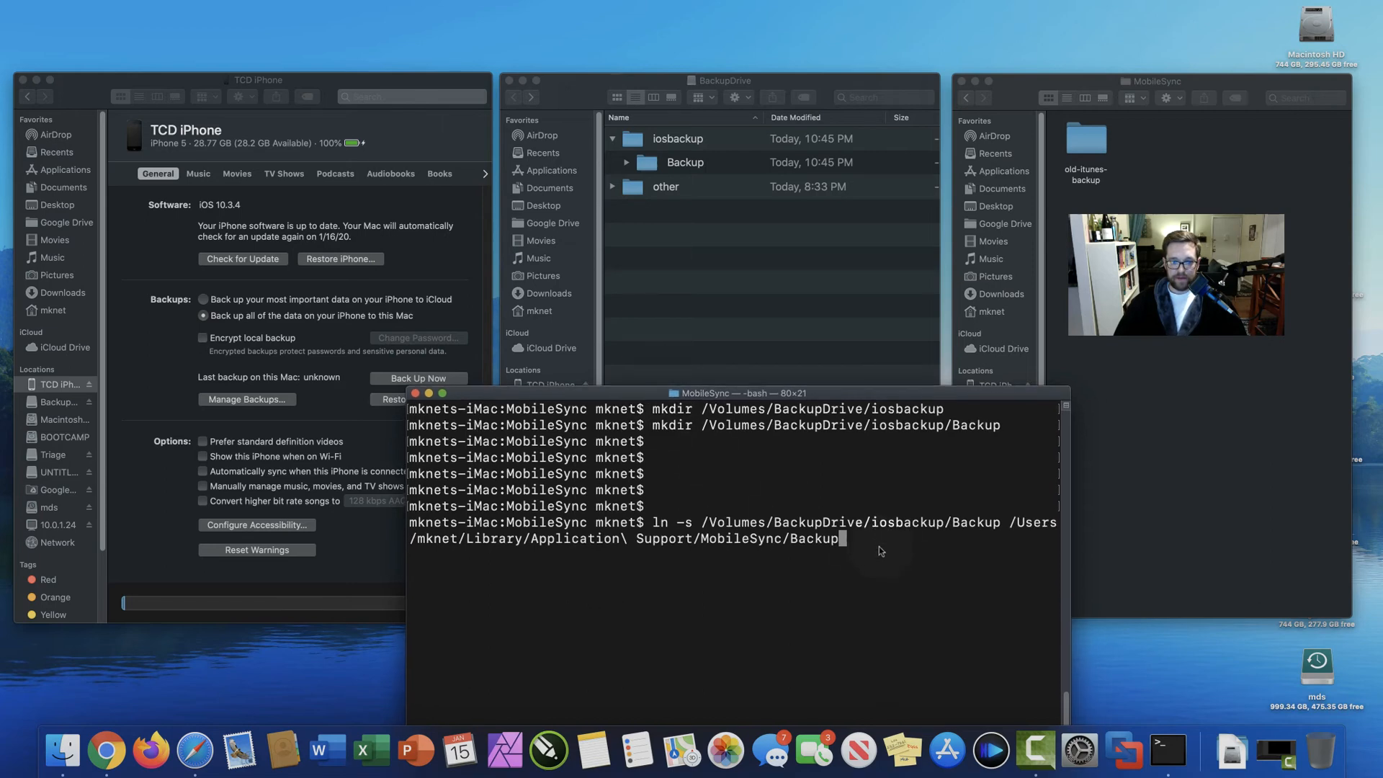
pyautogui.press('Return')
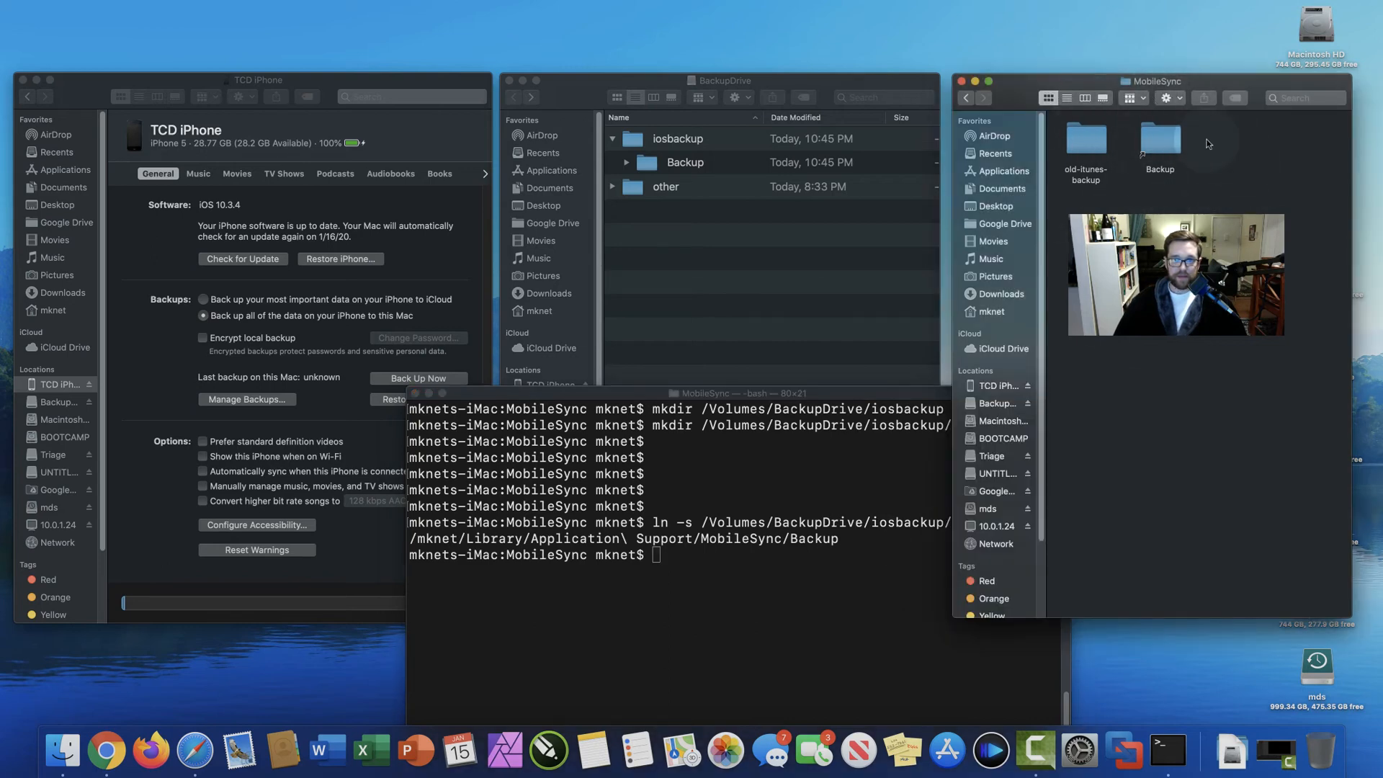
# Verify the new Backup alias in MobileSync points to BackupDrive's Backup folder.
pyautogui.click(1158, 142)
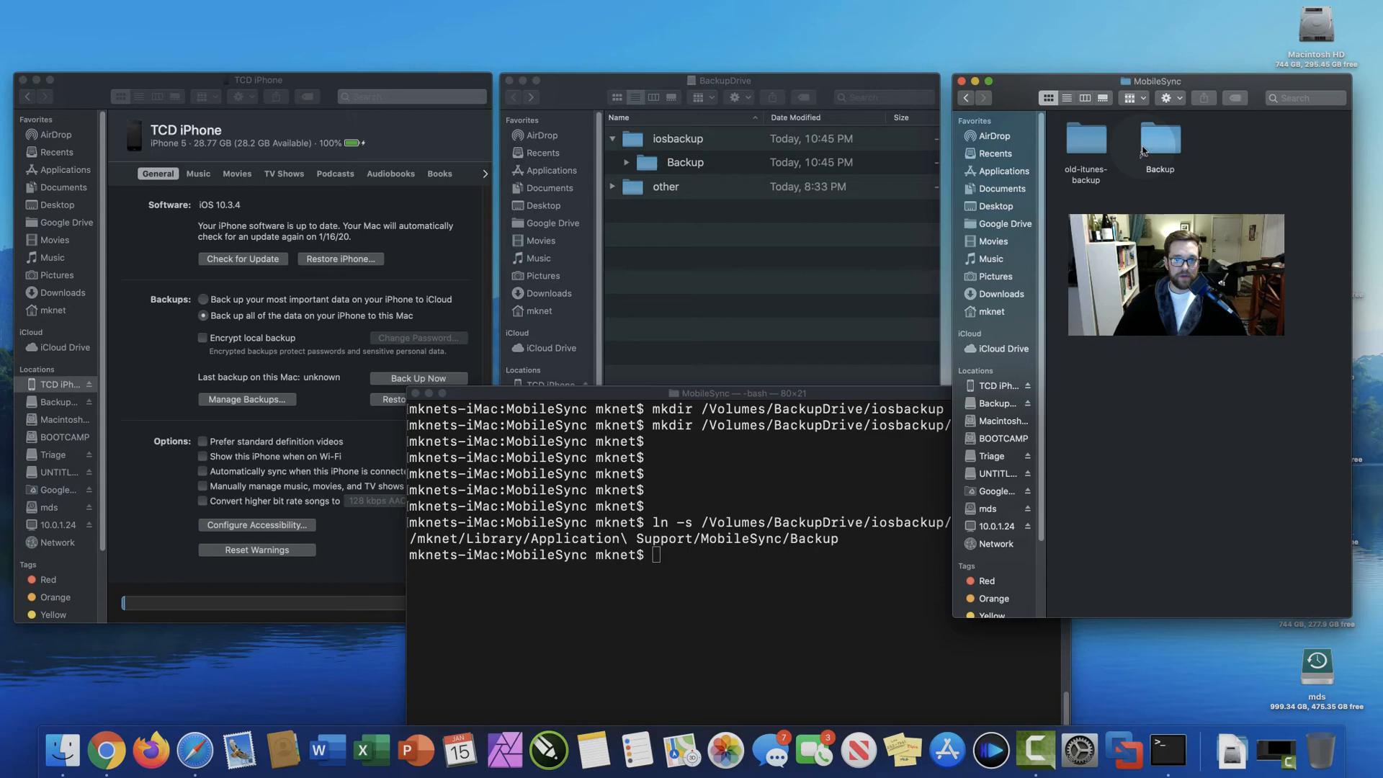
pyautogui.click(719, 80)
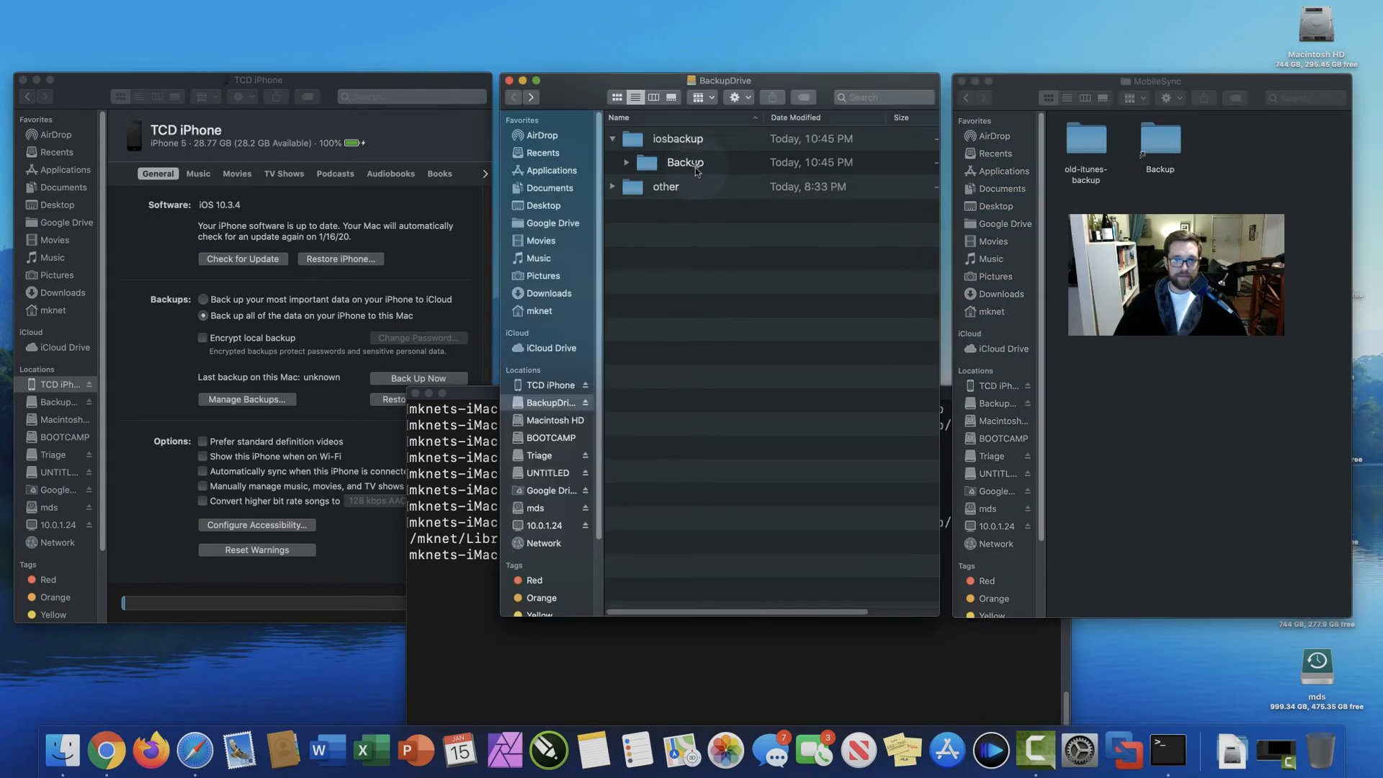
pyautogui.click(1158, 139)
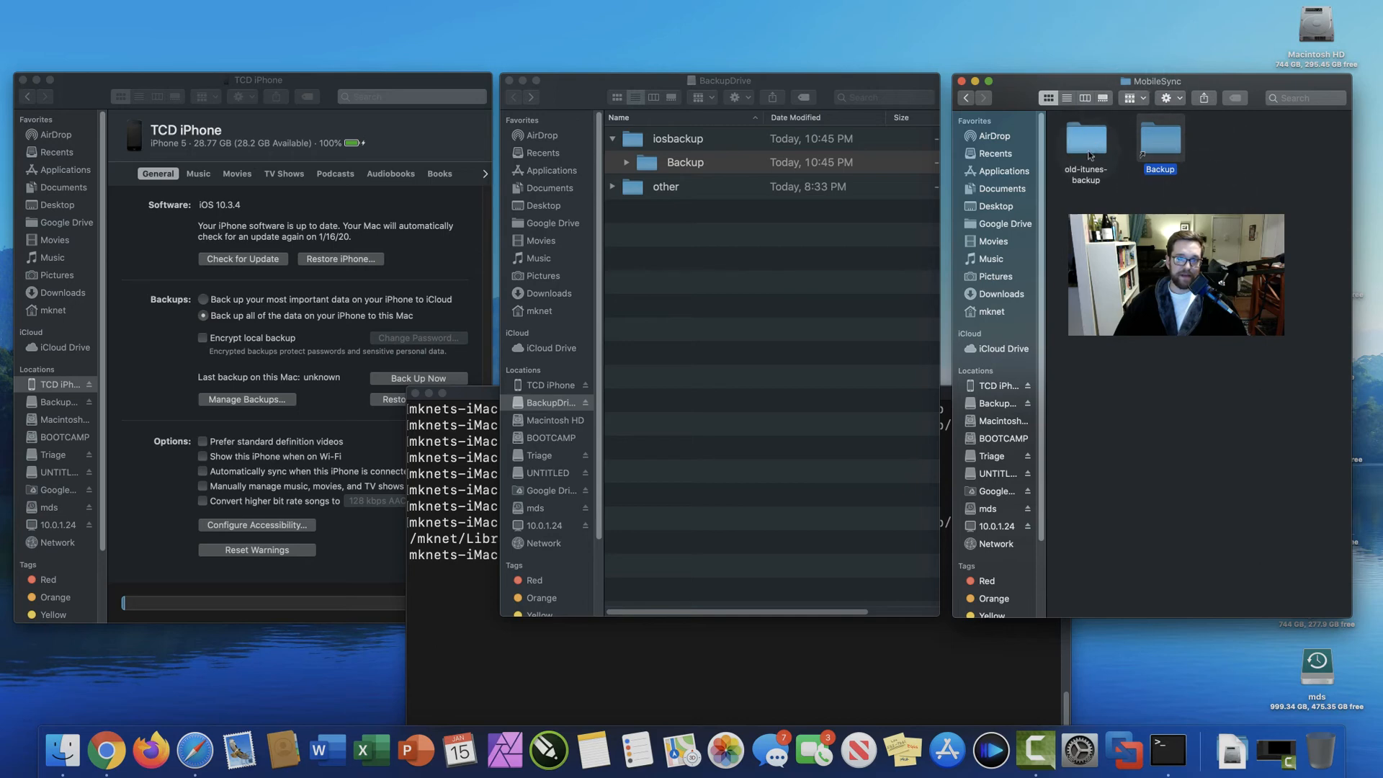
pyautogui.click(686, 162)
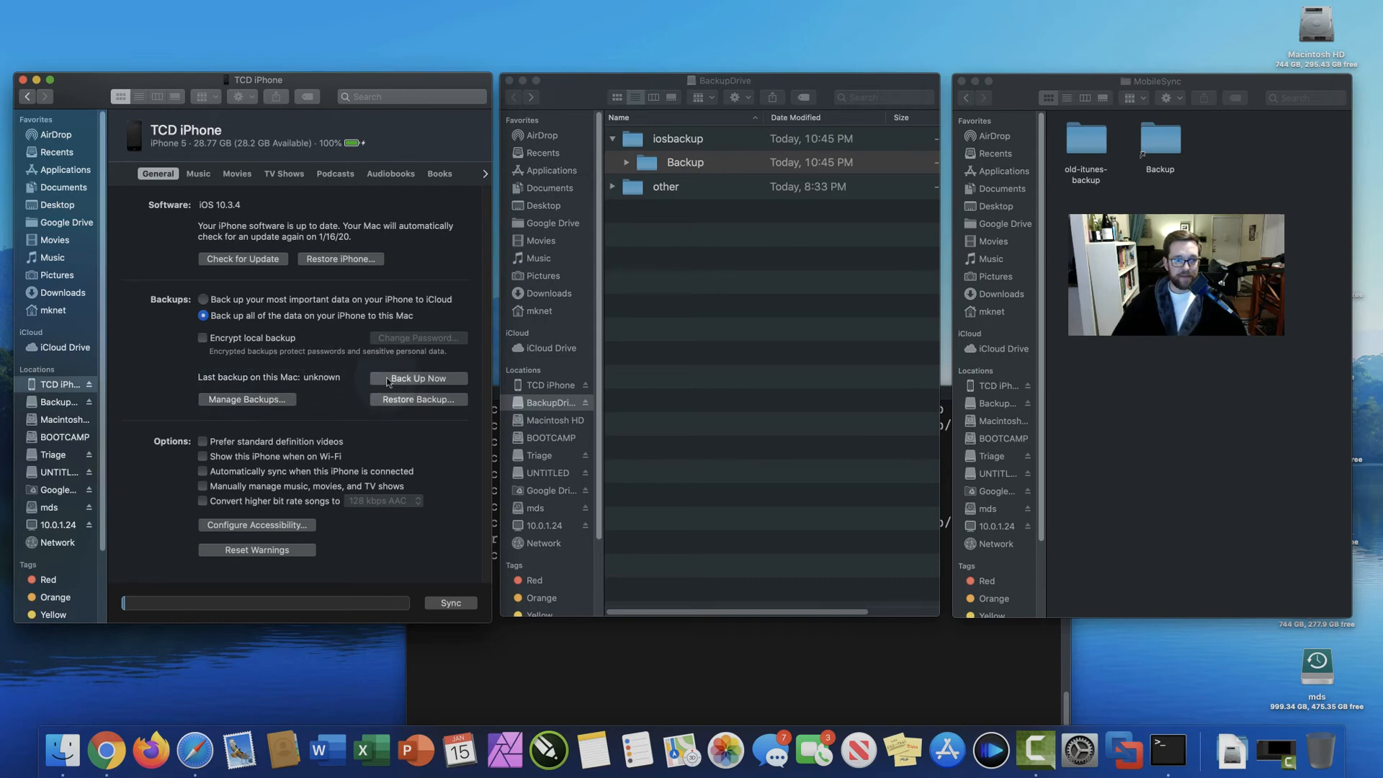
# Run Back Up Now so the iPhone's last backup reads Today, 10:48 PM on BackupDrive.
pyautogui.click(418, 378)
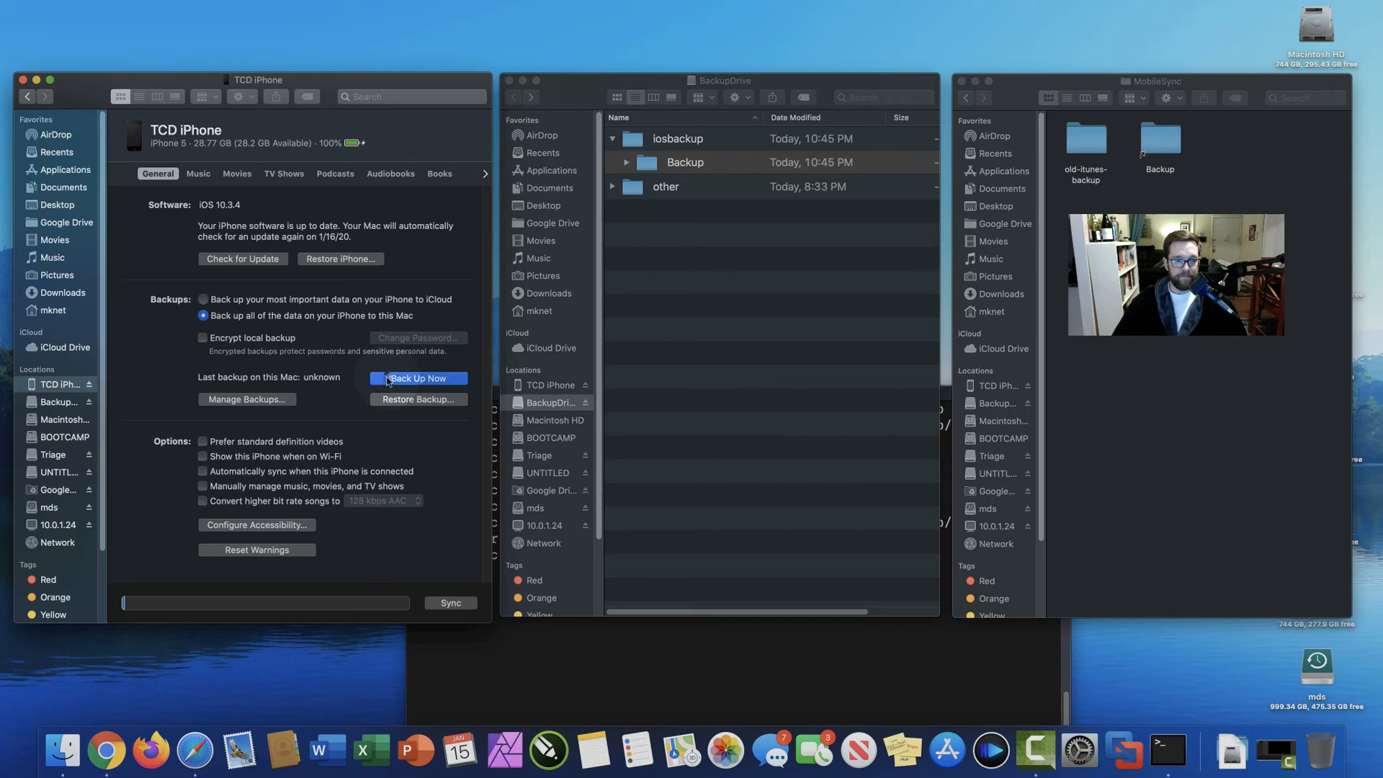
pyautogui.click(418, 379)
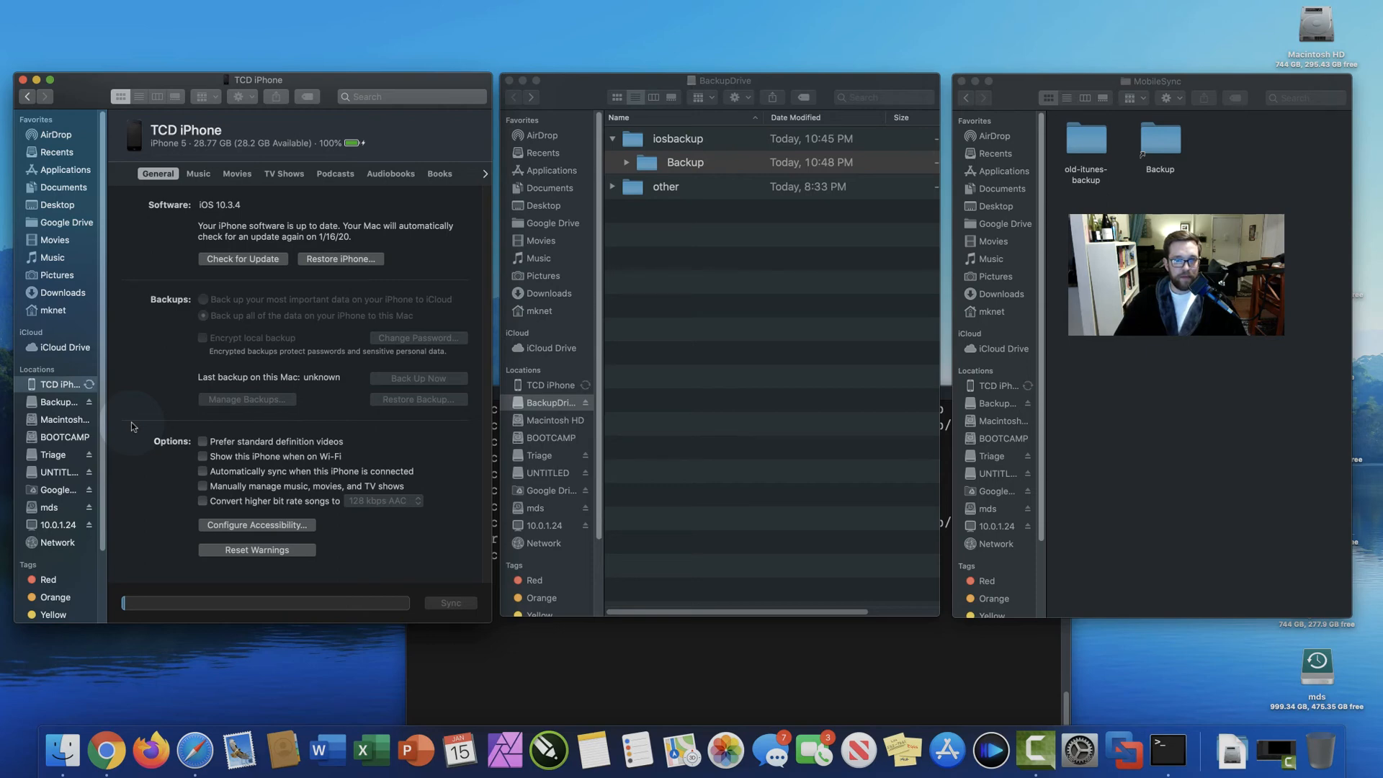
pyautogui.click(203, 315)
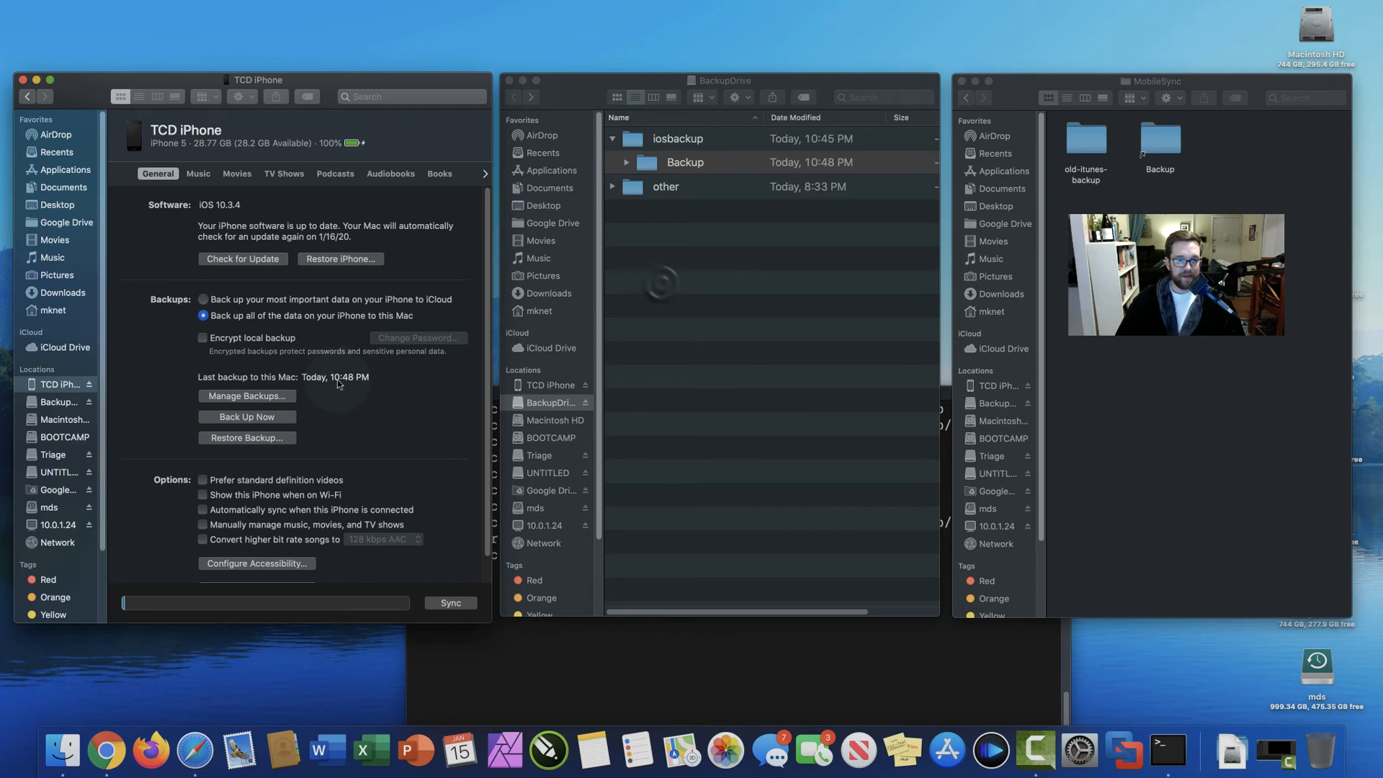
pyautogui.click(685, 163)
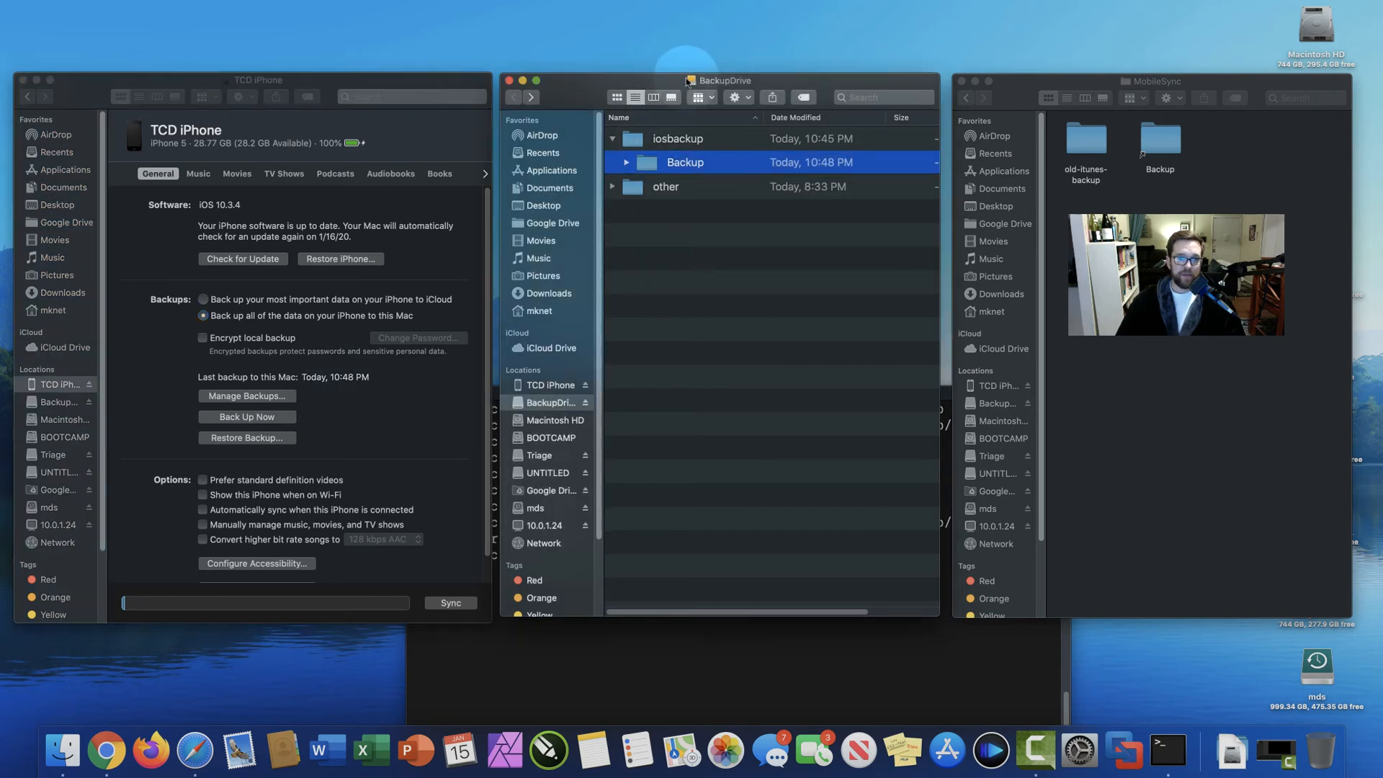
pyautogui.click(627, 166)
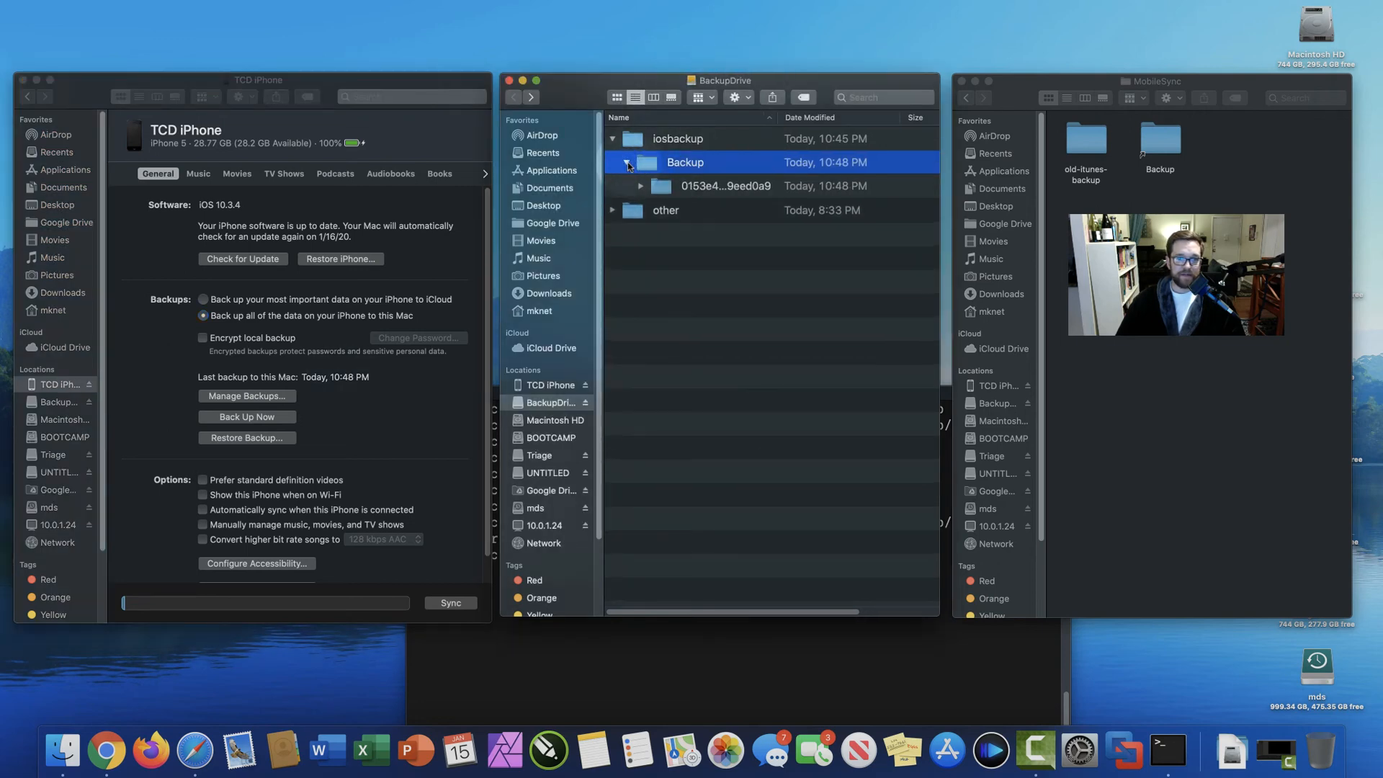
pyautogui.click(627, 164)
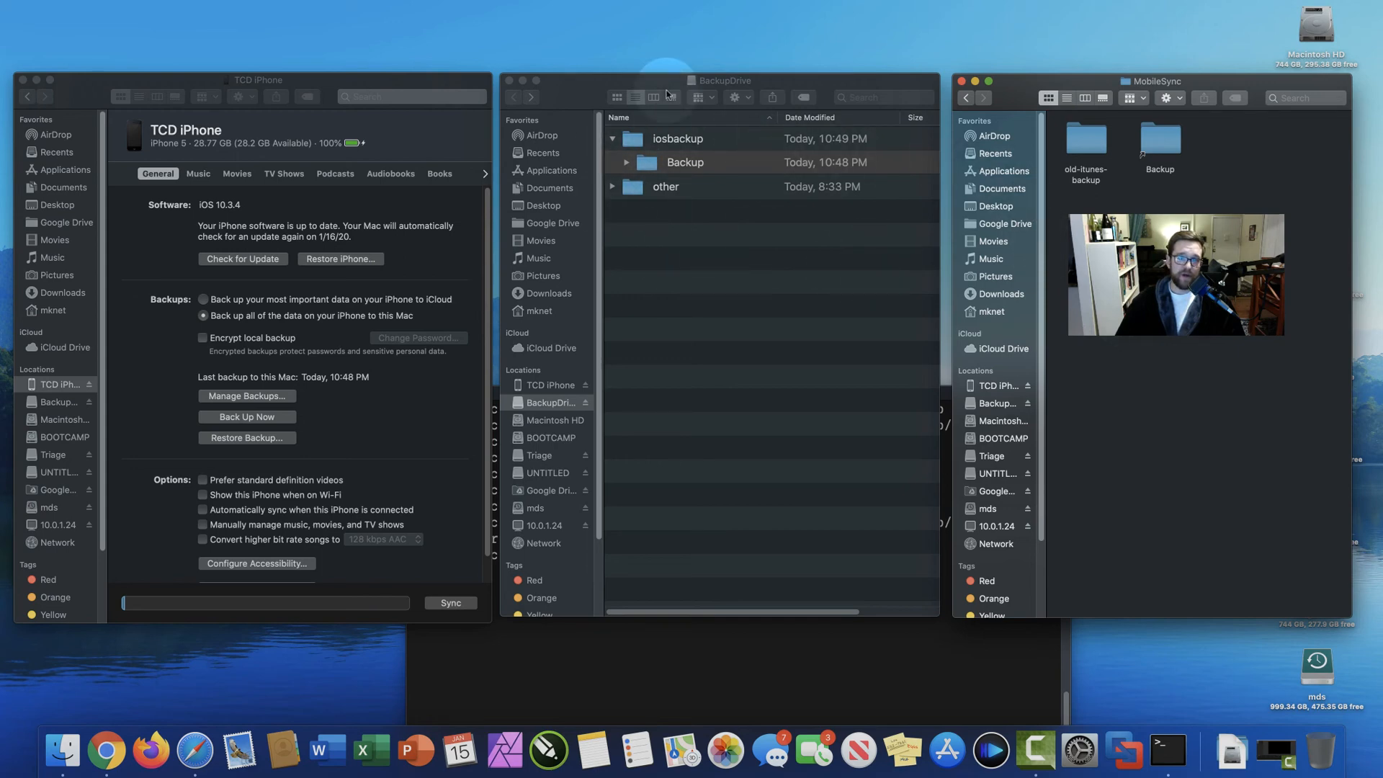
pyautogui.click(685, 162)
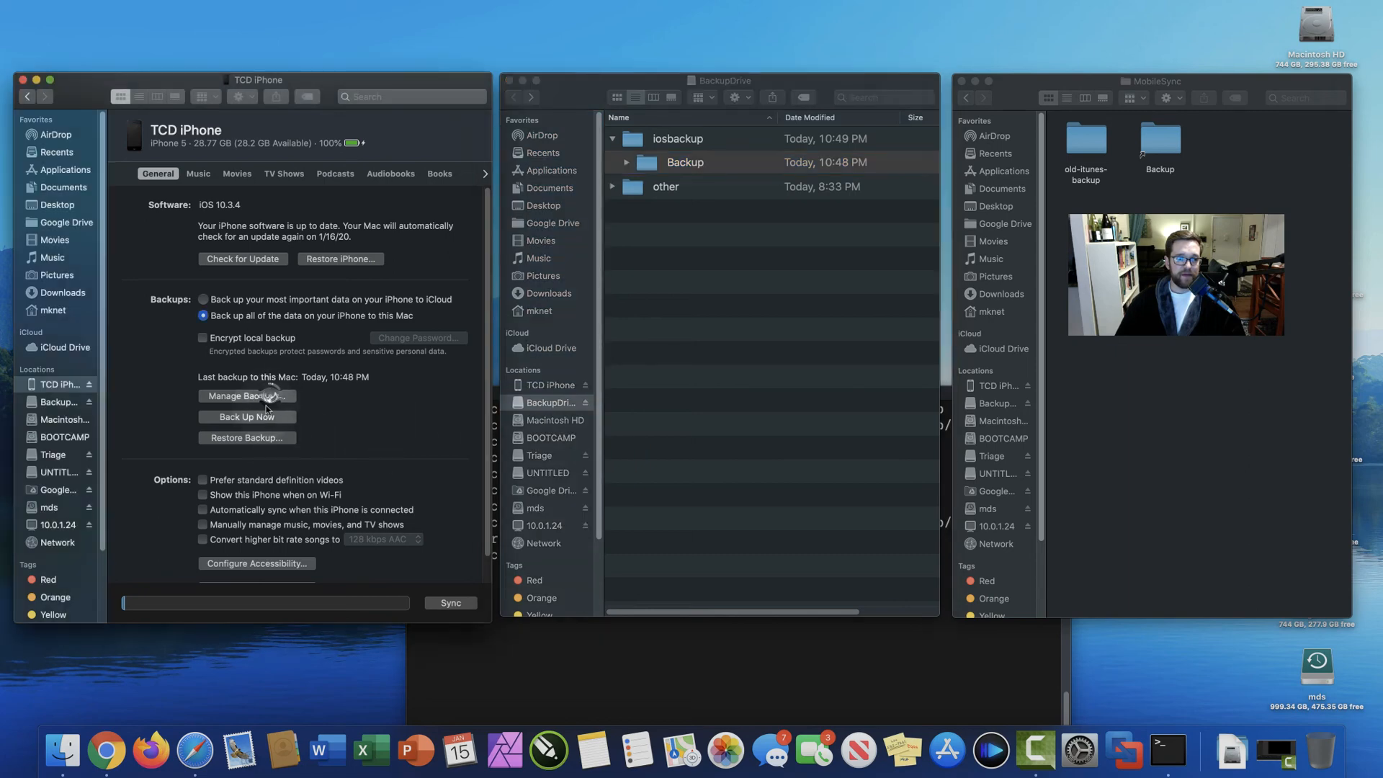
pyautogui.click(247, 394)
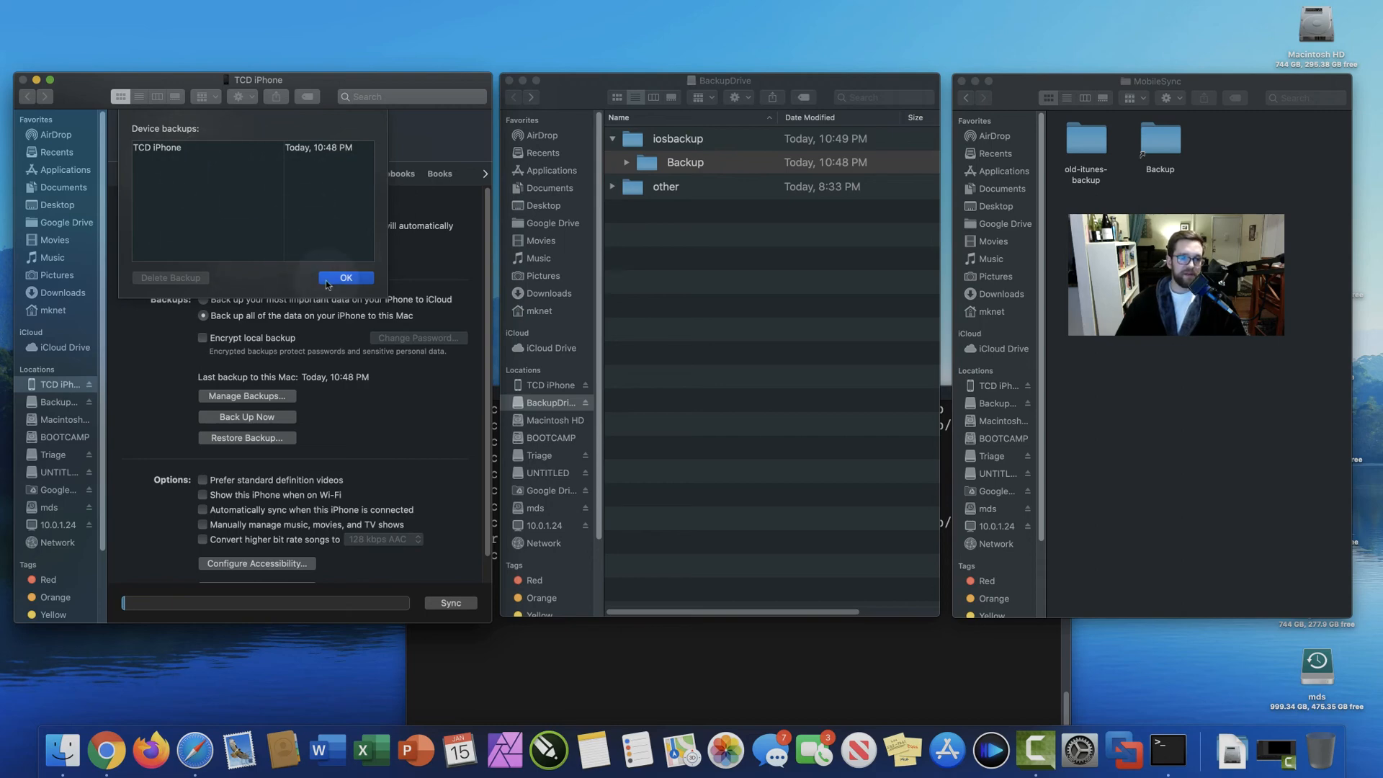
pyautogui.click(346, 278)
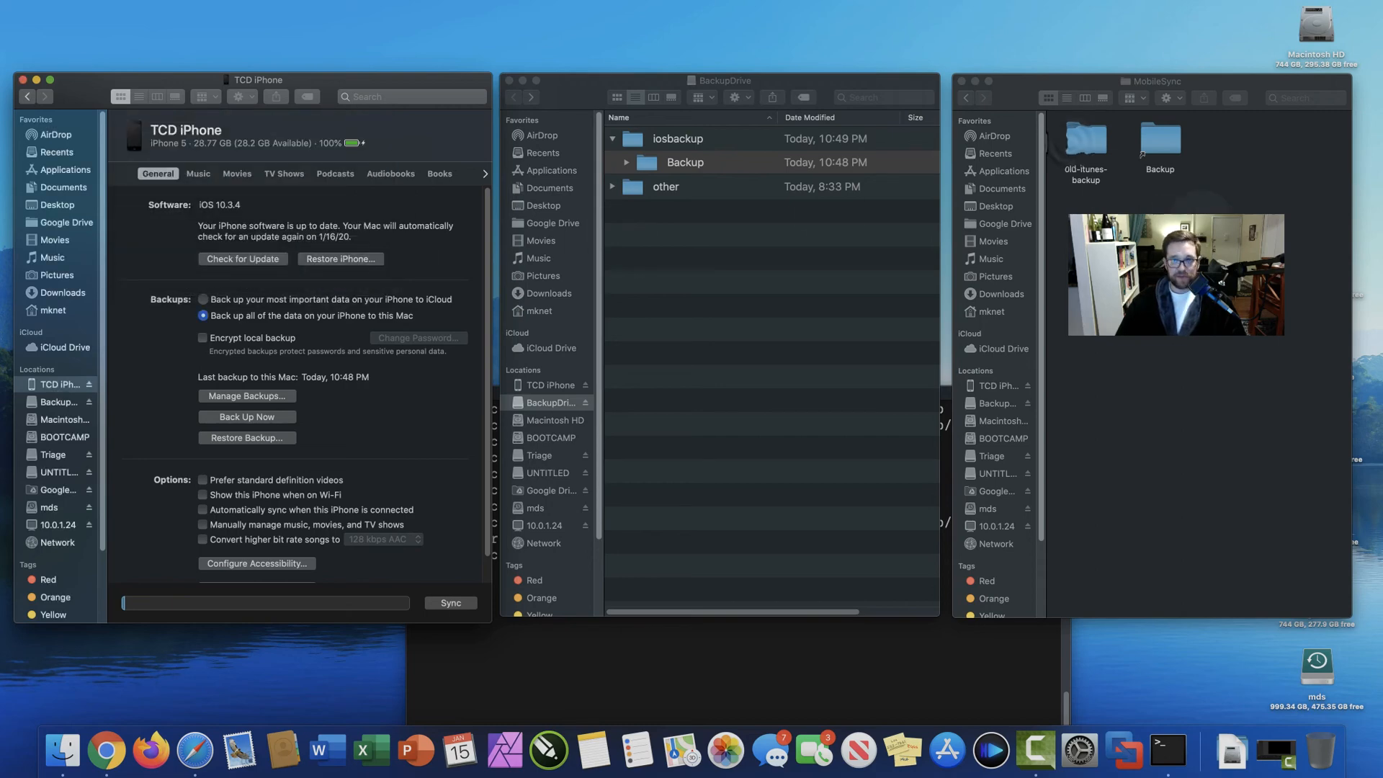
pyautogui.click(1084, 141)
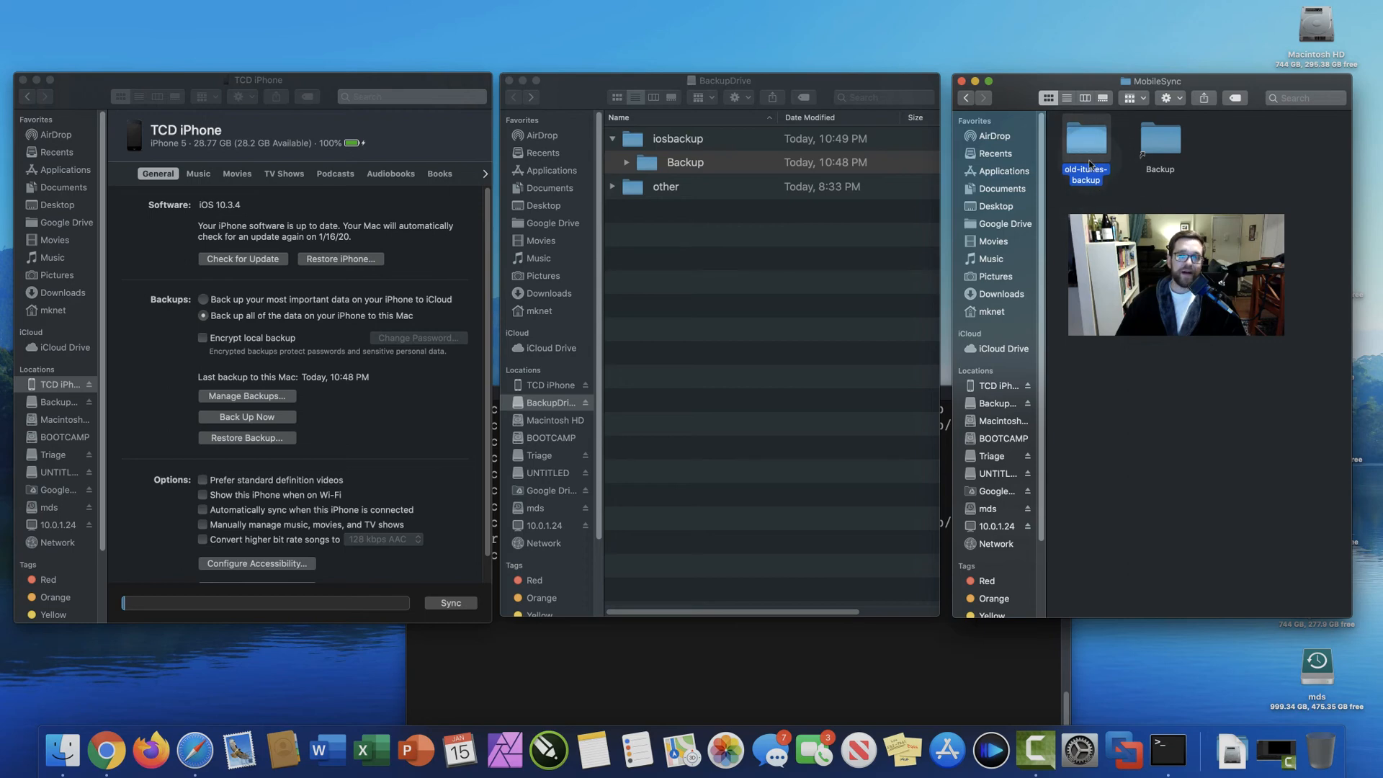
# Copy the old 12/17/19 backup from old-itunes-backup into BackupDrive's Backup folder.
pyautogui.rightClick(1085, 141)
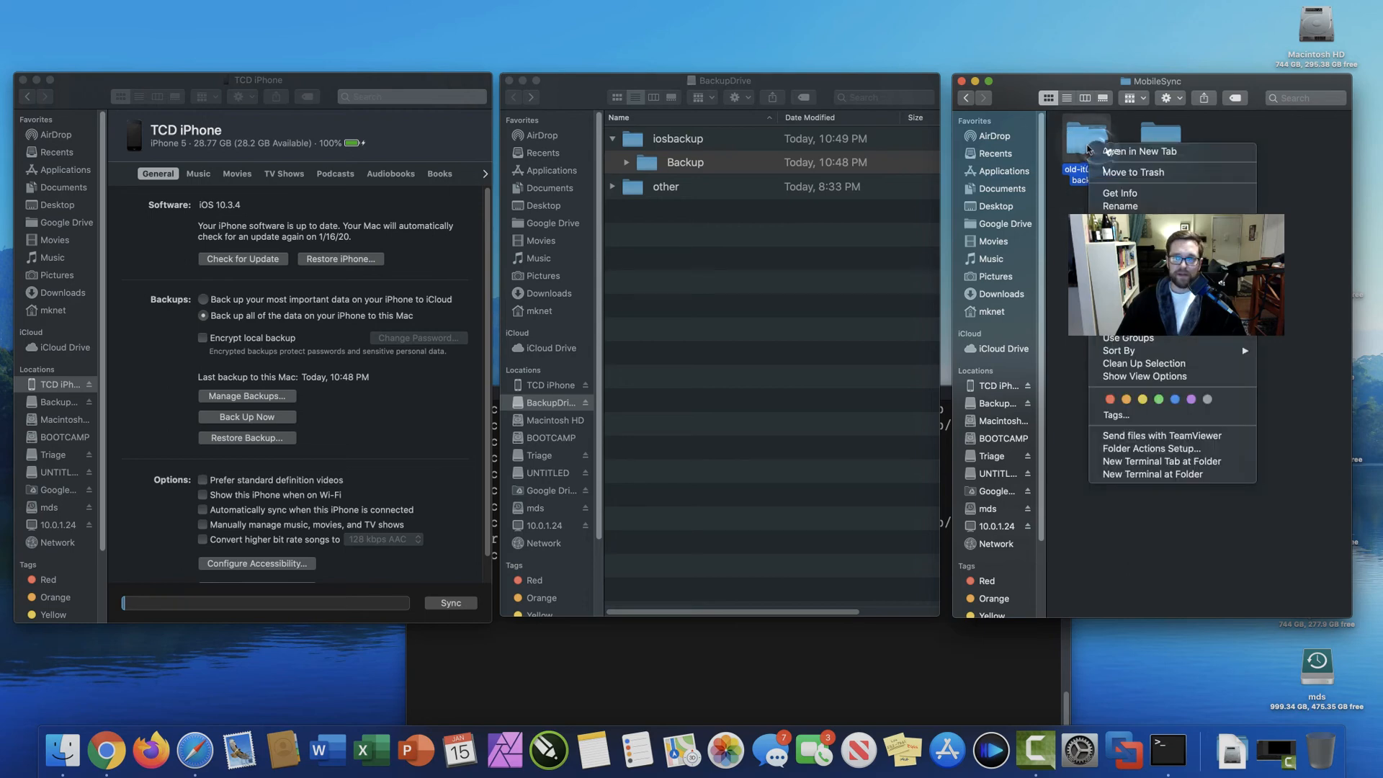
pyautogui.click(1140, 151)
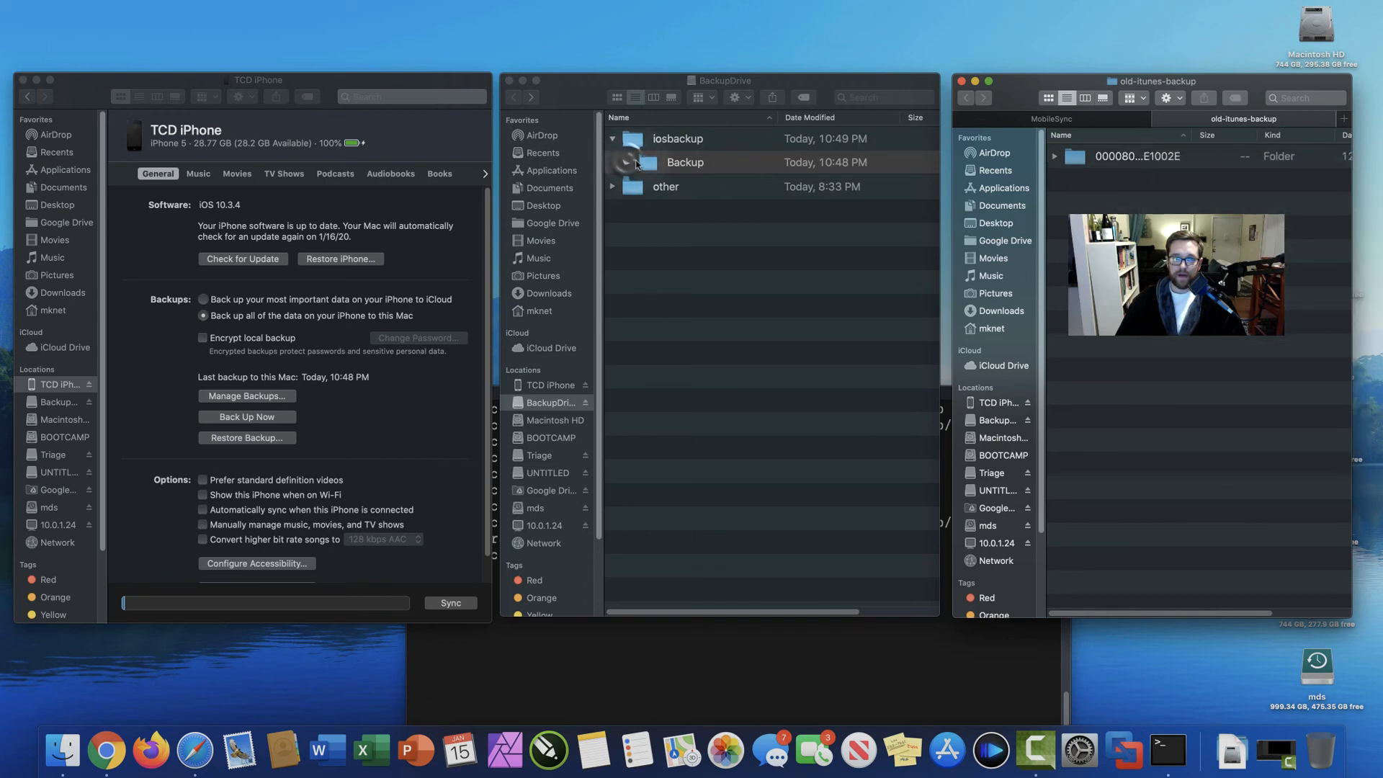
pyautogui.click(613, 163)
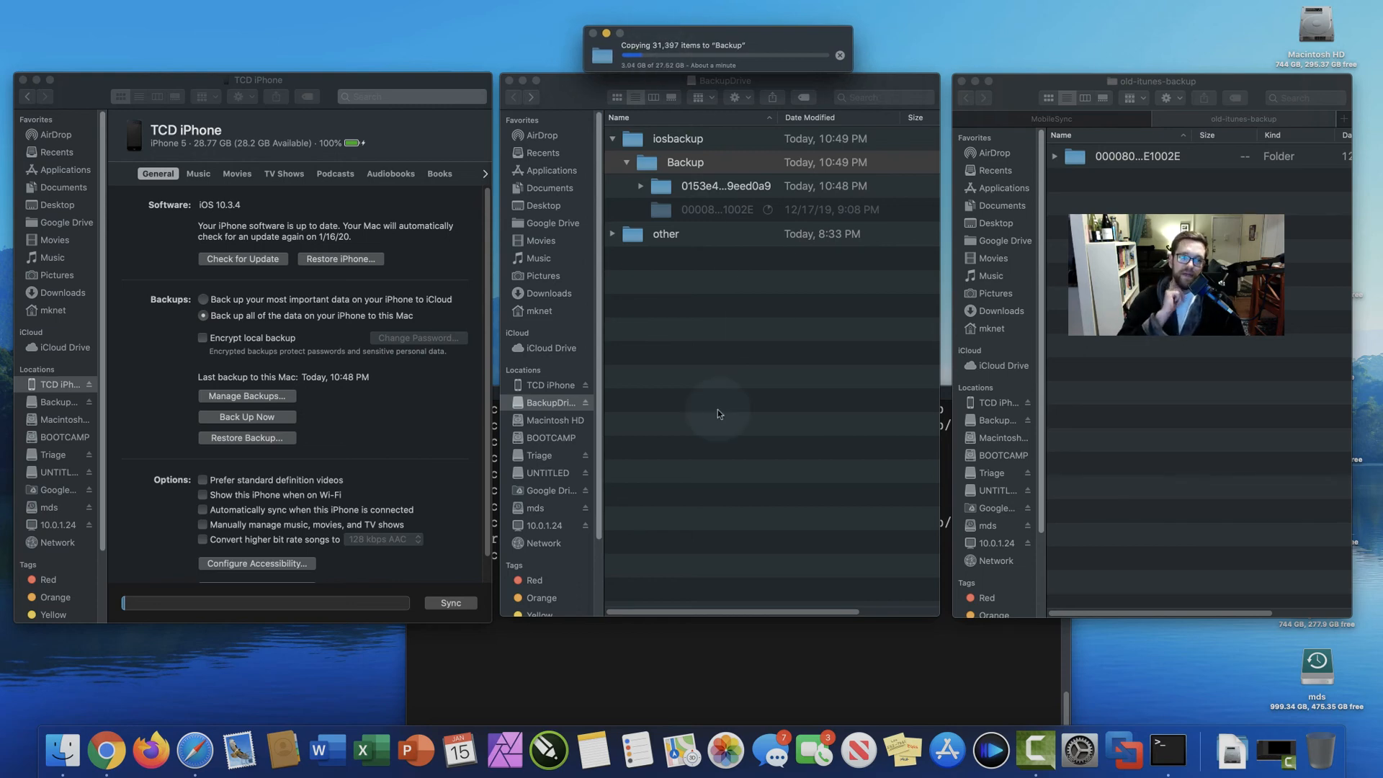
pyautogui.click(684, 163)
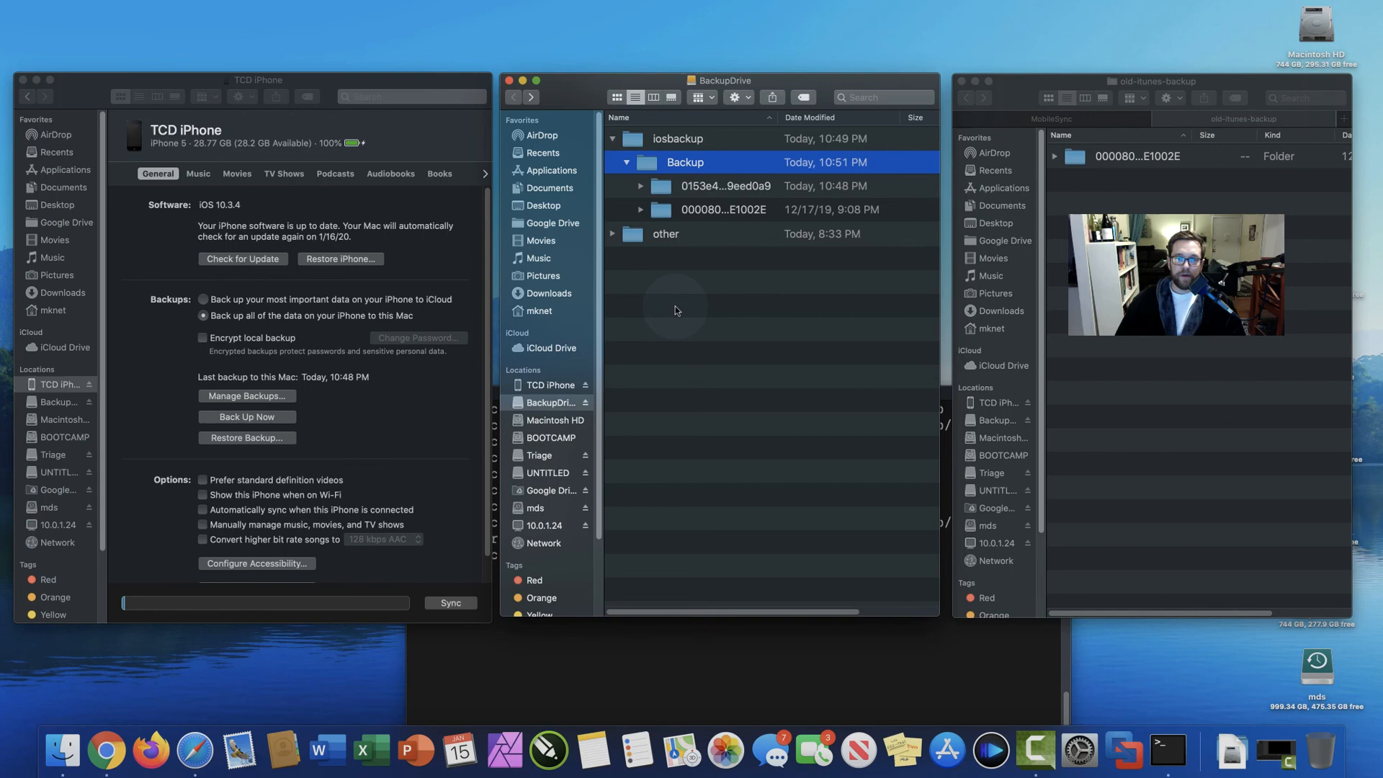
# Show Manage Backups listing the older iOS MK backup beside TCD iPhone.
pyautogui.click(726, 186)
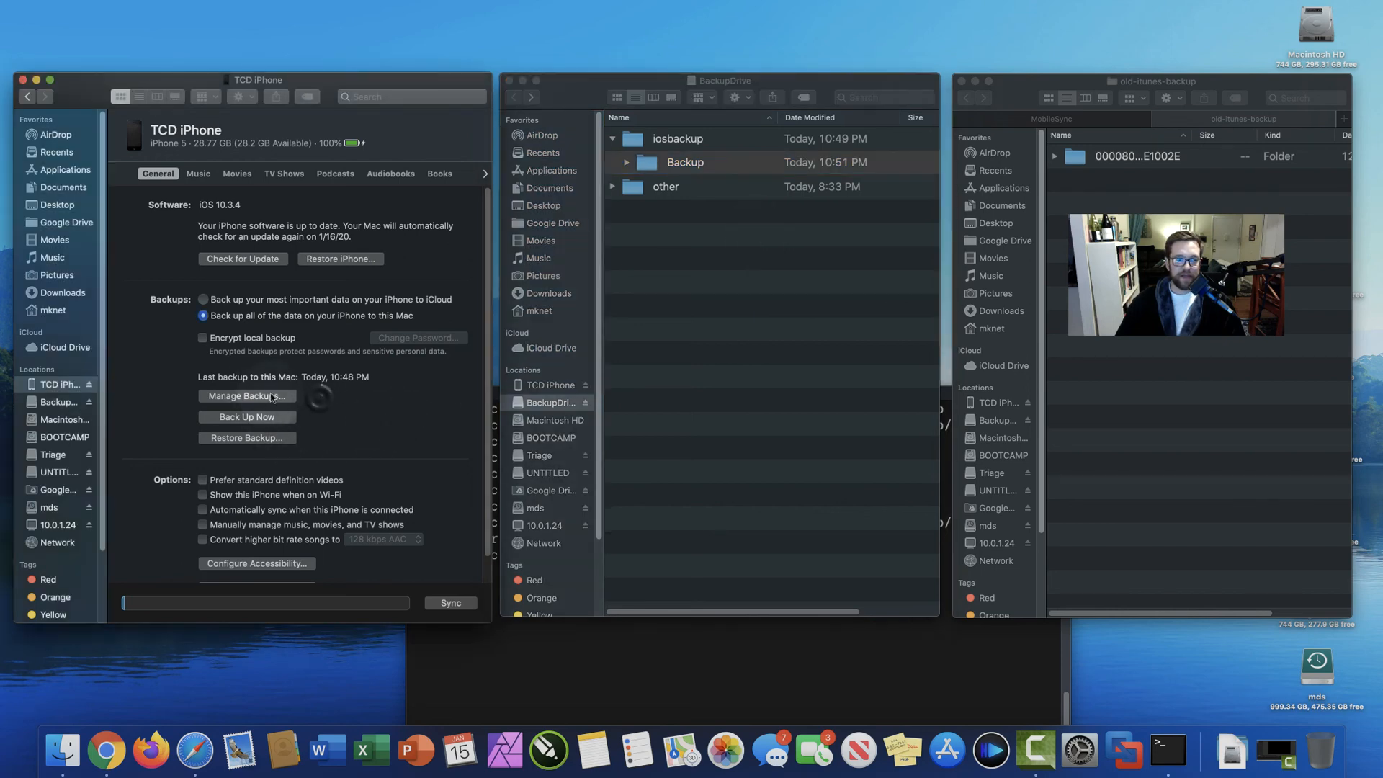
pyautogui.click(246, 394)
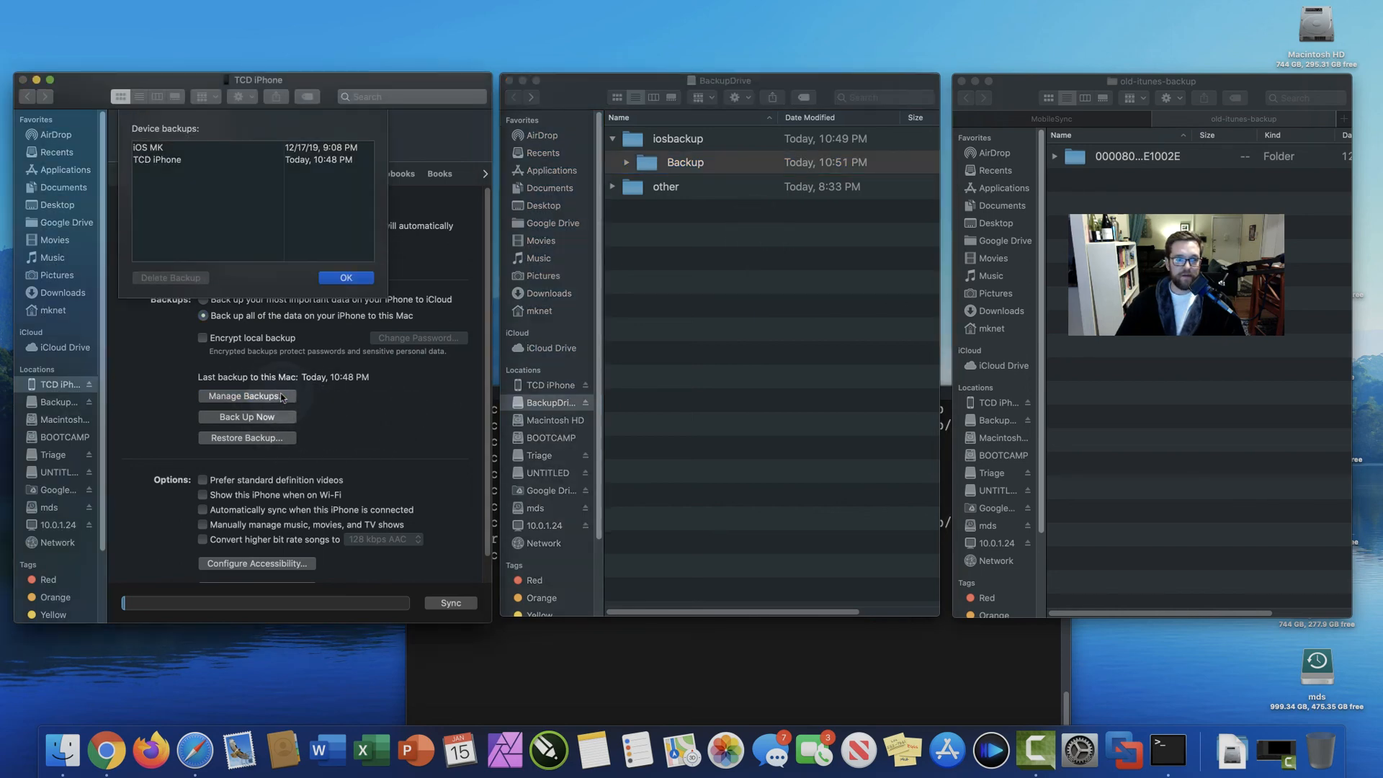
pyautogui.moveTo(192, 153)
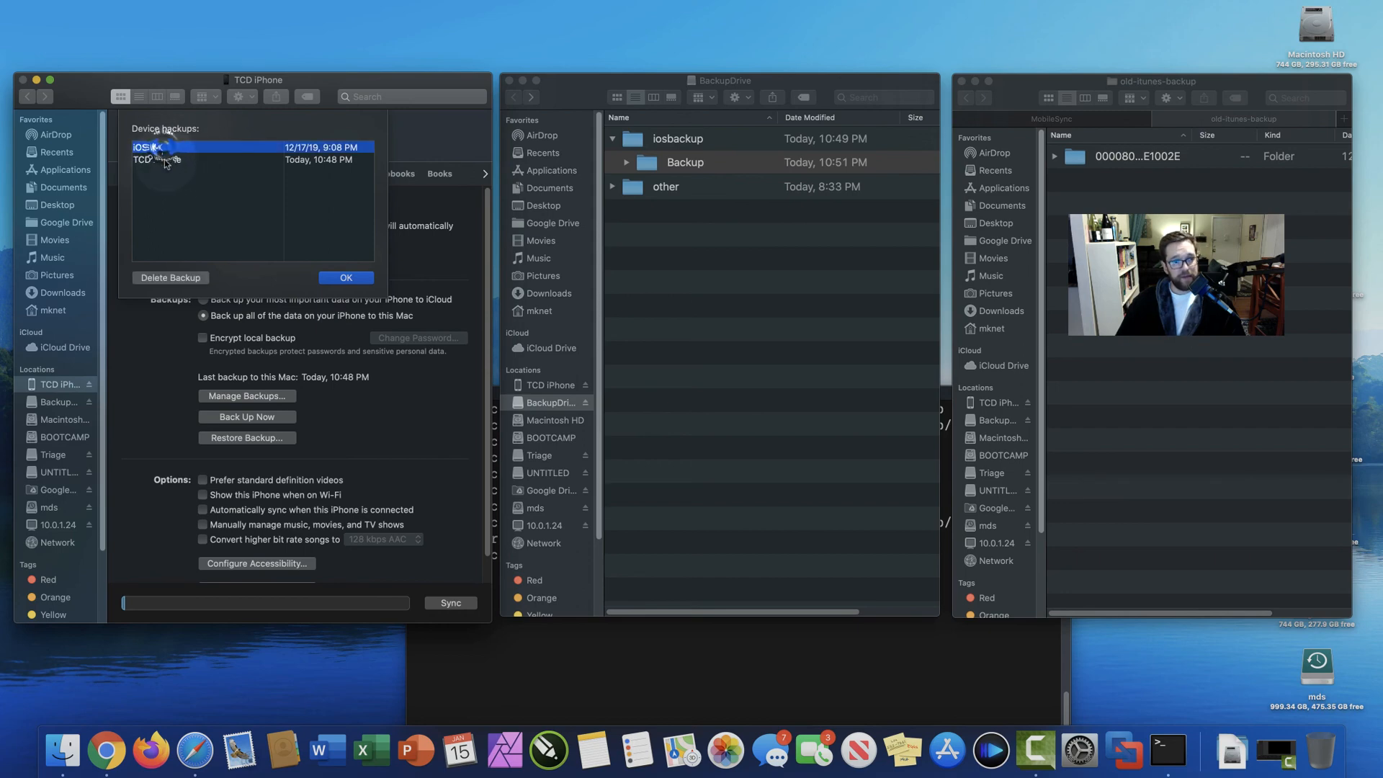
pyautogui.click(685, 163)
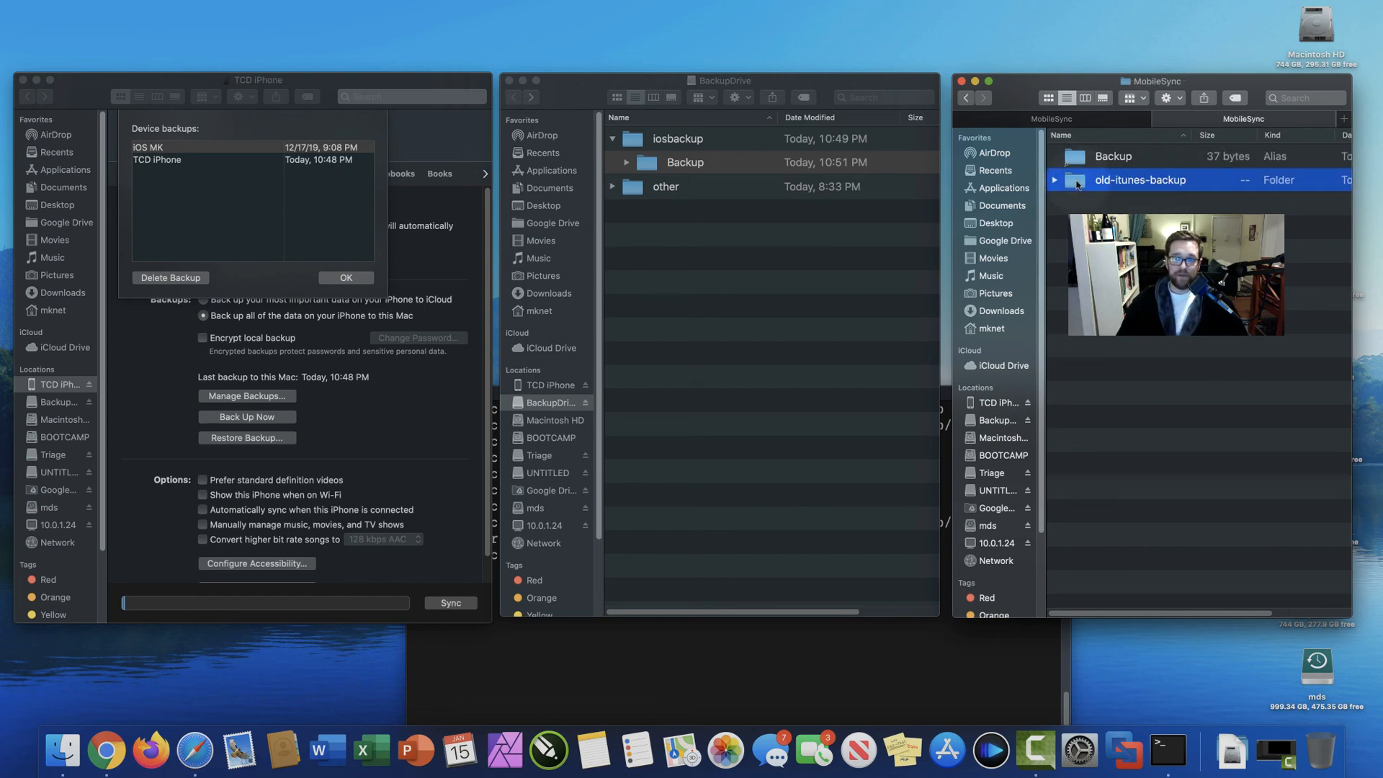
# Move old-itunes-backup to the Trash and confirm emptying it.
pyautogui.rightClick(1138, 180)
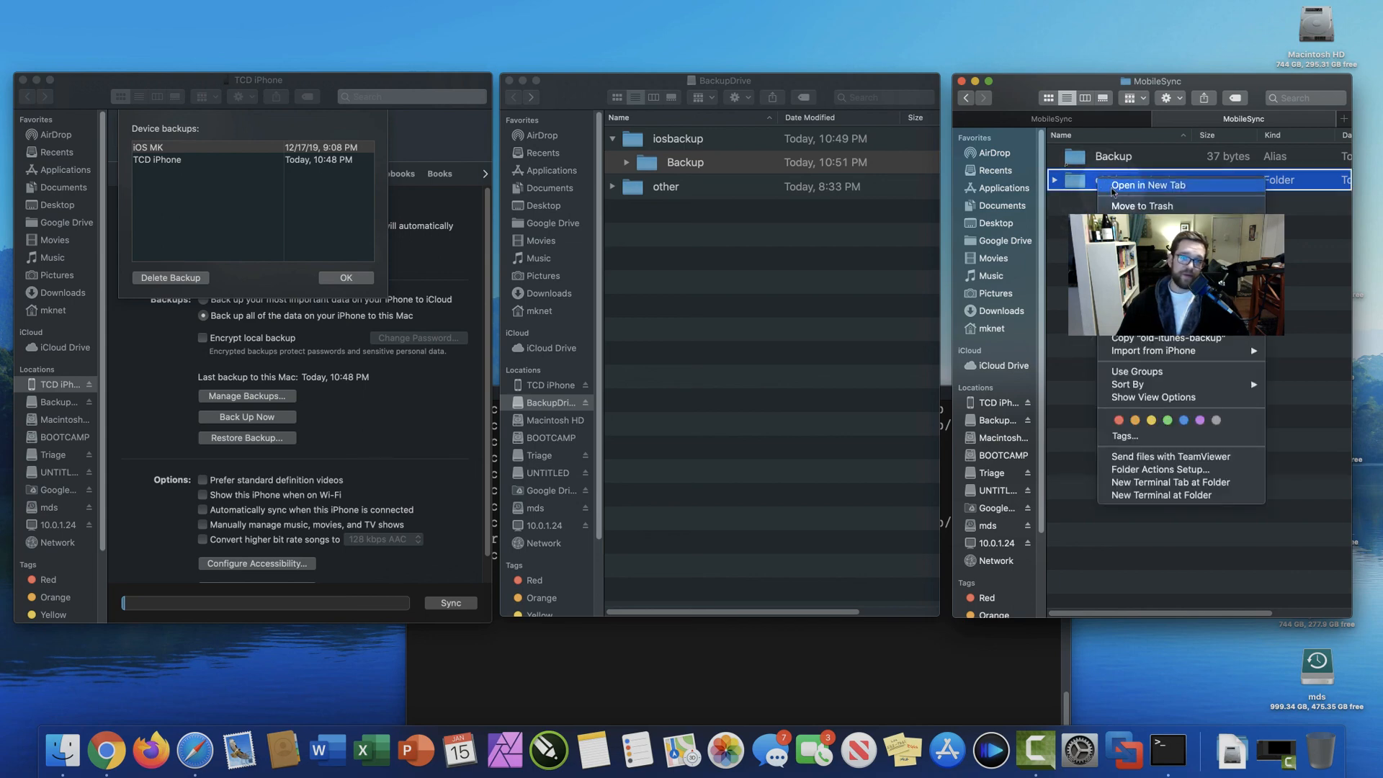
pyautogui.moveTo(1143, 206)
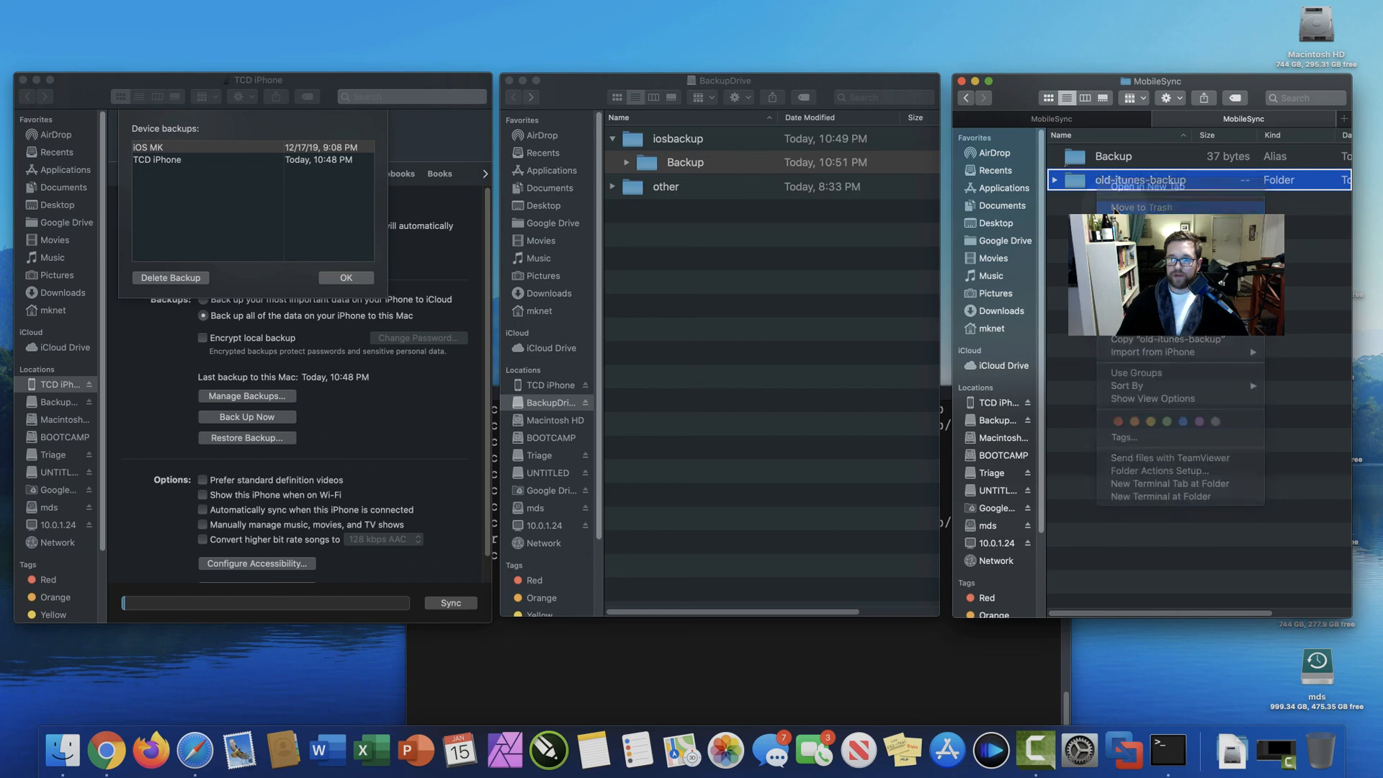
pyautogui.click(1143, 207)
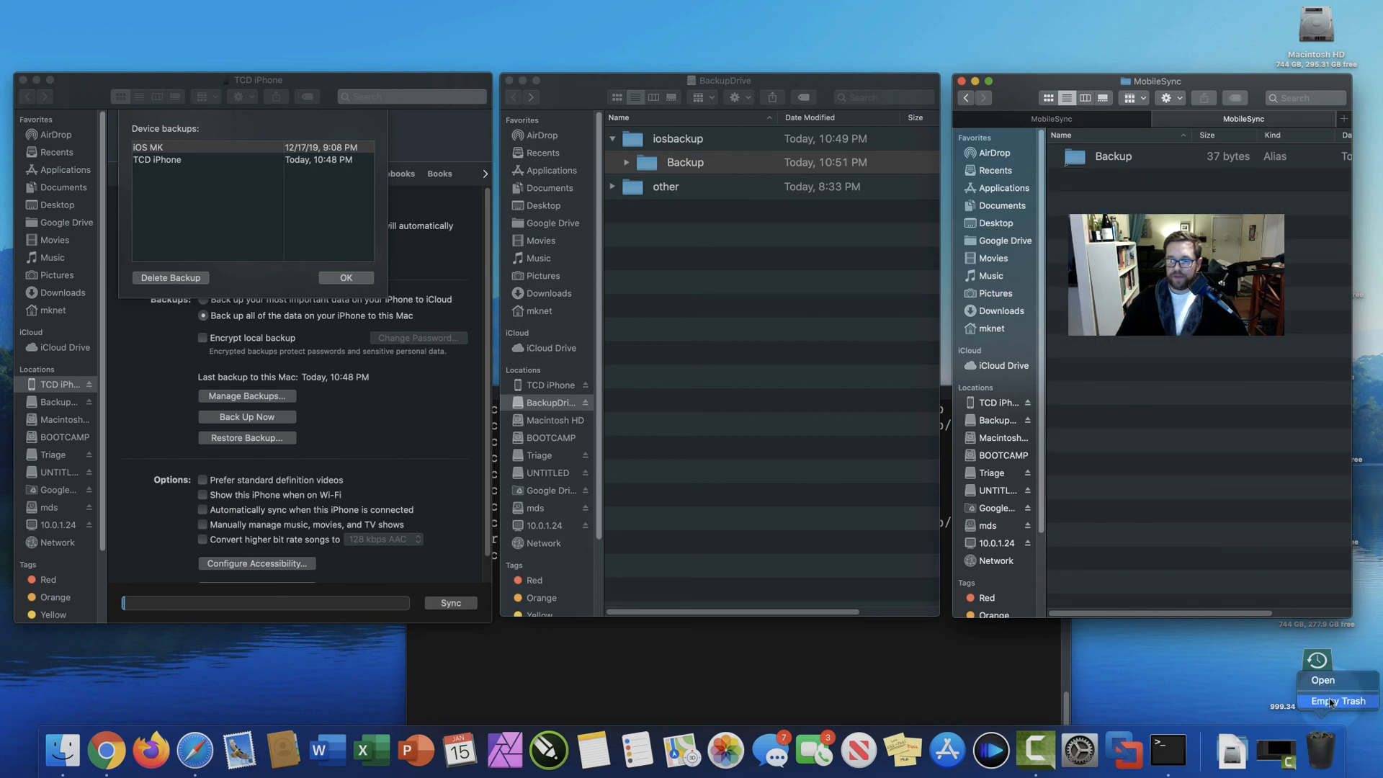
pyautogui.click(1341, 702)
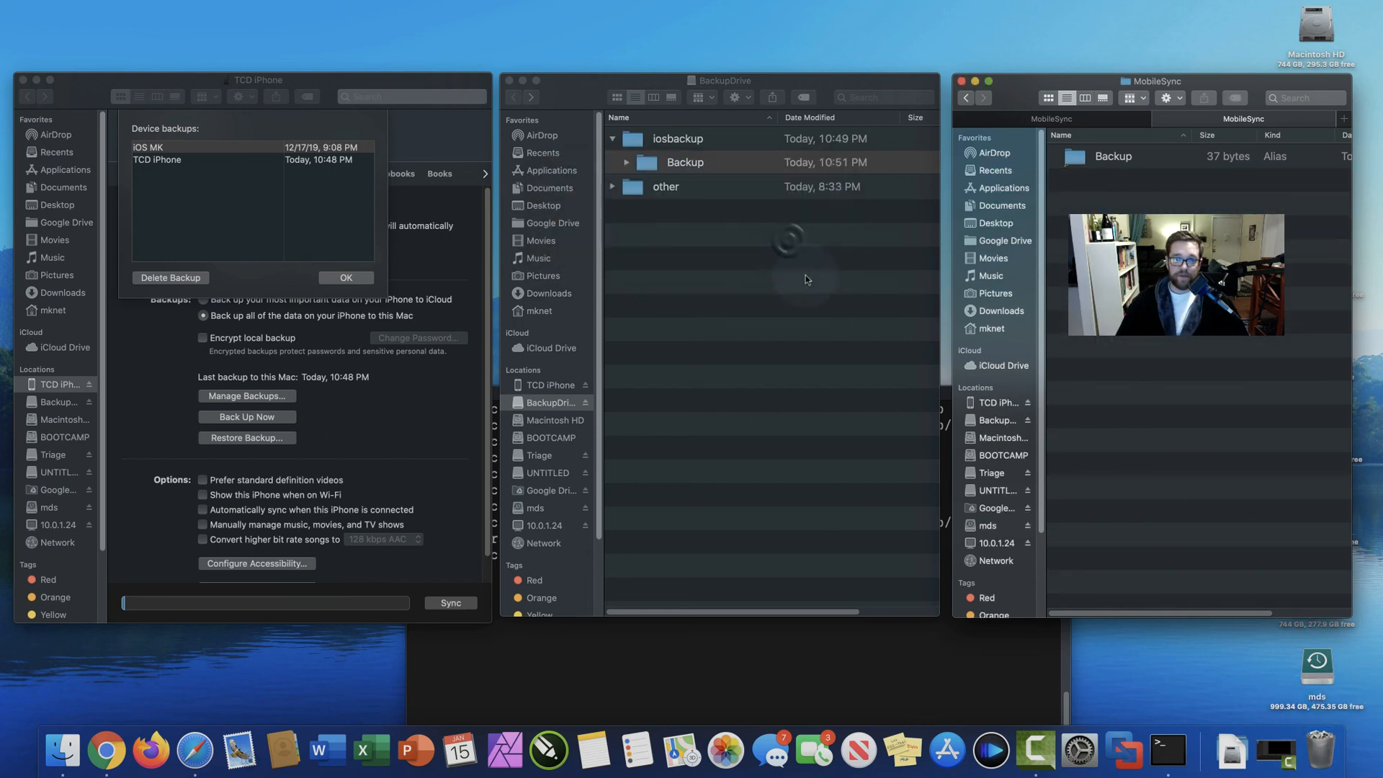
pyautogui.click(1322, 751)
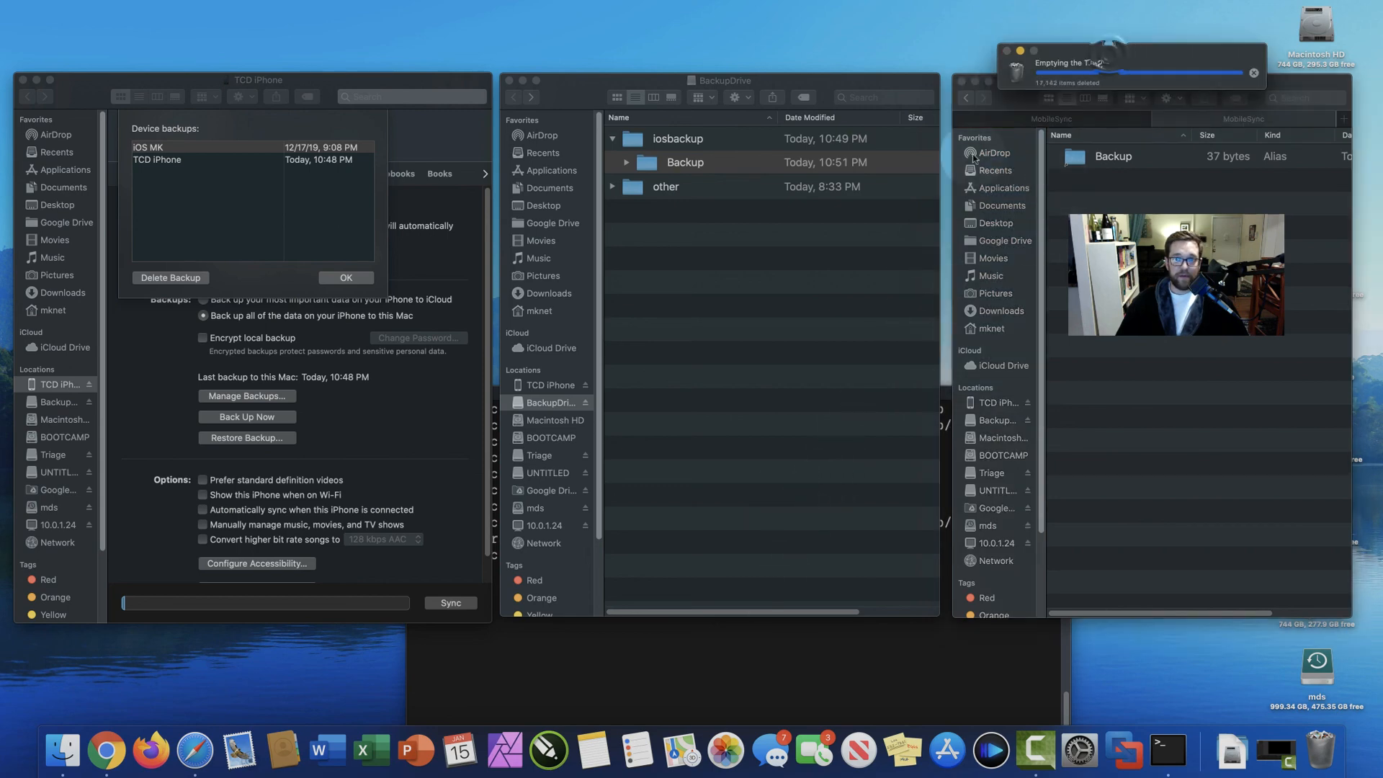
# Reopen Manage Backups to confirm iOS MK and TCD iPhone remain, then close it.
pyautogui.click(344, 277)
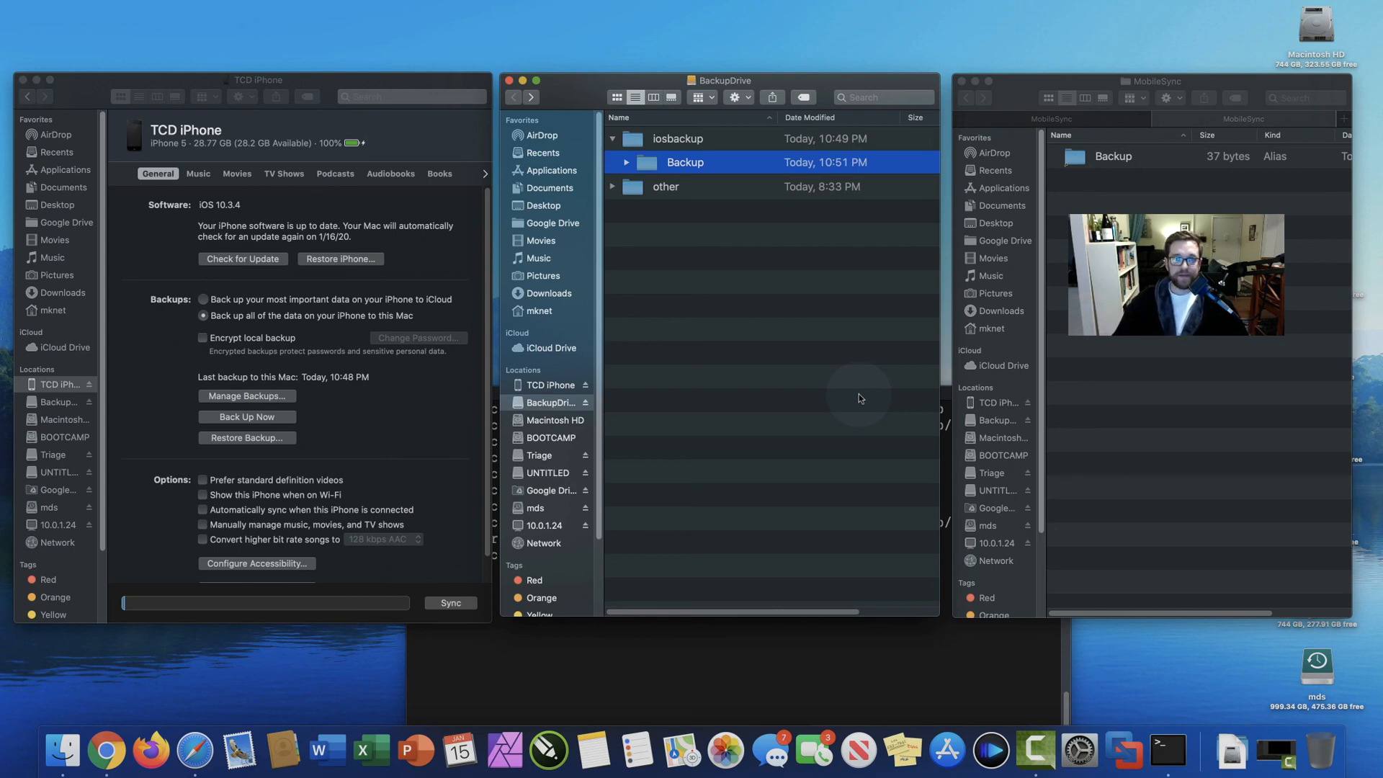
pyautogui.click(247, 395)
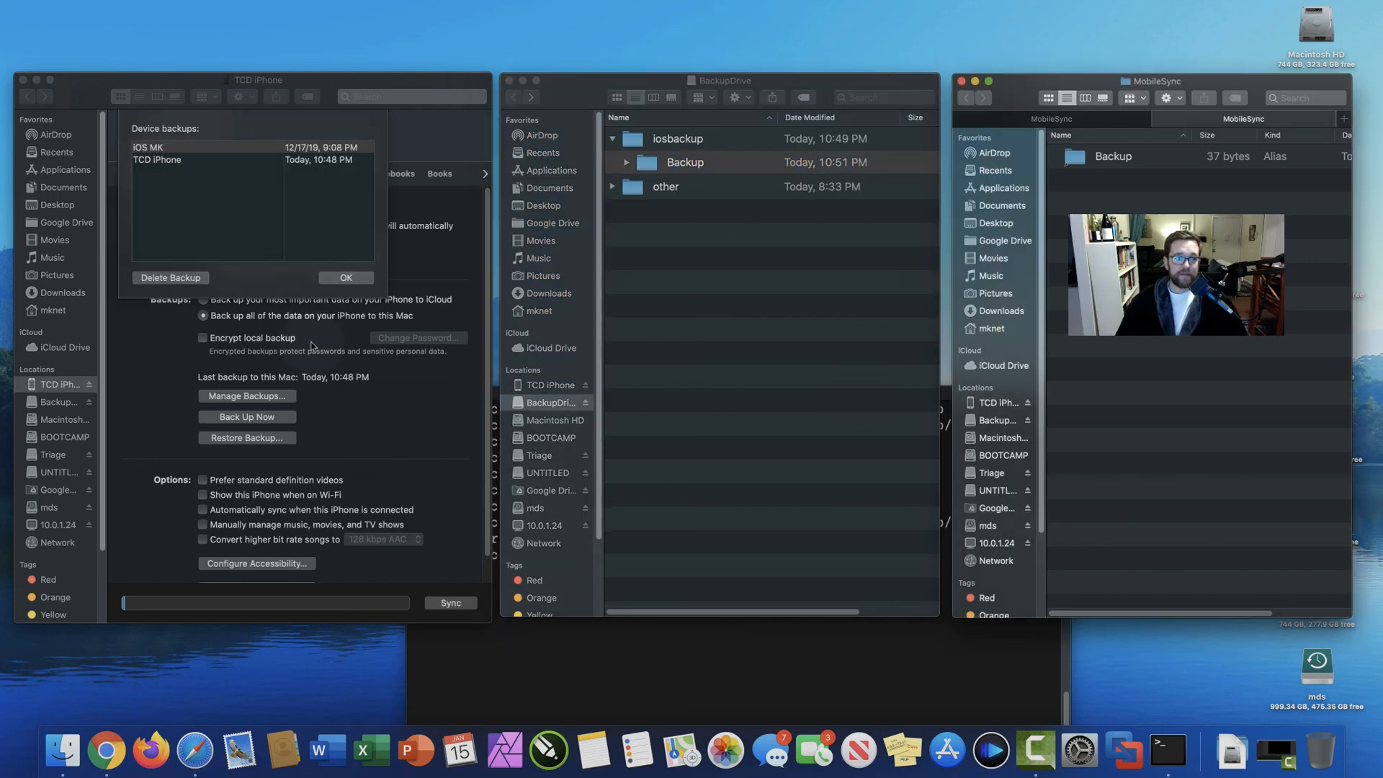
pyautogui.click(345, 278)
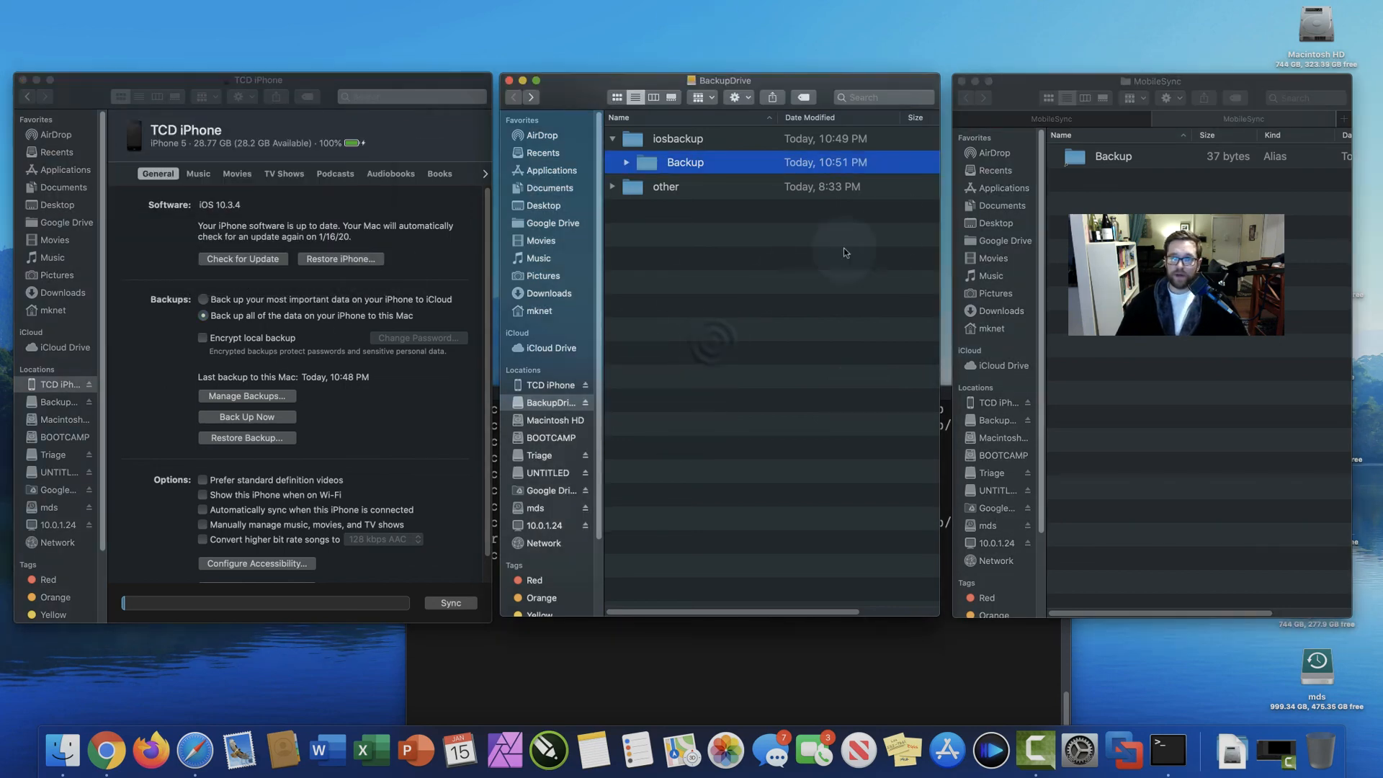
pyautogui.moveTo(896, 229)
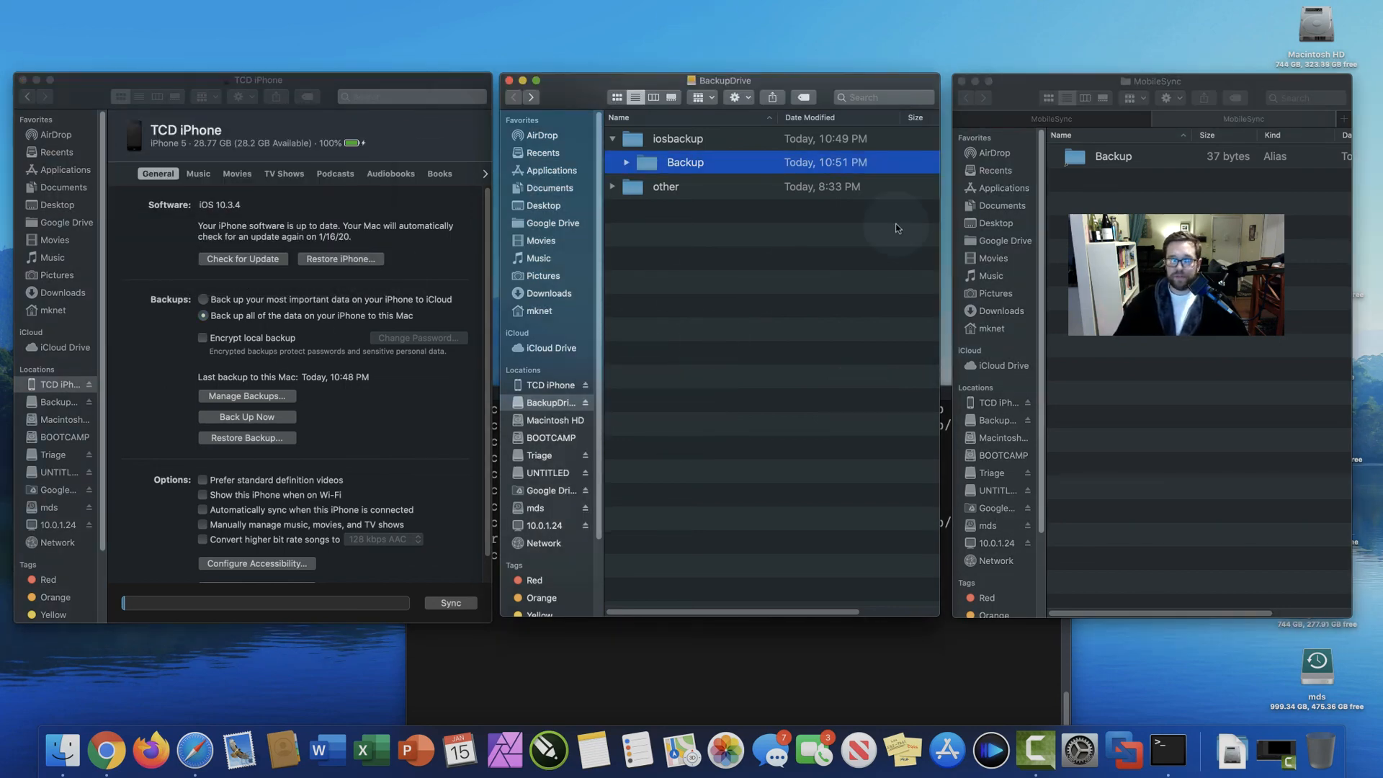